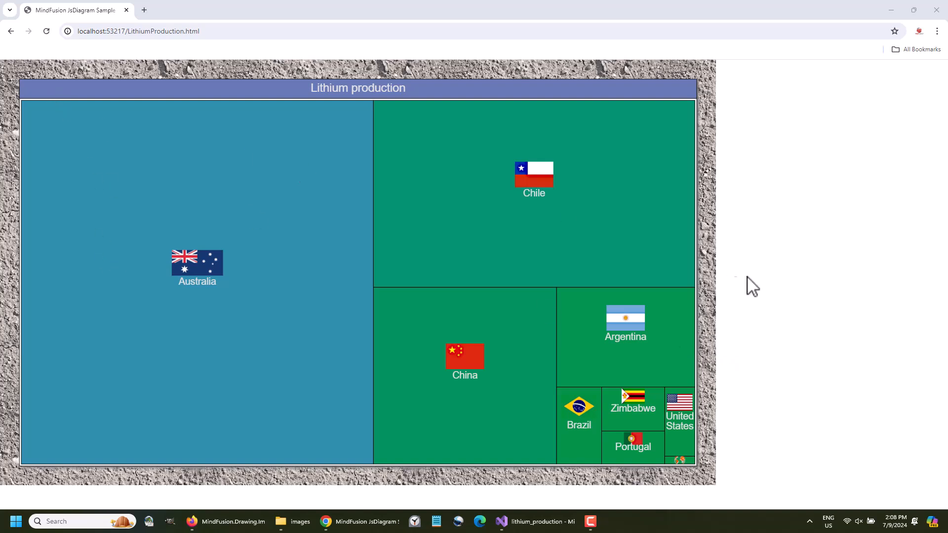
mouse_move(535, 180)
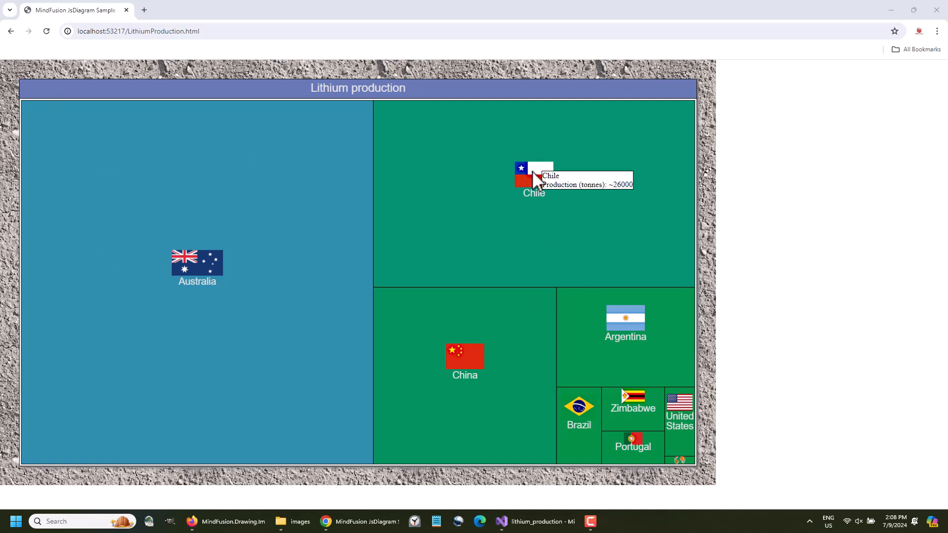
mouse_move(222, 274)
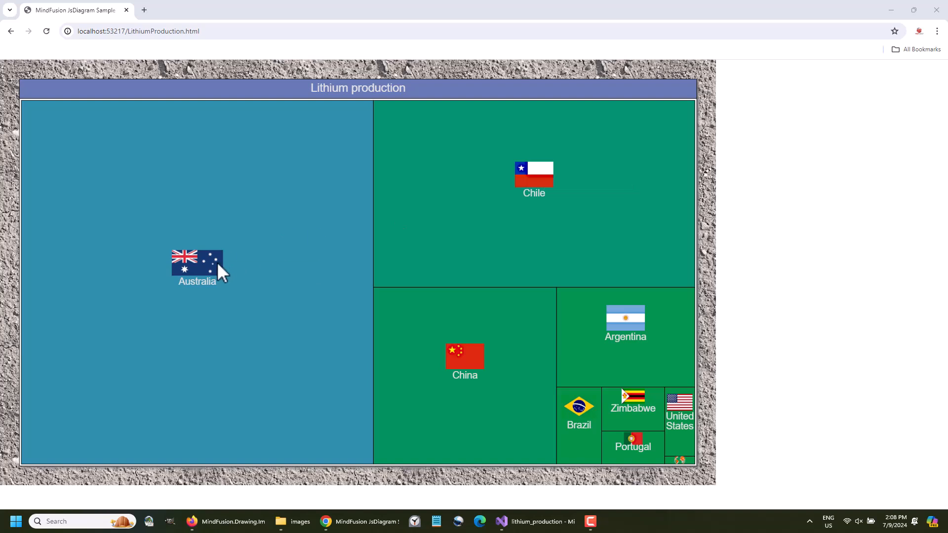
mouse_move(631, 335)
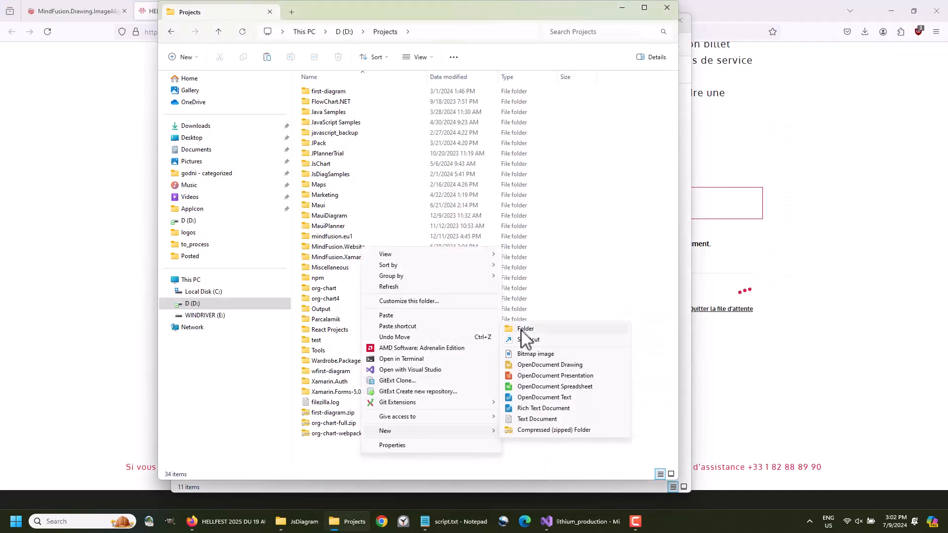
Create a new folder named lithium_production inside Projects and enter it.
left_click(526, 328)
type("lithium_production")
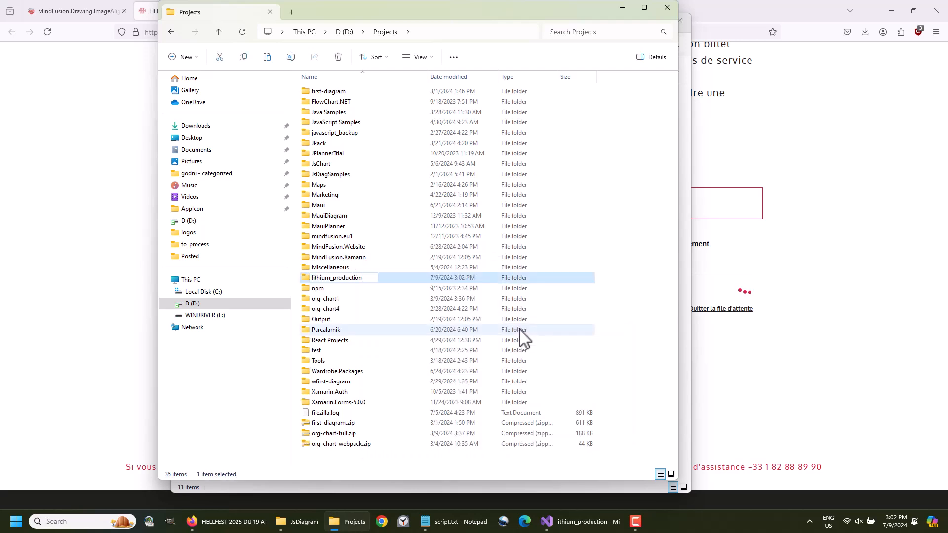
double_click(335, 277)
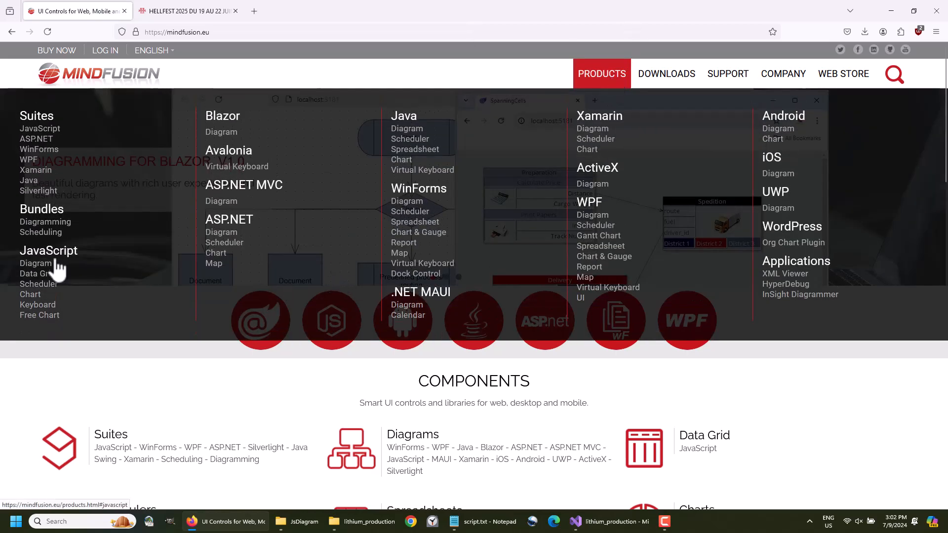
Navigate to the JavaScript Diagram product page from the Products menu.
left_click(36, 263)
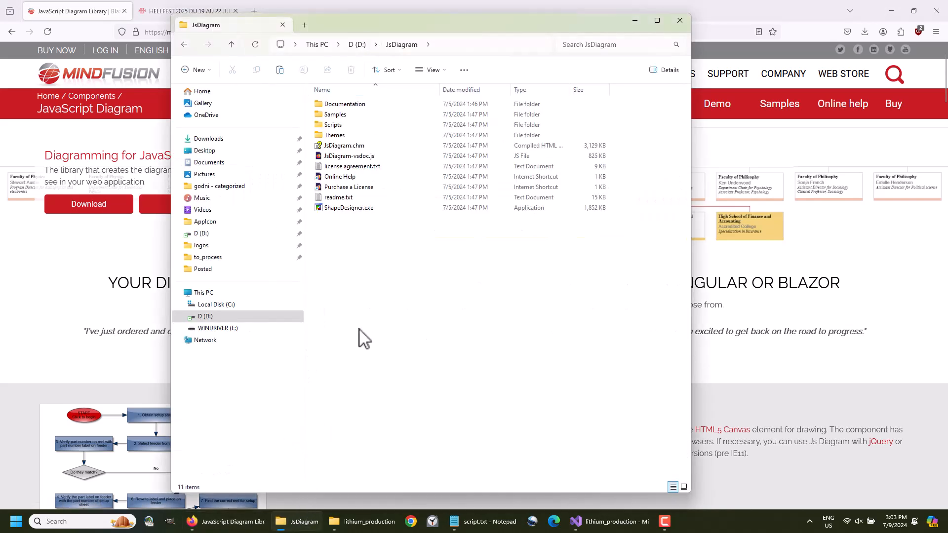
mouse_move(332, 125)
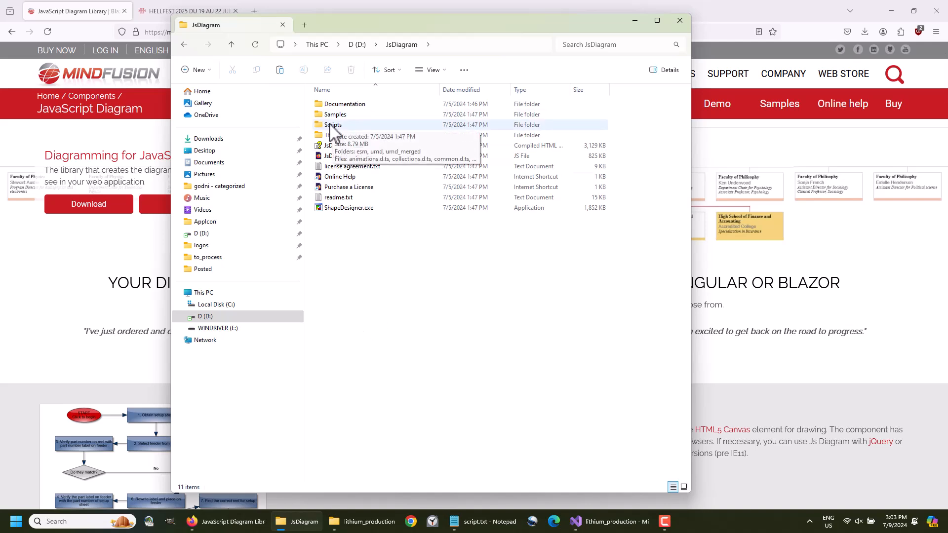
Browse Samples > JavaScript in the JsDiagram install, select the Scripts folder, and switch to the lithium_production window.
double_click(333, 124)
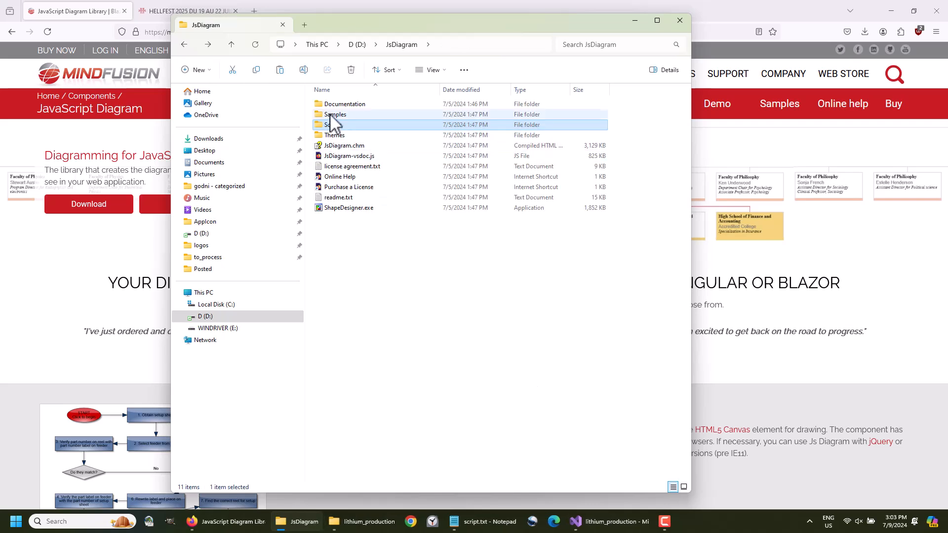
double_click(336, 114)
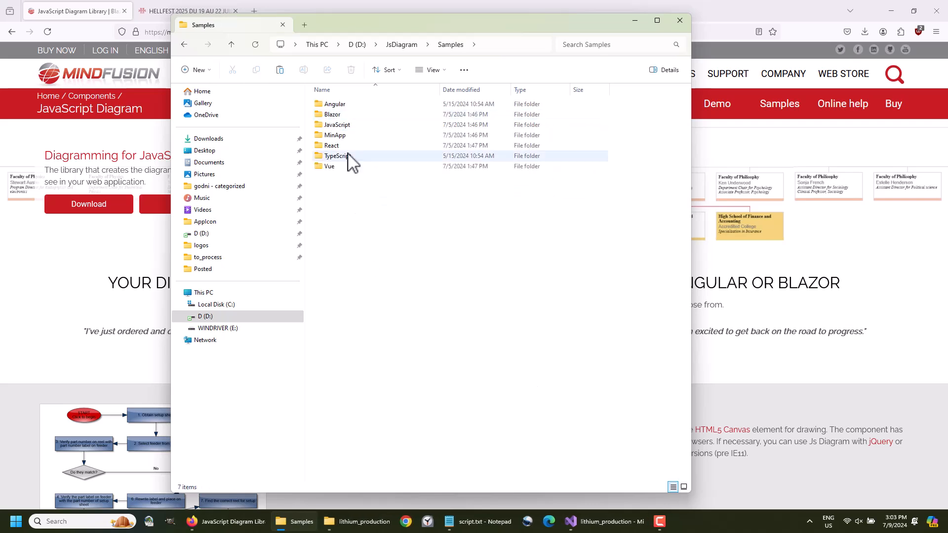
double_click(337, 124)
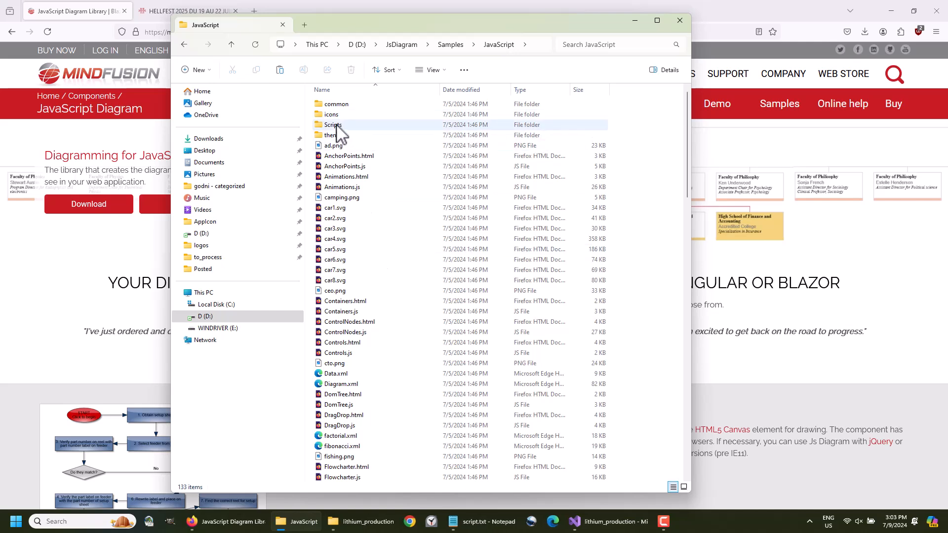
left_click(333, 125)
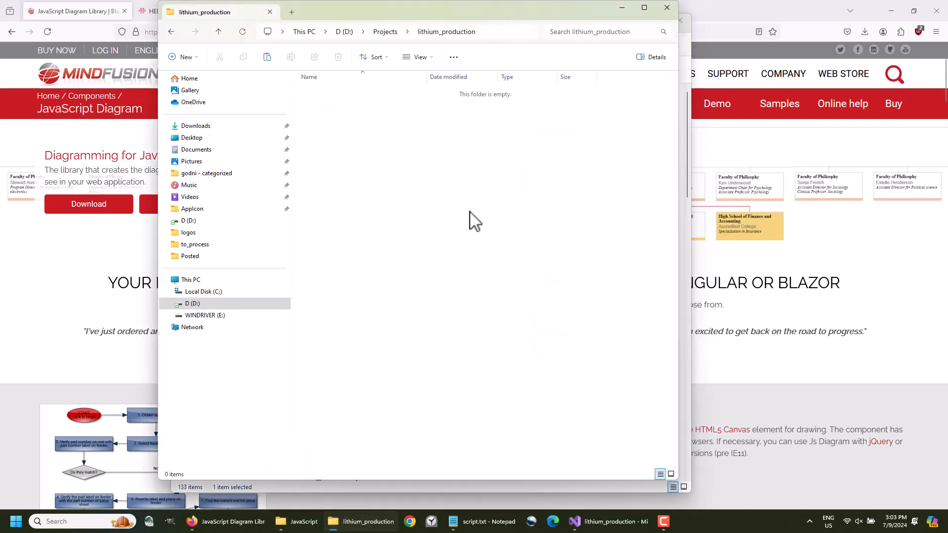
left_click(296, 522)
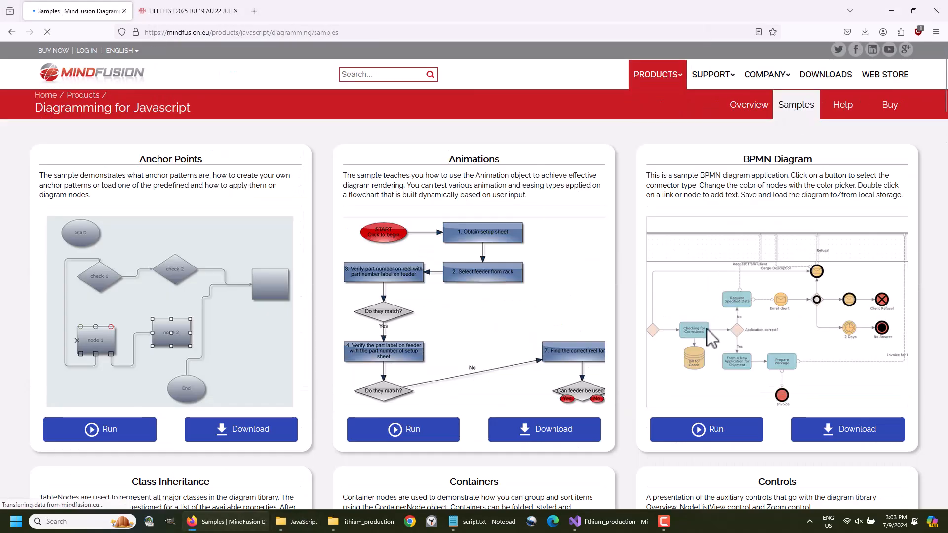
Scroll the Diagramming for JavaScript samples page down to the Treemap Layout sample.
scroll("down", 3)
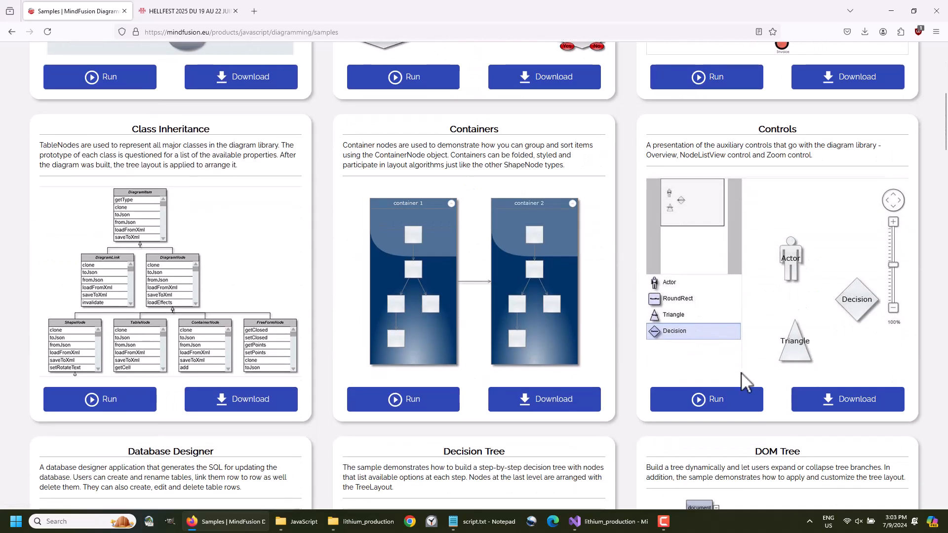
scroll("down", 3)
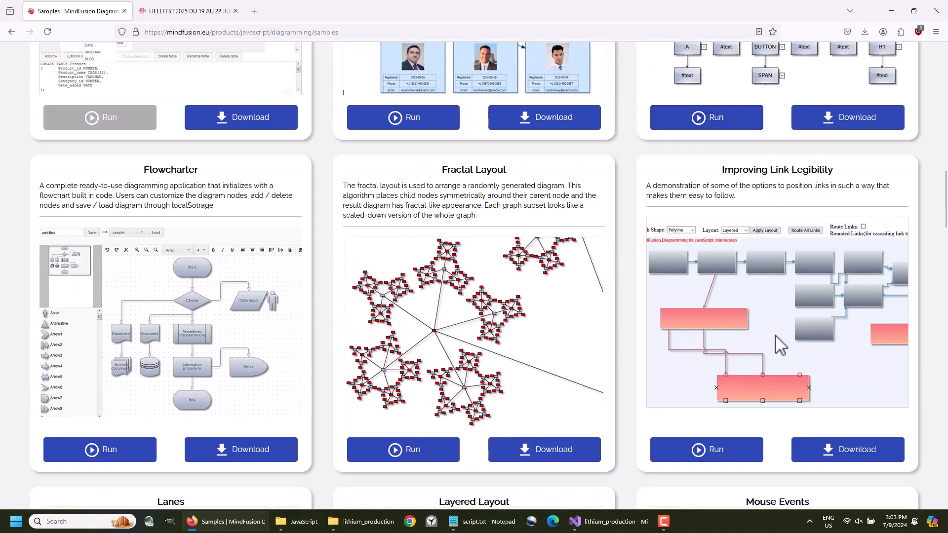
scroll("down", 3)
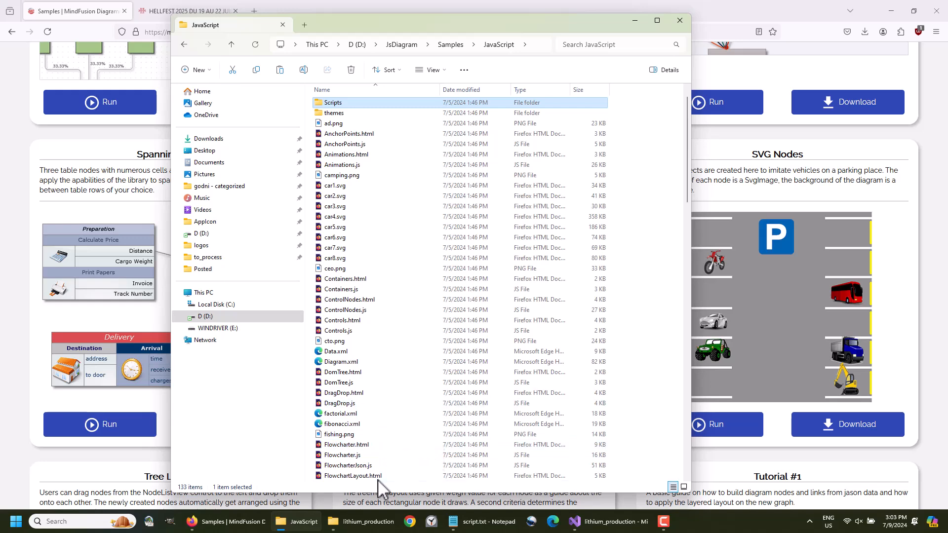
mouse_move(296, 521)
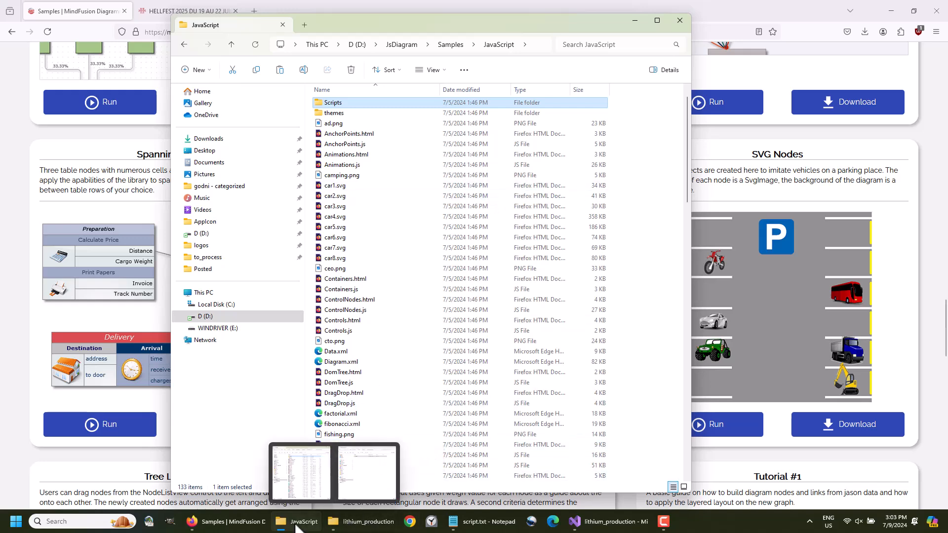
mouse_move(369, 521)
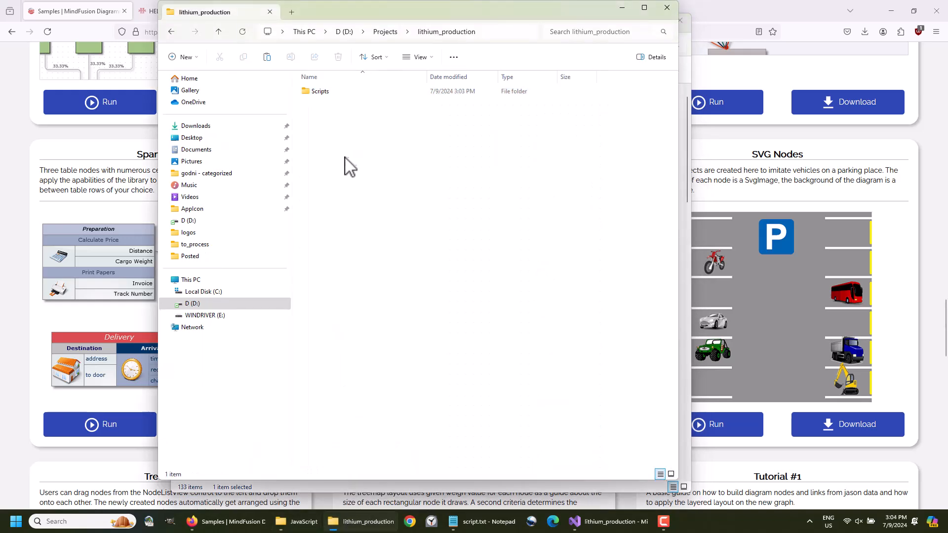
Create a new text document renamed LithiumProduction.html, confirming the extension change.
right_click(350, 166)
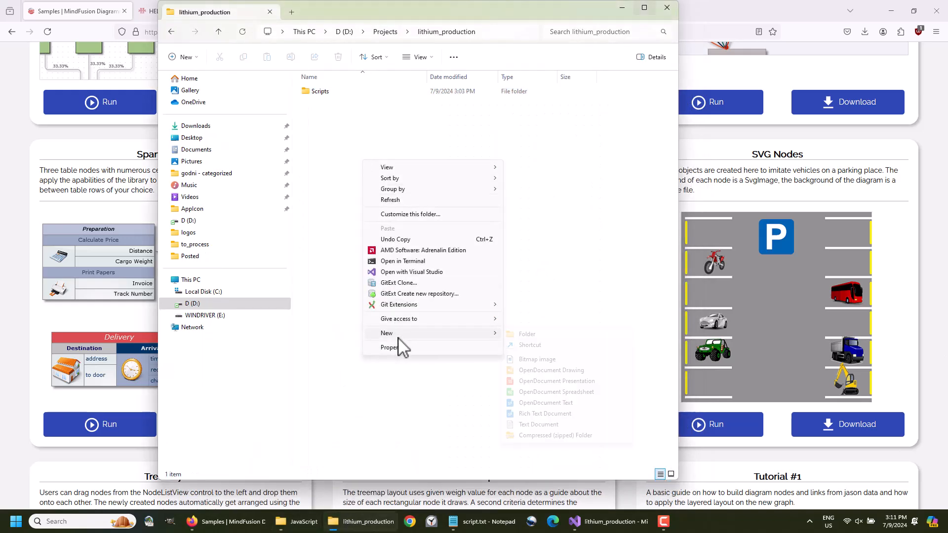
left_click(538, 423)
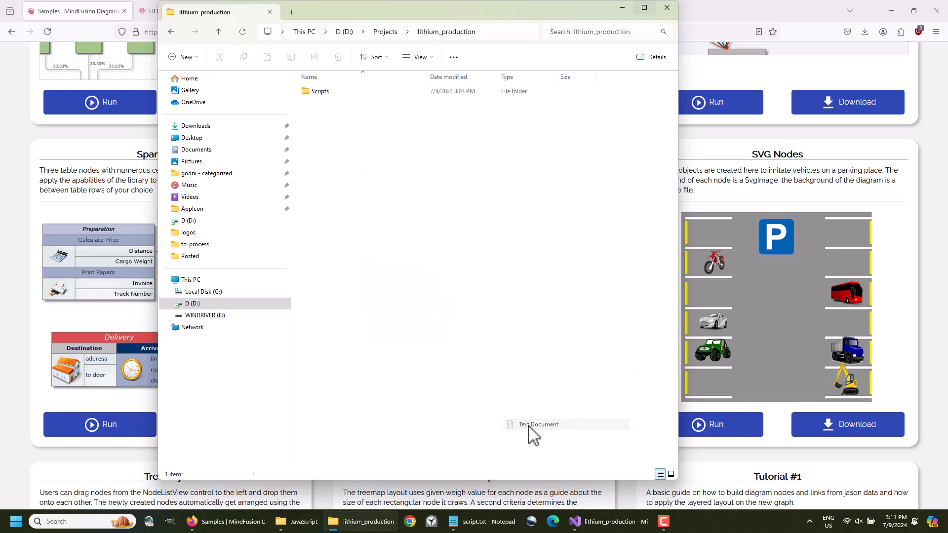
type("LithiumProduction.html")
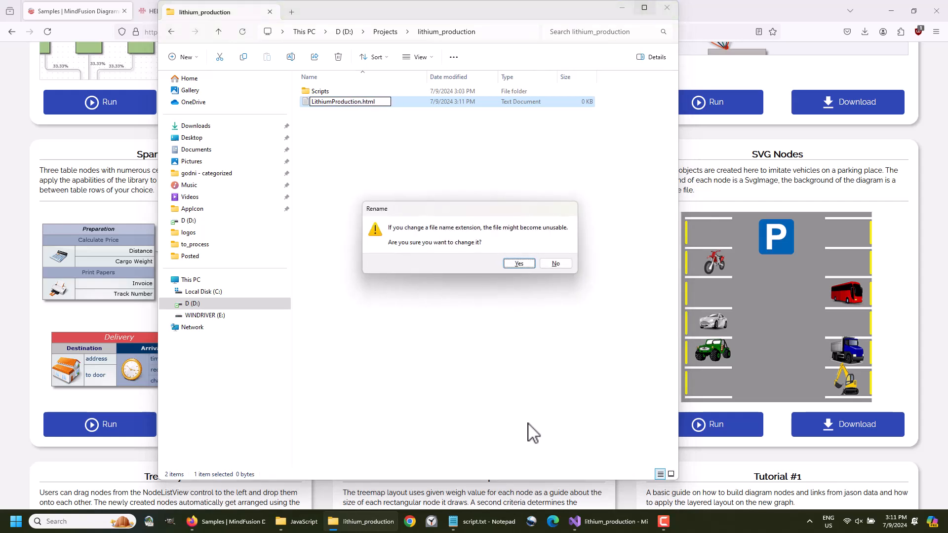
left_click(518, 262)
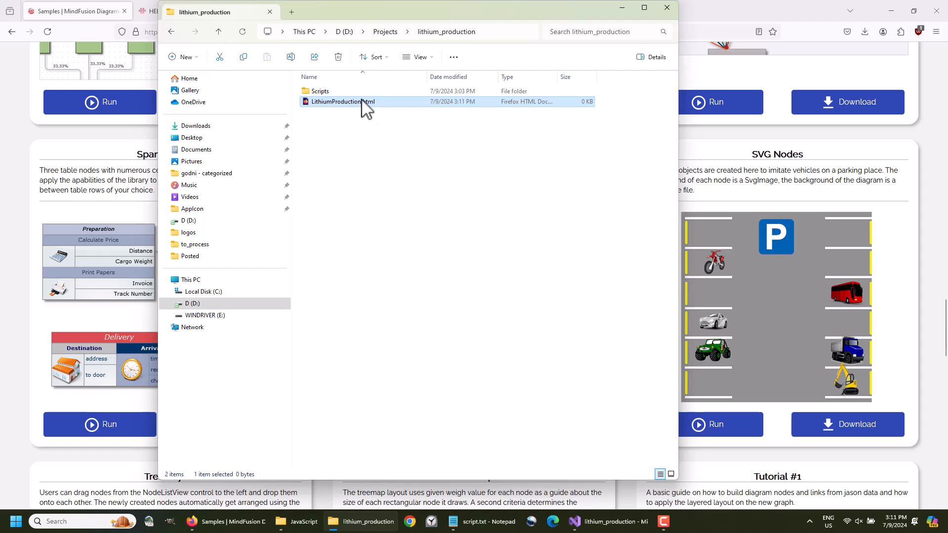
double_click(343, 101)
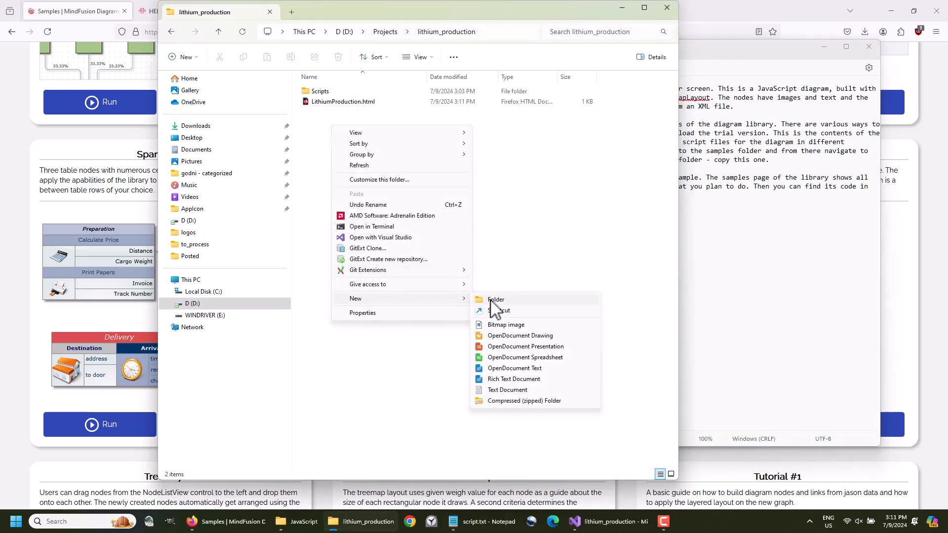
Create another text document renamed LithiumProduction.js, then send Data.xml to a text editor for editing.
left_click(507, 389)
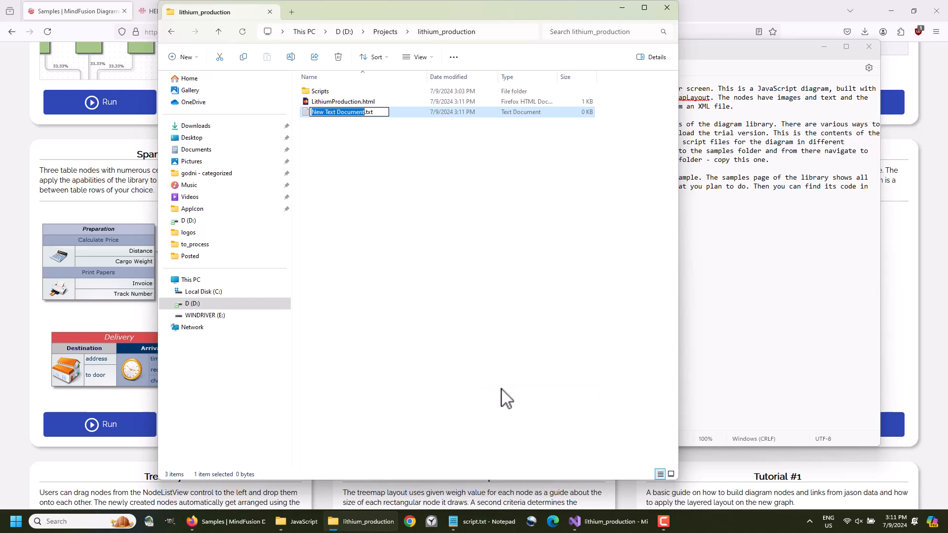
type("LithiumProduction.js")
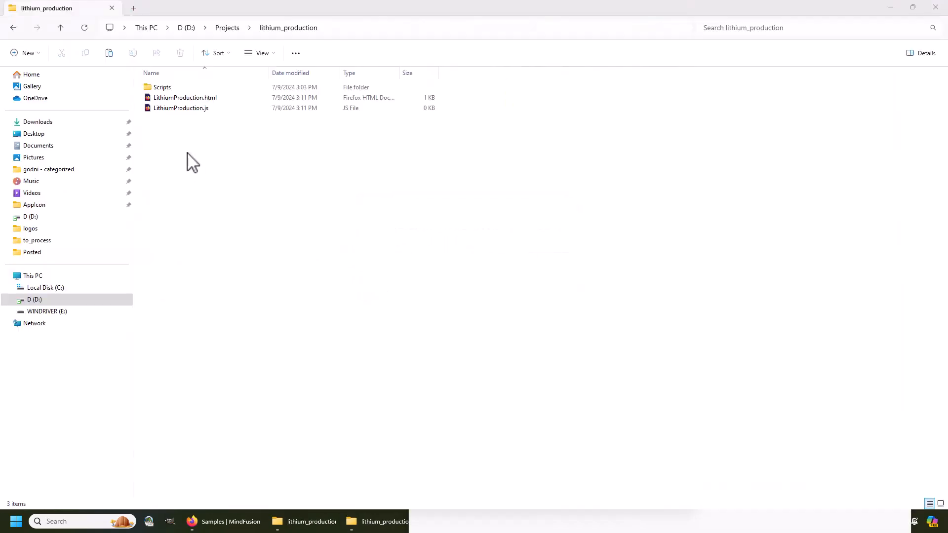
right_click(165, 118)
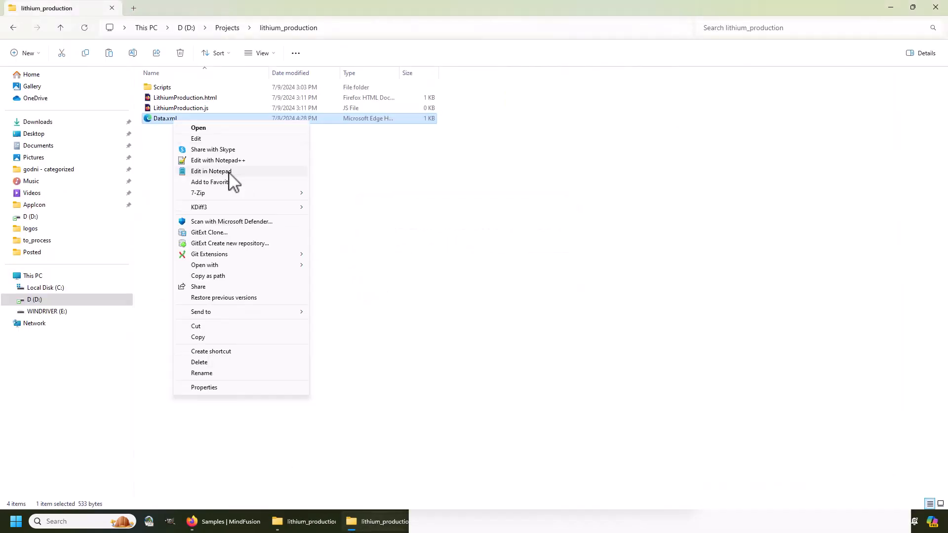
left_click(217, 160)
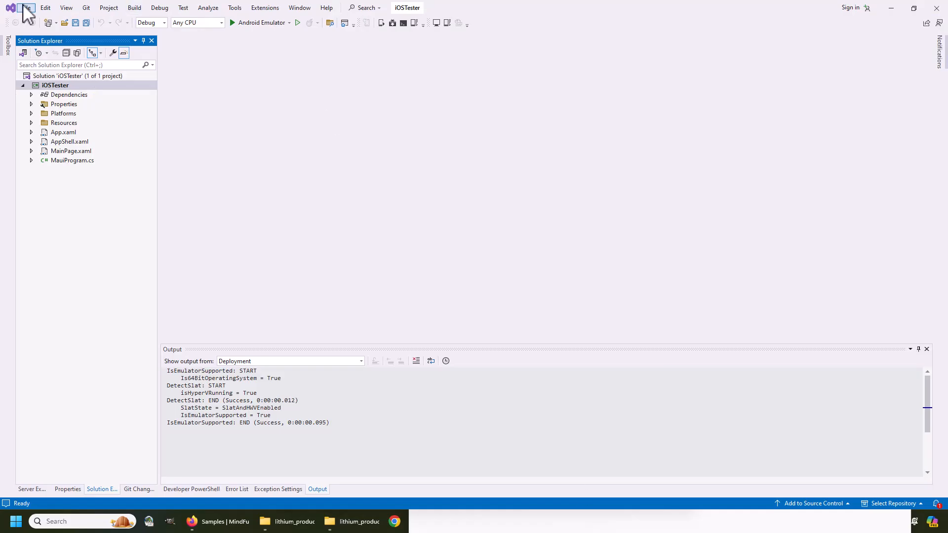
Load D:\Projects\lithium_production as a web site, accepting the upgrade to .NET Framework 4.8, and bring up LithiumProduction.js.
left_click(25, 7)
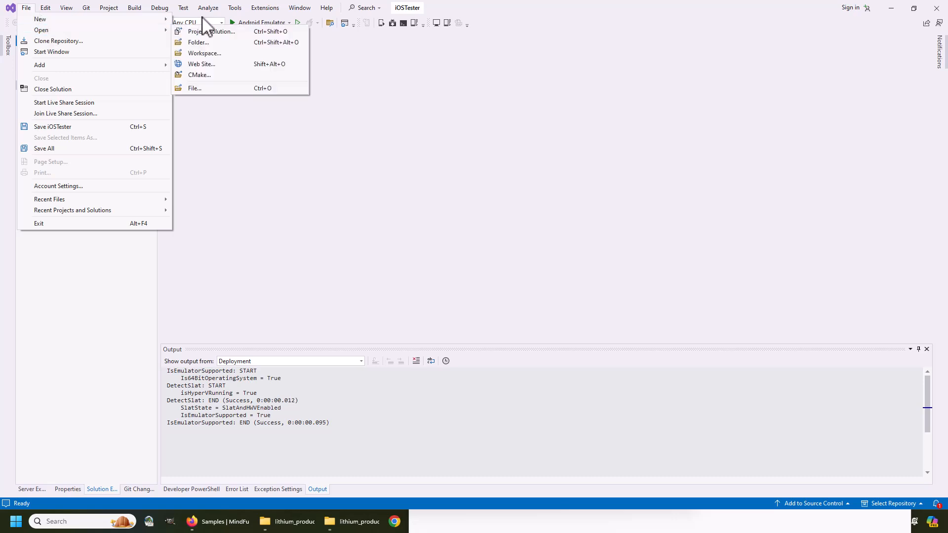
left_click(201, 63)
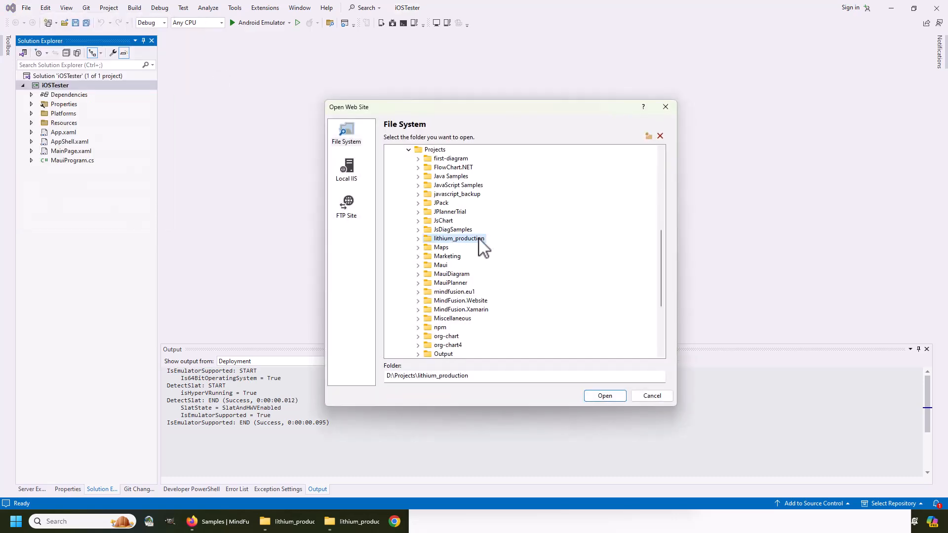
left_click(604, 395)
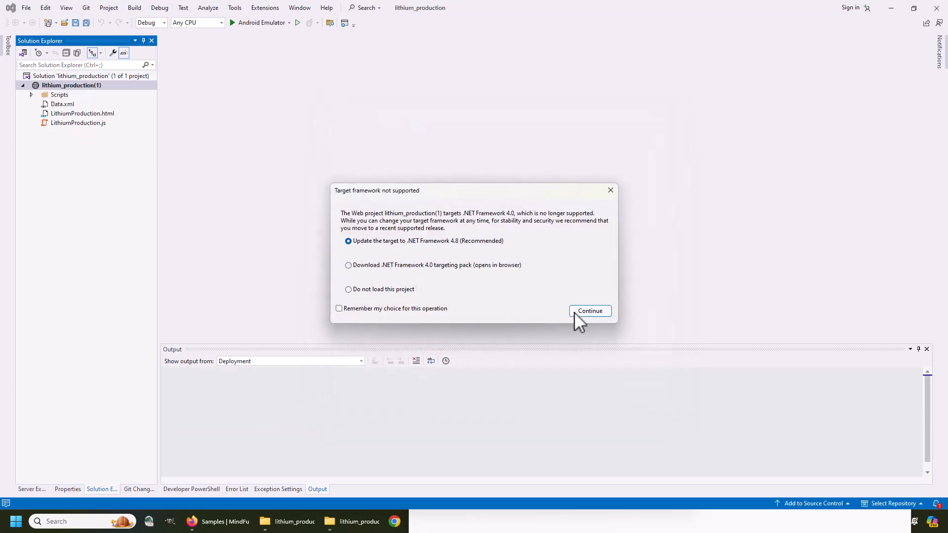
left_click(589, 310)
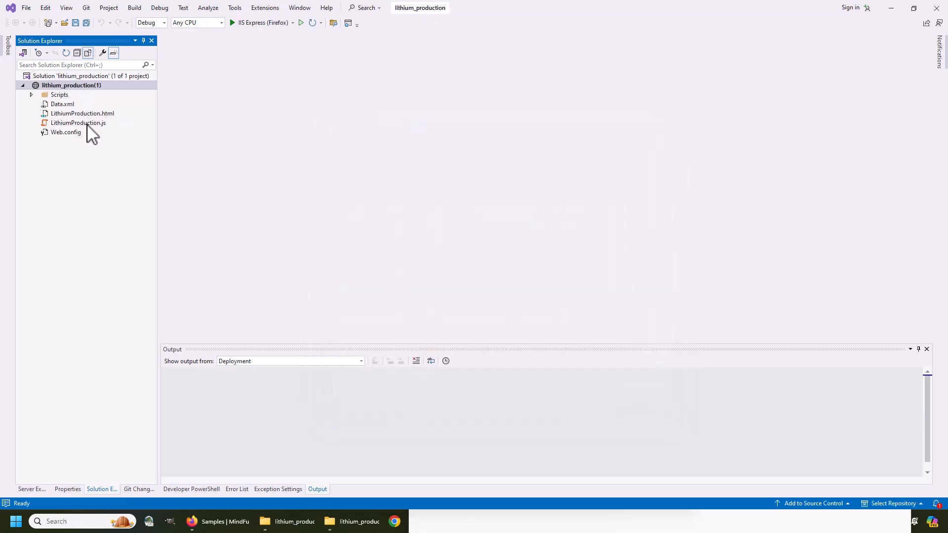
double_click(77, 112)
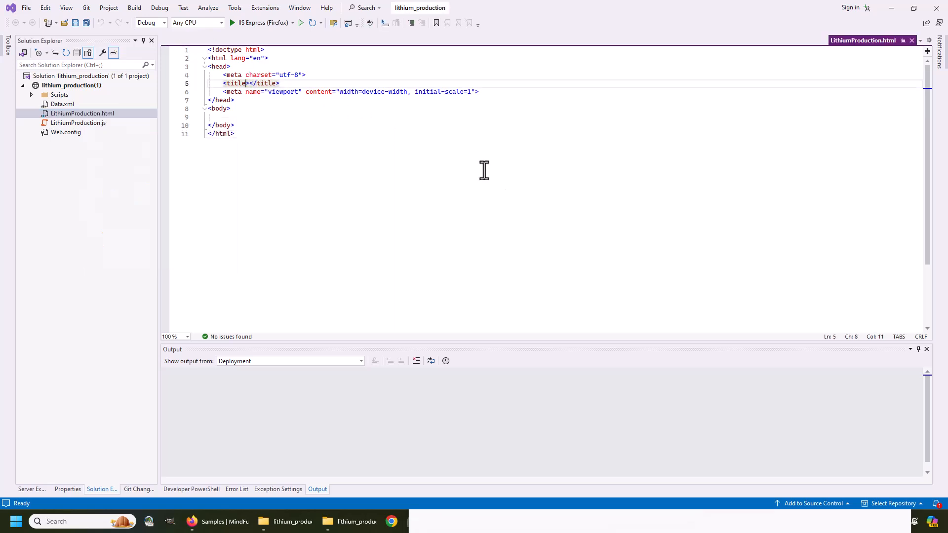
Give LithiumProduction.html its title, script includes and diagram canvas div, saving the markup.
type("Lithium Production Chart")
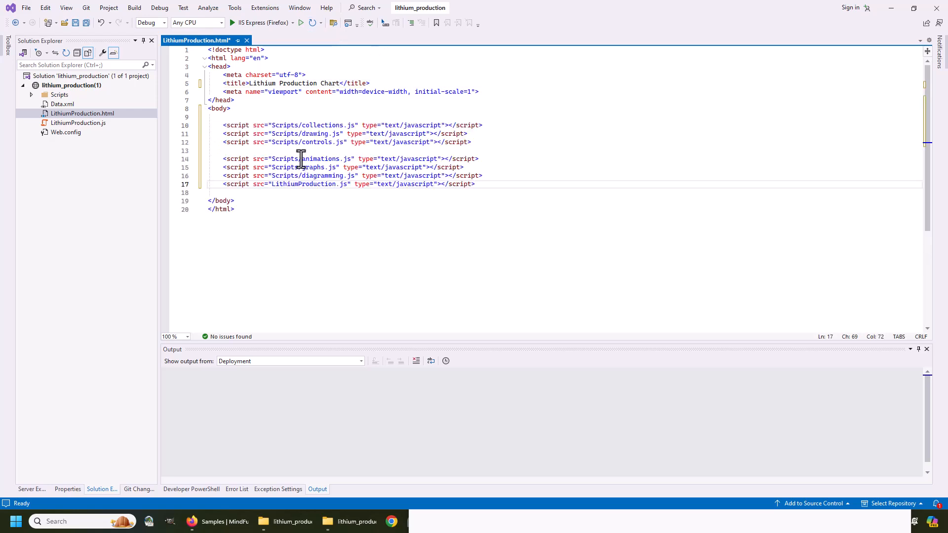
key("ctrl+s")
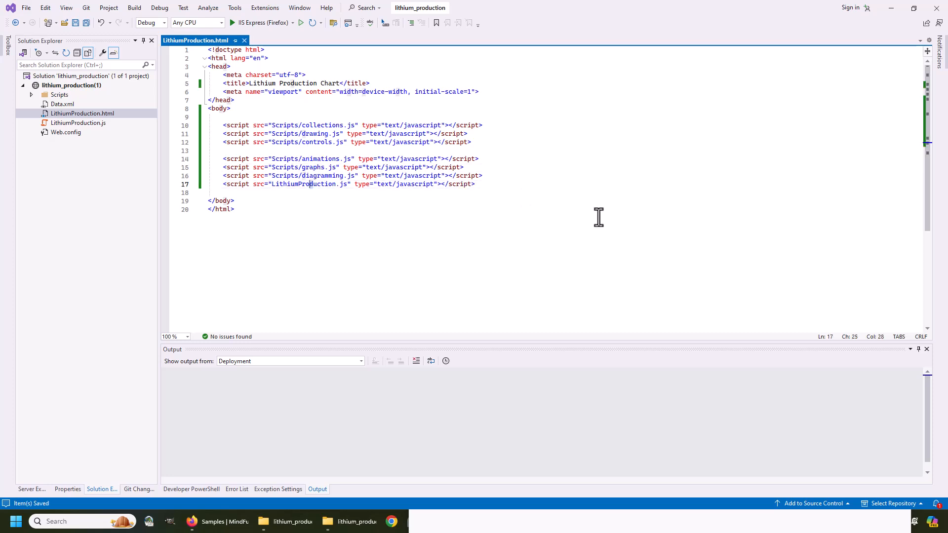
double_click(302, 184)
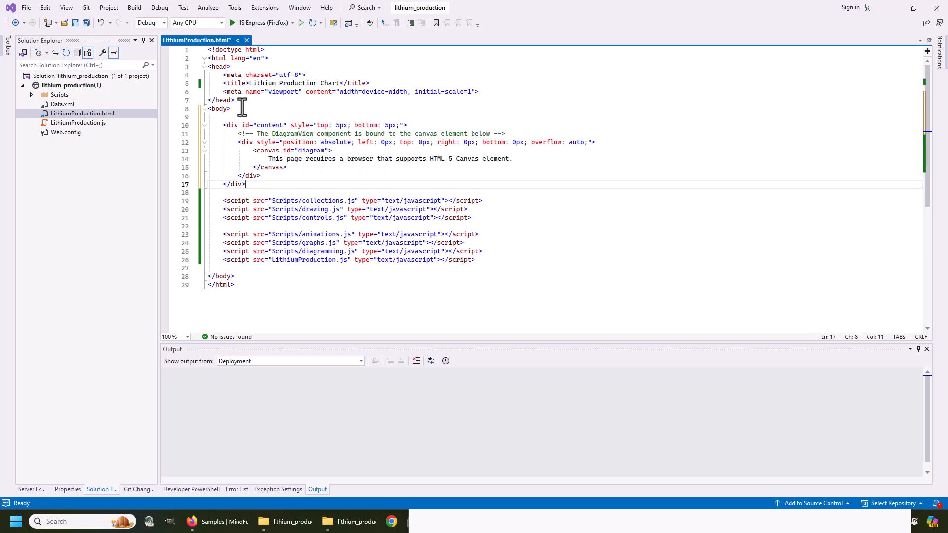
key("ctrl+s")
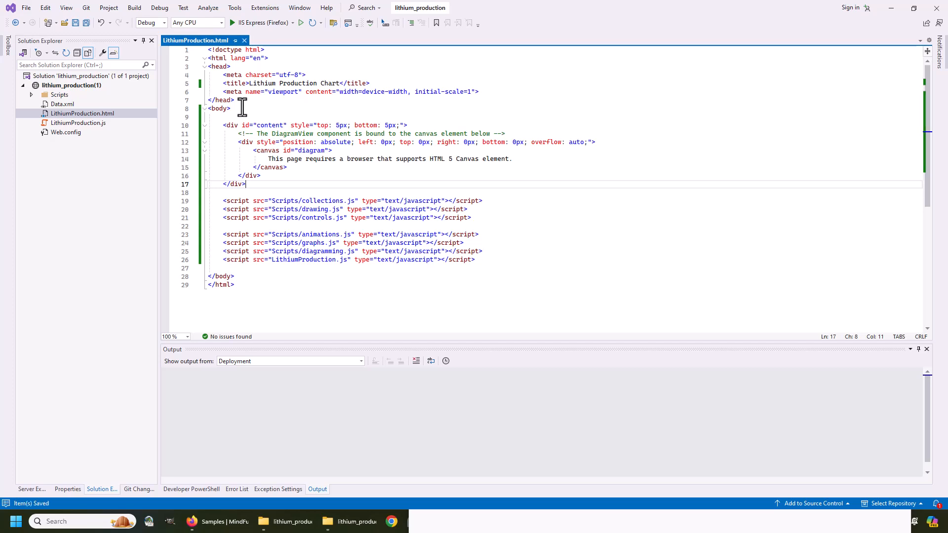
left_click(513, 158)
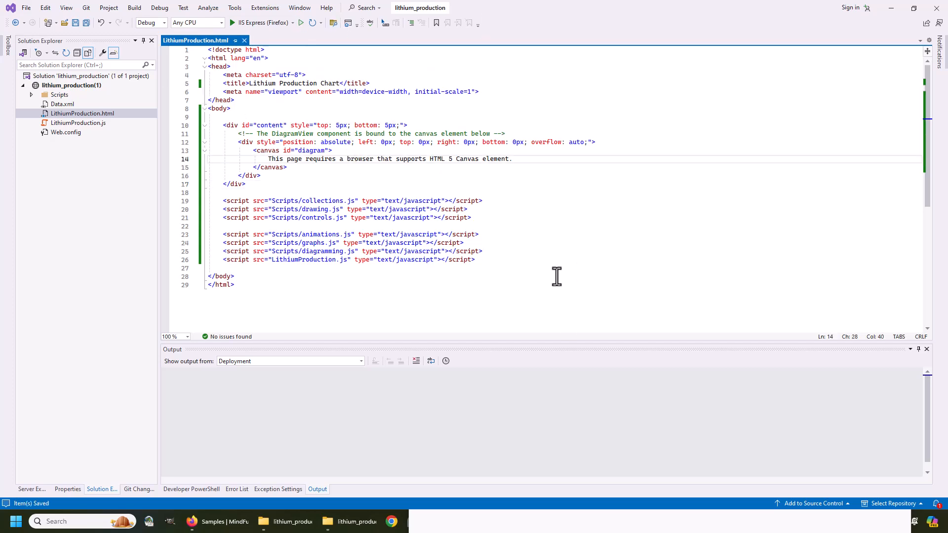
mouse_move(535, 276)
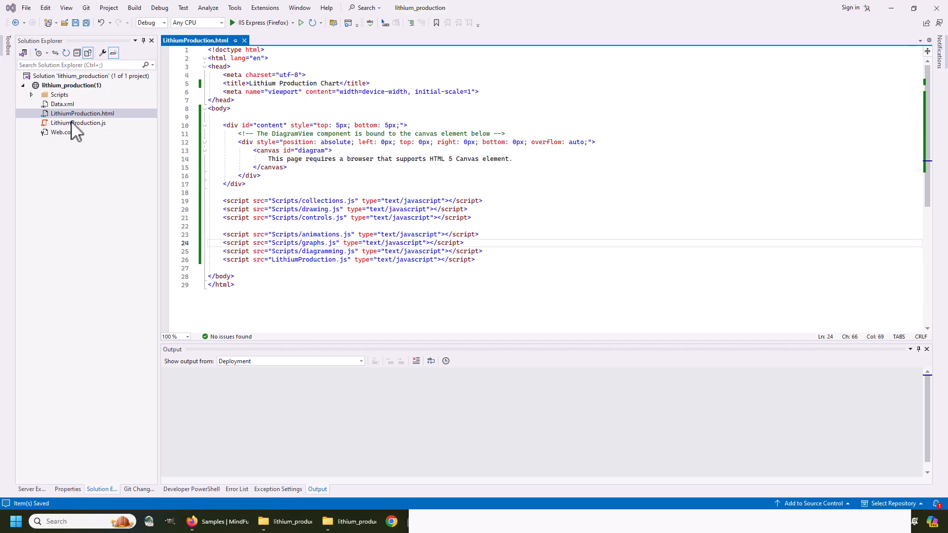
In LithiumProduction.js declare variables and add a DOMContentLoaded handler creating the DiagramView on the canvas id.
double_click(78, 122)
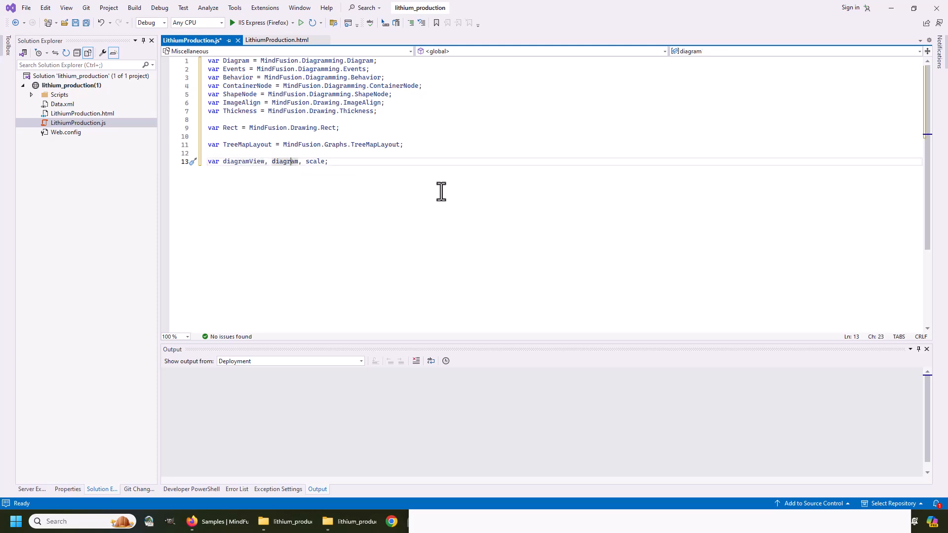
key("ctrl+s")
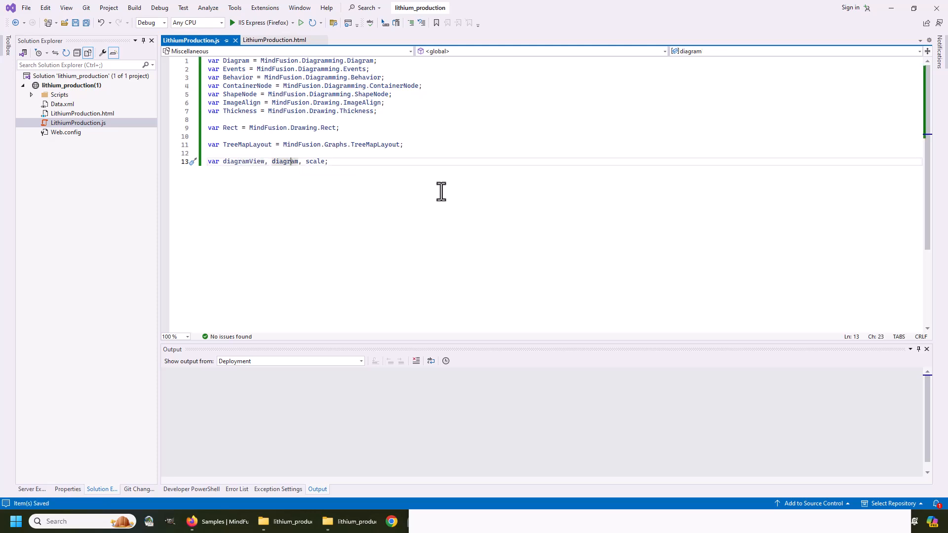
key("Enter")
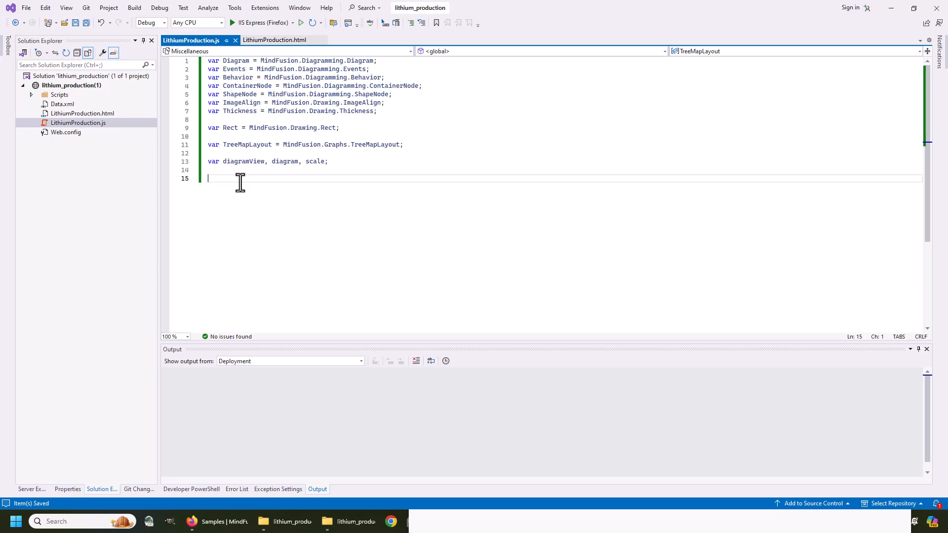
type("document.addEventListener(\"DOMContentLoaded\", function () {")
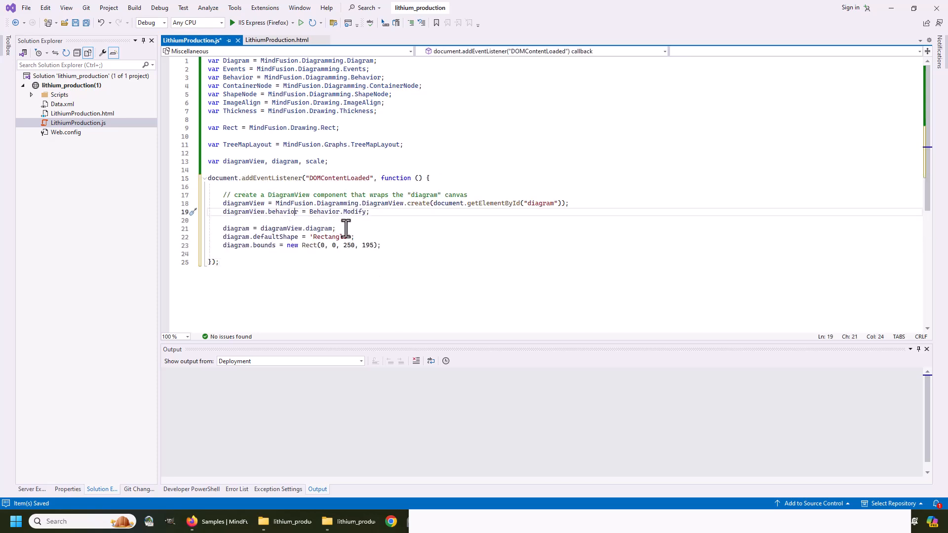
left_click(277, 39)
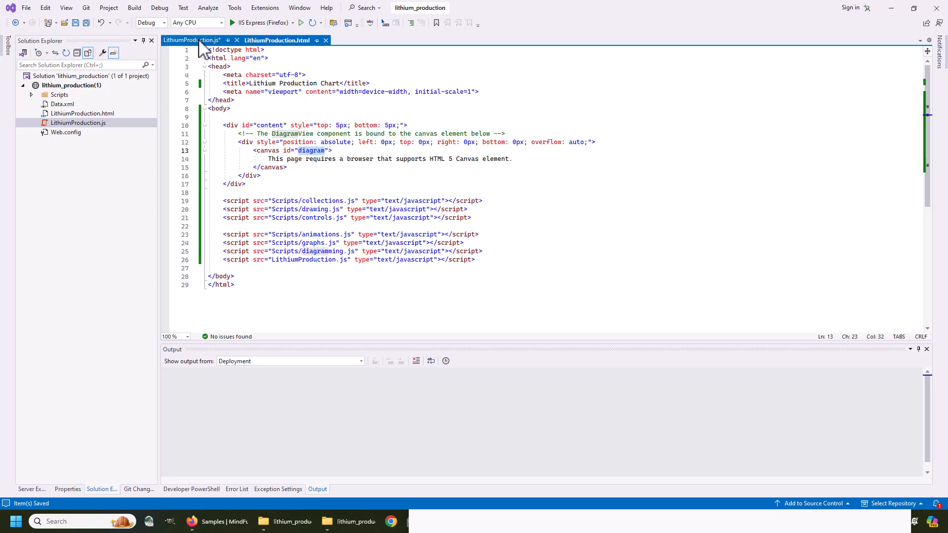
left_click(191, 40)
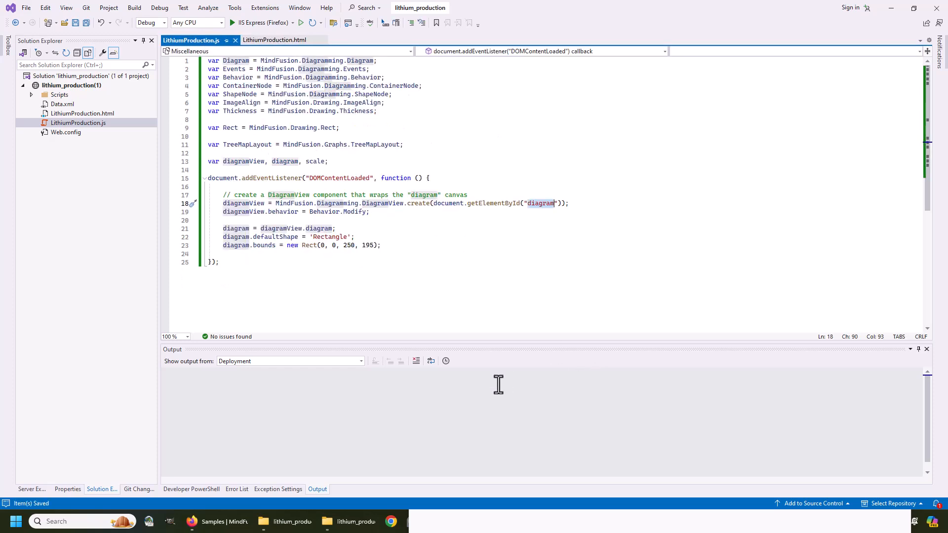
left_click(289, 236)
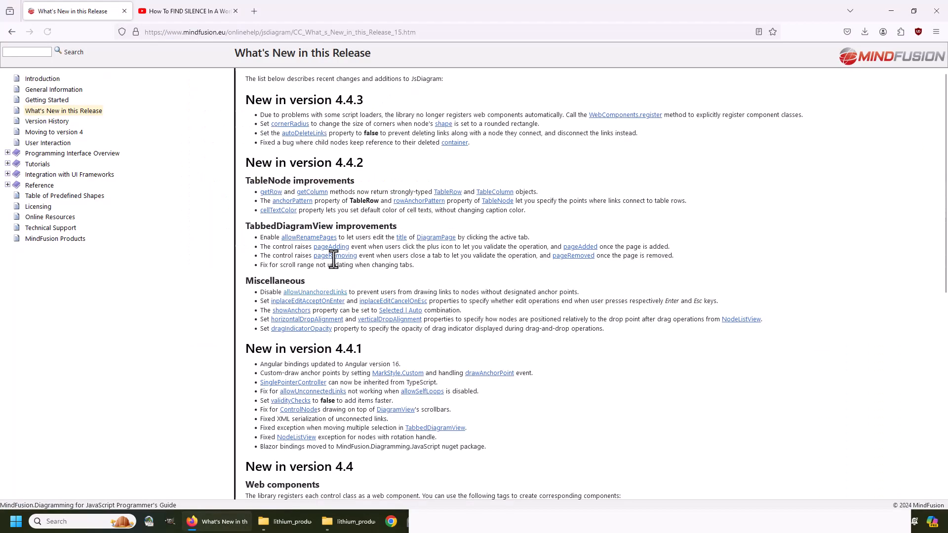
Search the online help for Behavior and read down the Behavior Enumeration members.
type("Be")
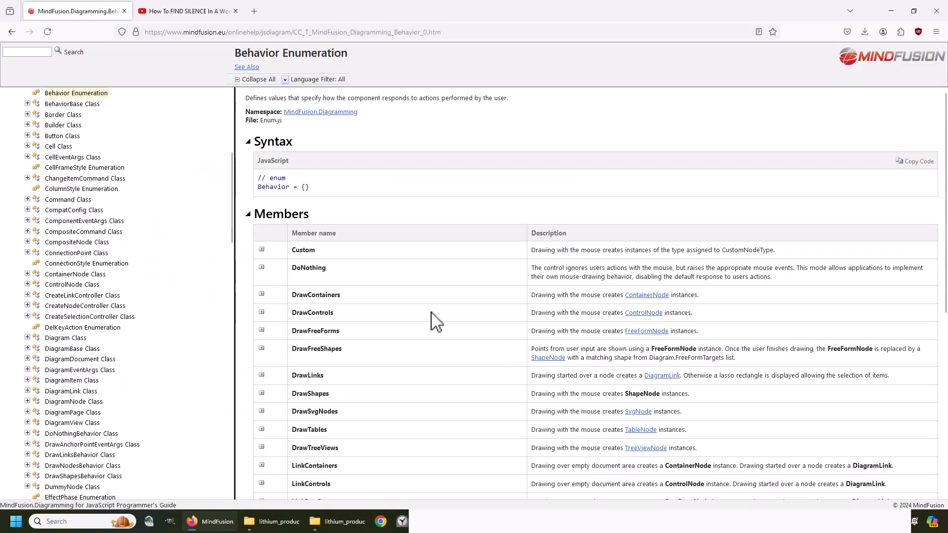
scroll("down", 3)
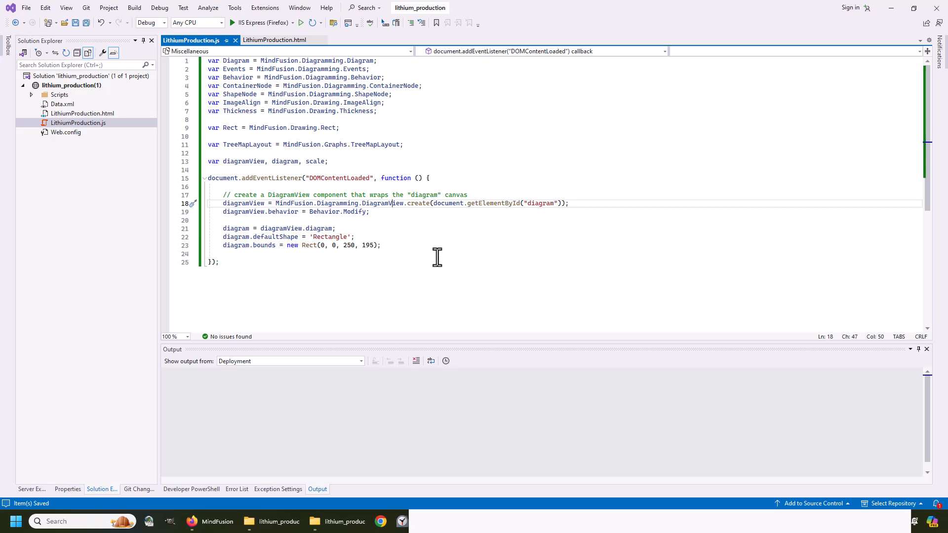
Set diagramView.behavior to Behavior.LinkShapes and test drawing links on the page viewed in Firefox.
right_click(79, 113)
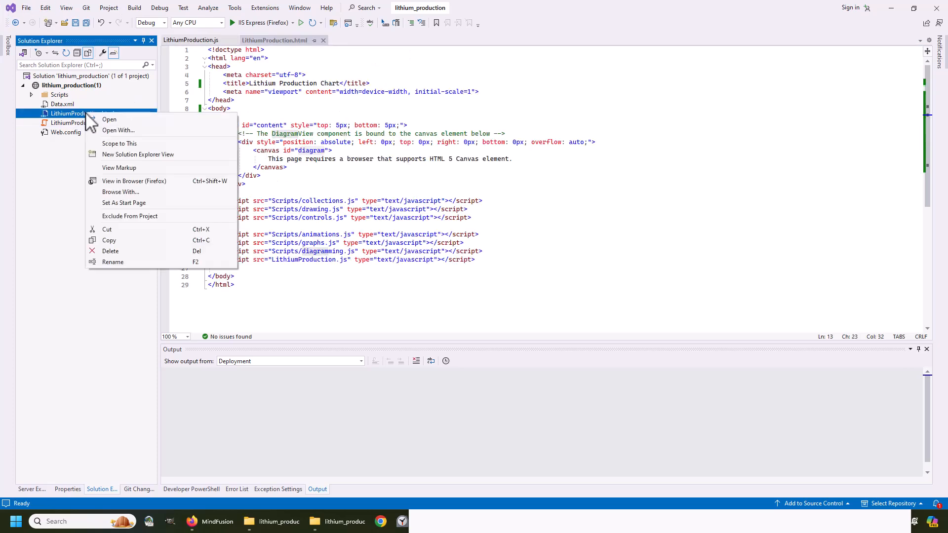
left_click(127, 190)
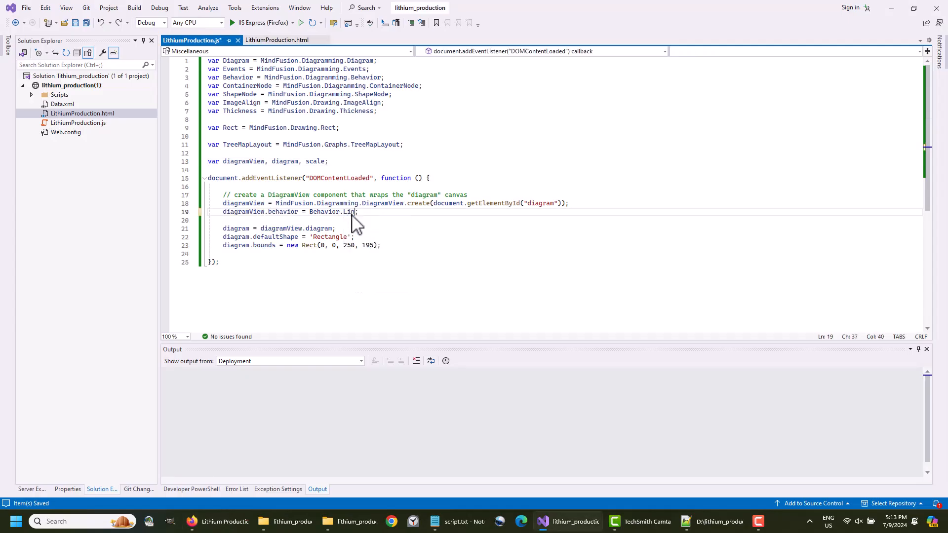
type("kShapes")
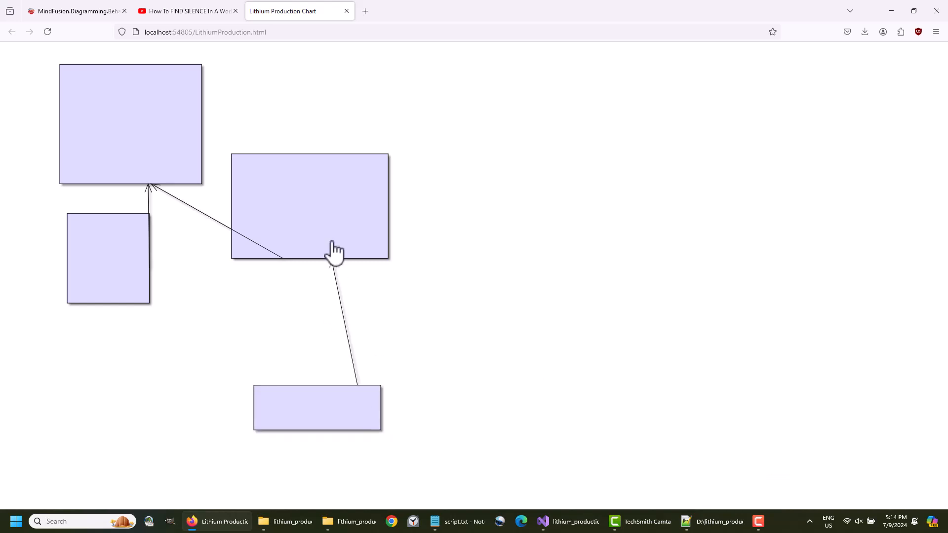
left_click(567, 521)
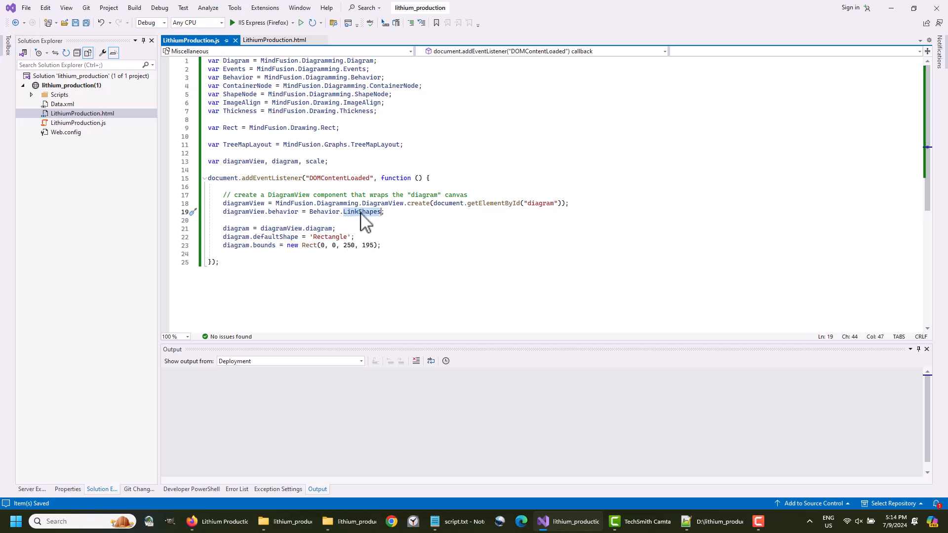
Change the diagram behavior back to Behavior.Modify before writing the createTreeMap function.
type("Modify")
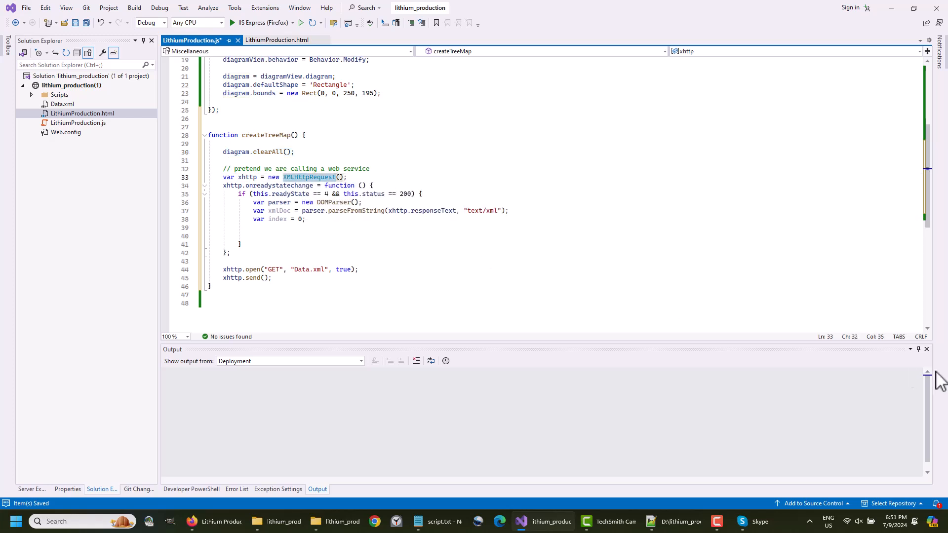
mouse_move(672, 365)
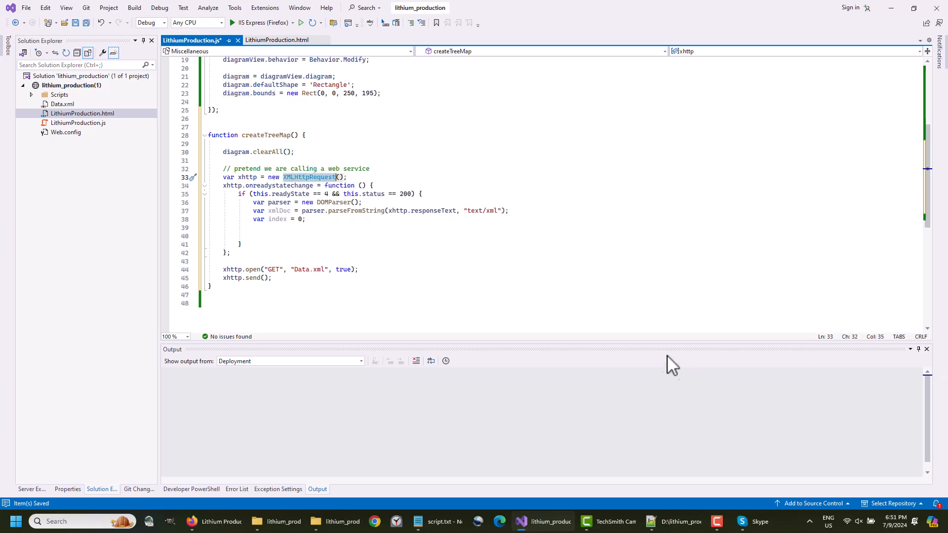
mouse_move(856, 455)
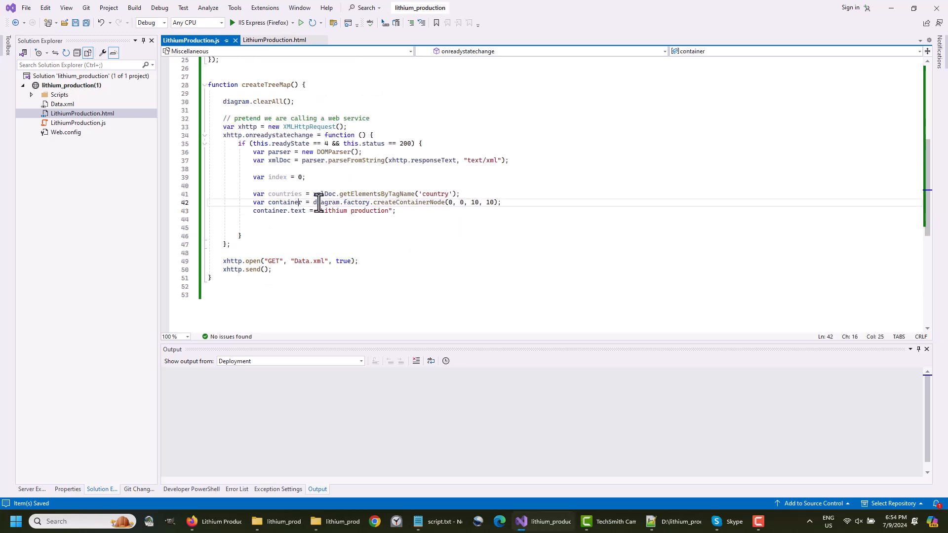
mouse_move(58, 113)
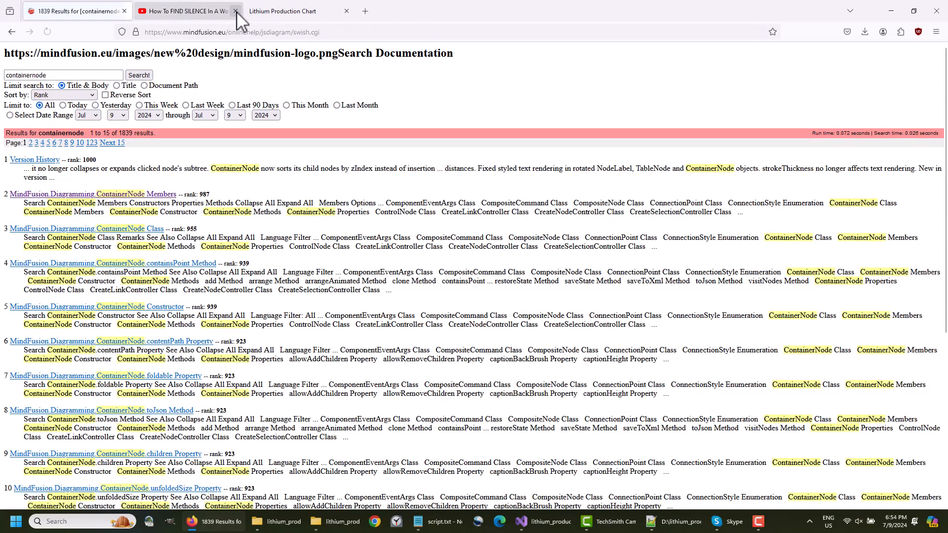
Close the video tab and browse the ContainerNode Members properties list.
left_click(235, 11)
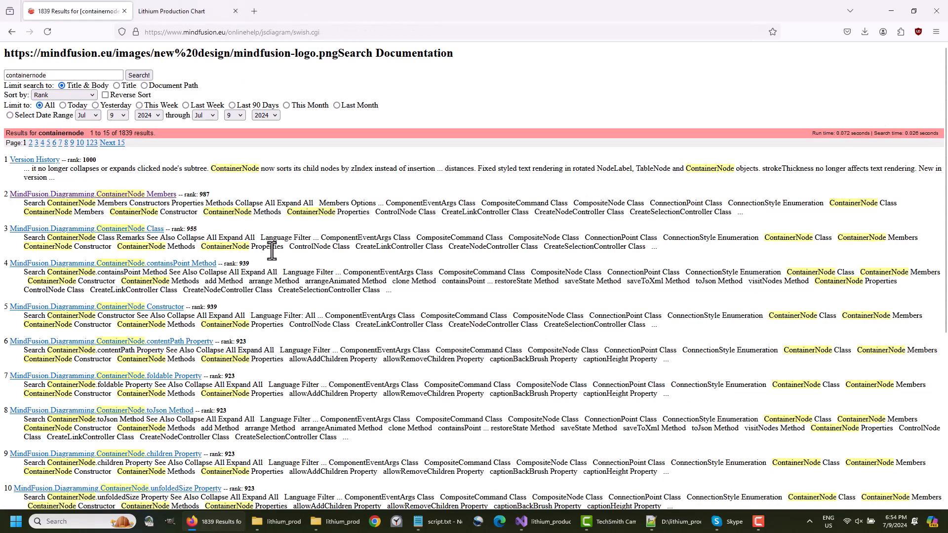
left_click(95, 194)
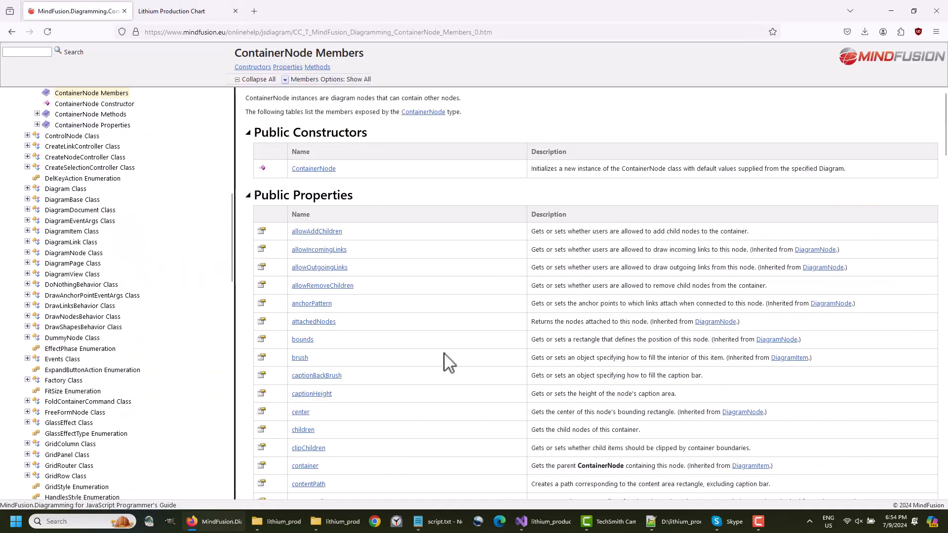
scroll("down", 3)
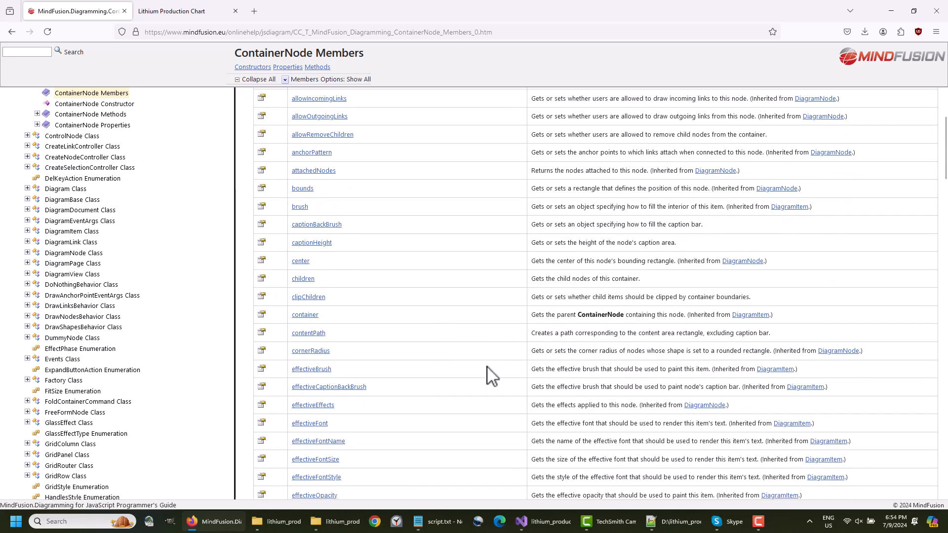
mouse_move(367, 330)
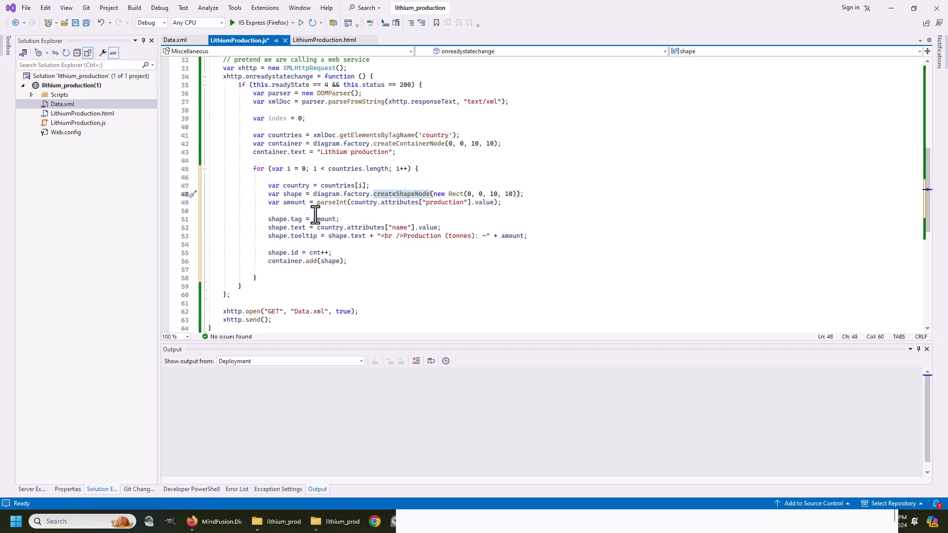
Check the country data in Data.xml, then add a createTreeMap() call in the page-load handler.
left_click(176, 39)
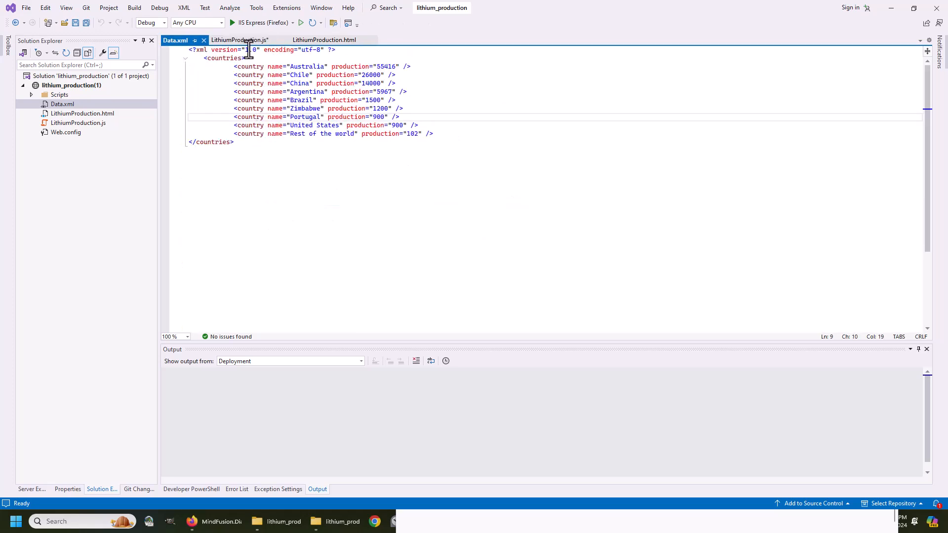
left_click(239, 39)
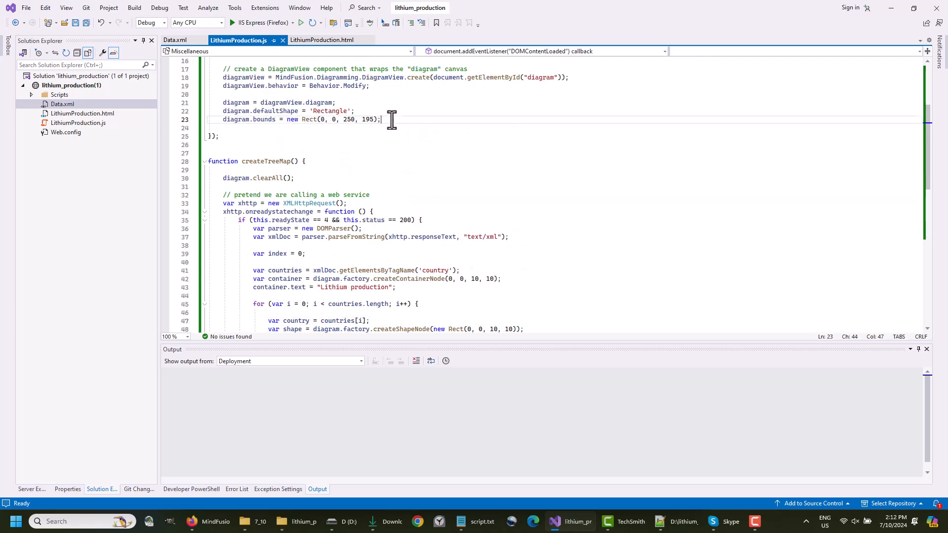
type("cr")
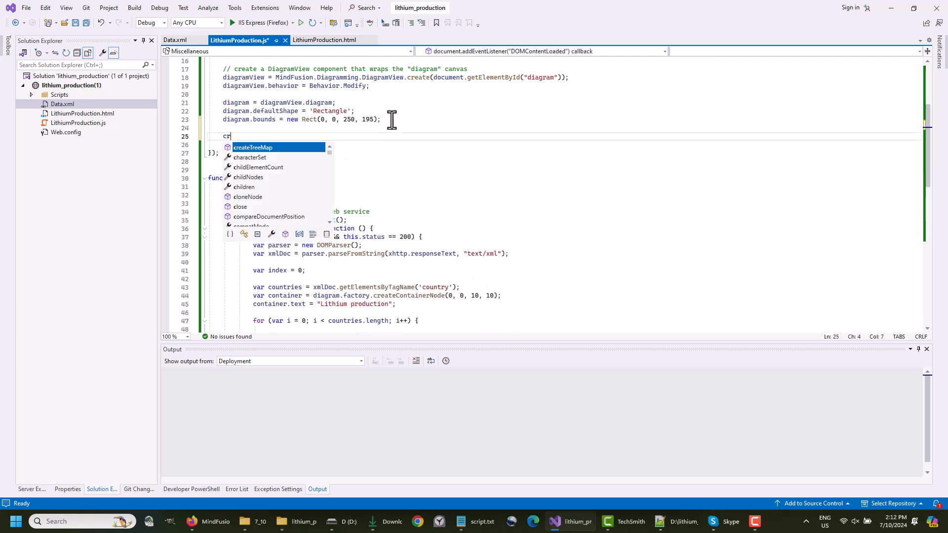
type("eateTreeM")
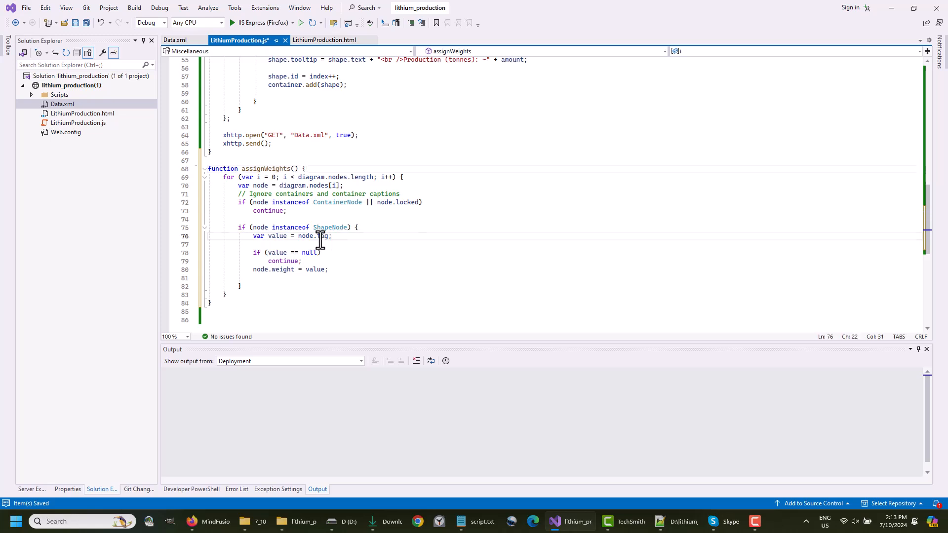
Insert assignWeights(); after the country shape loop and save LithiumProduction.js.
double_click(281, 270)
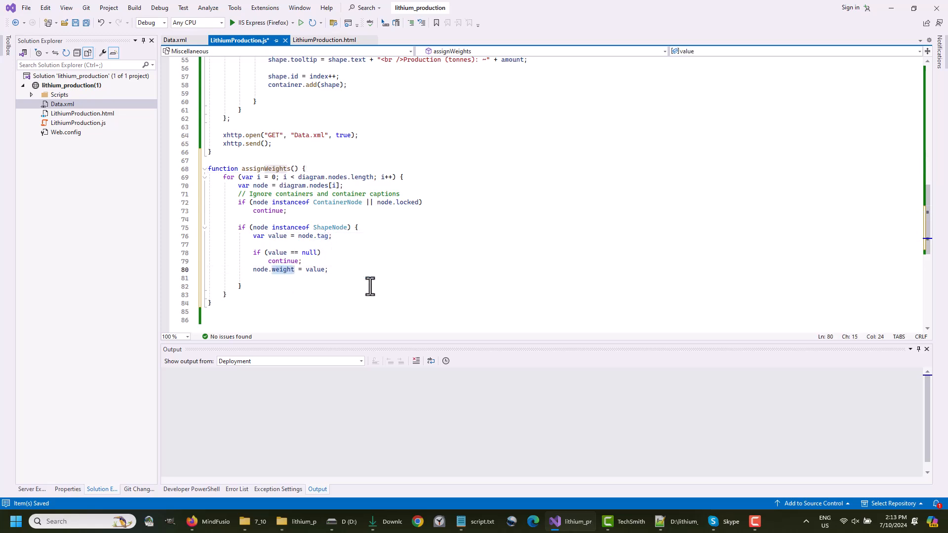
left_click(274, 177)
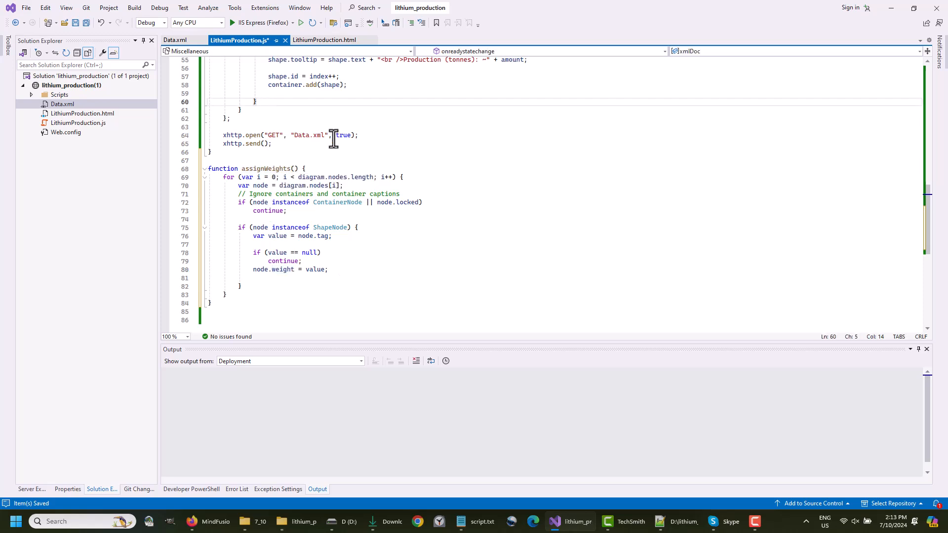
type("assignWeights();")
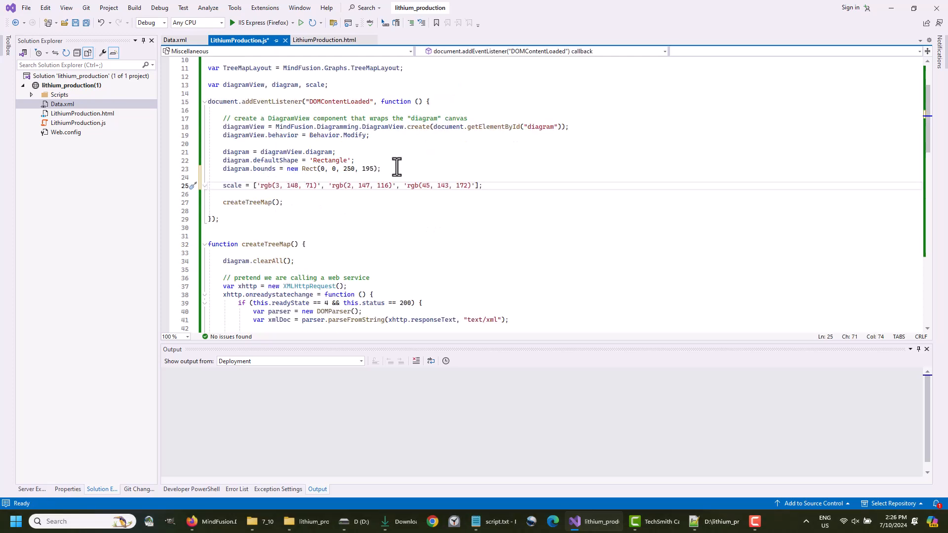
key("ctrl+s")
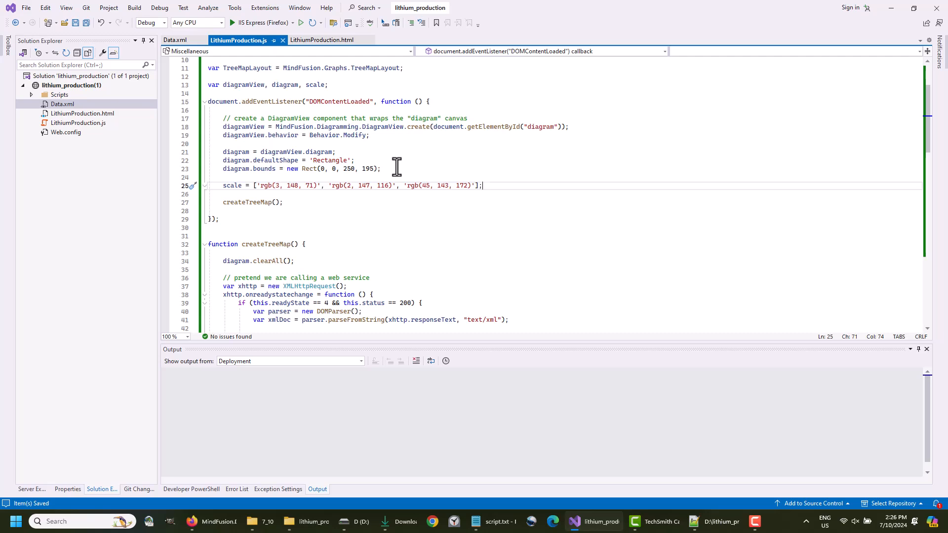
scroll("down", 3)
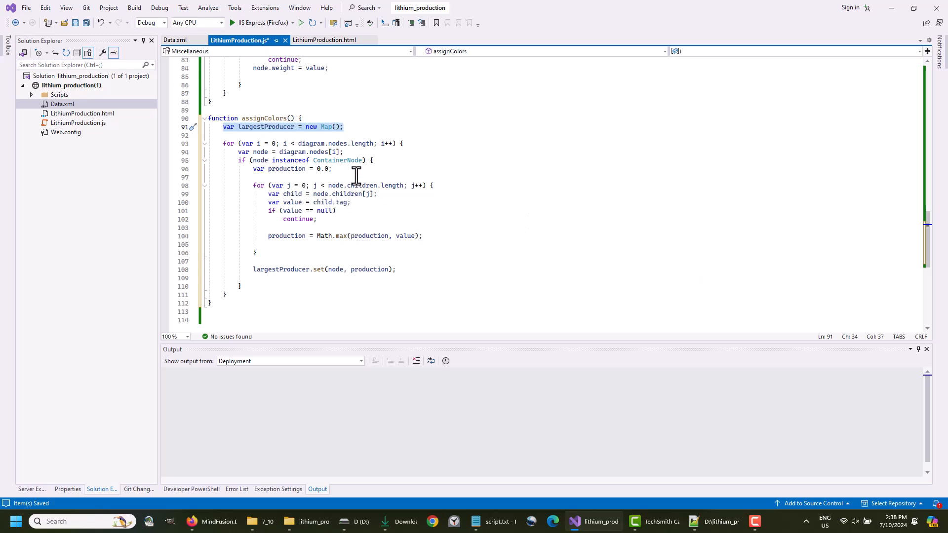
Add an assignColors(); call right below assignWeights() in the load handler.
left_click(338, 160)
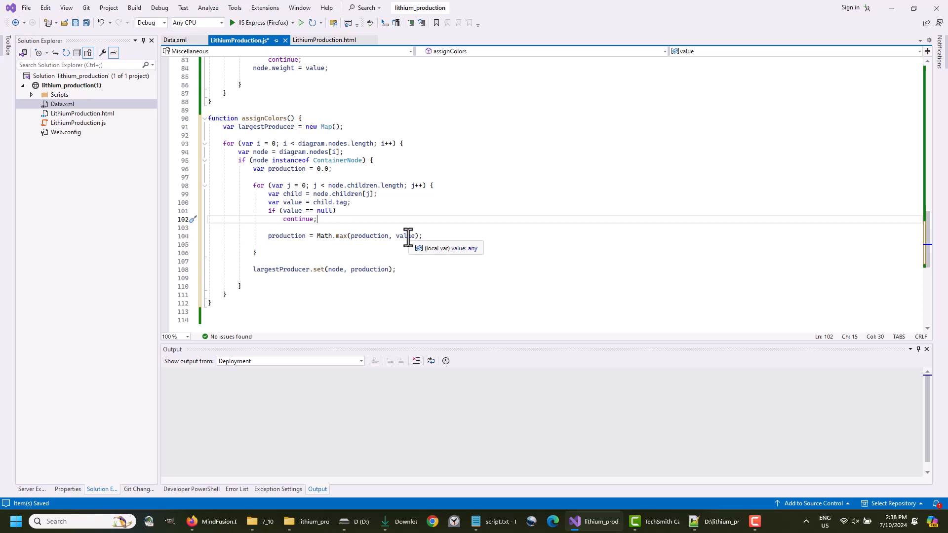
mouse_move(367, 288)
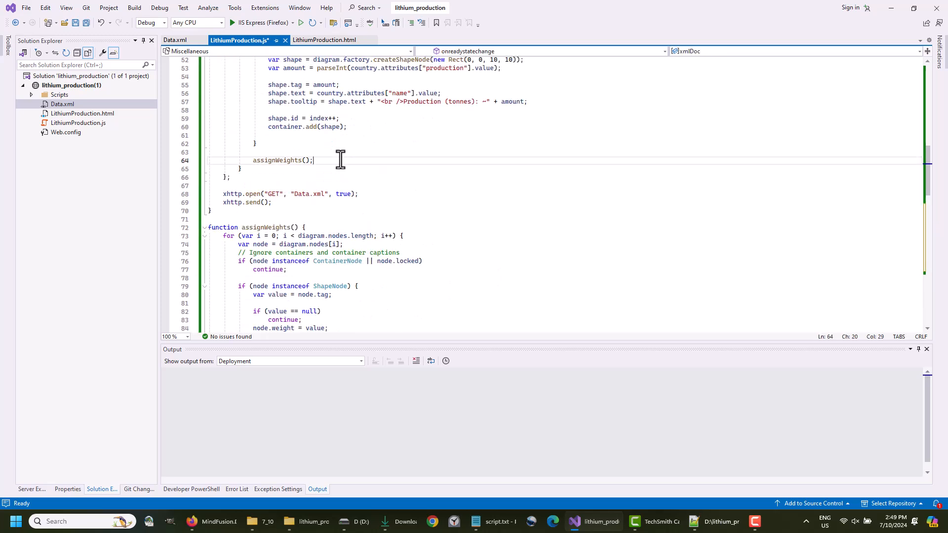
type("assignColors();")
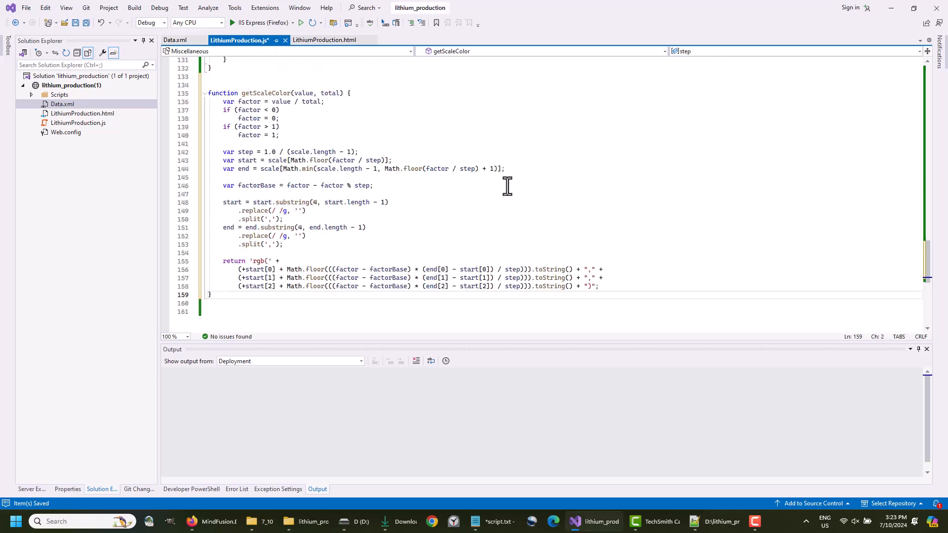
mouse_move(509, 193)
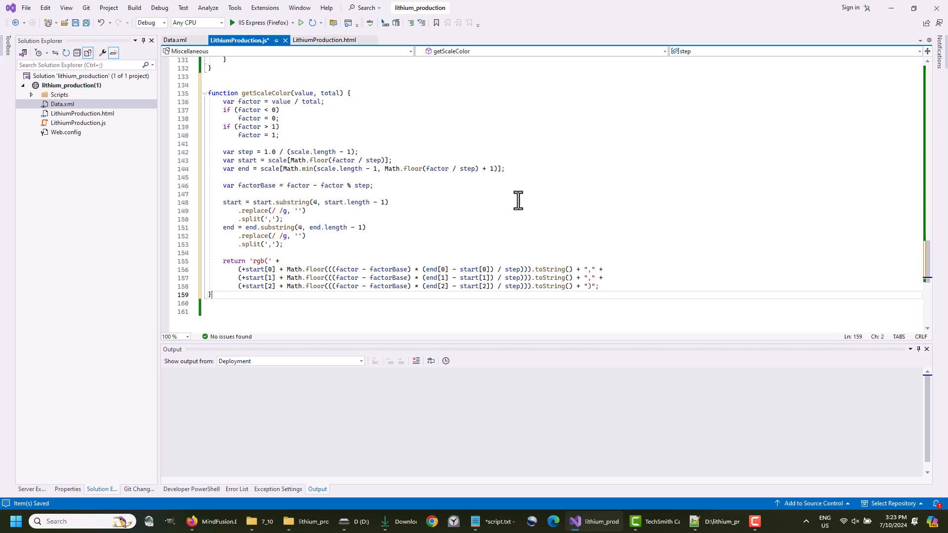
mouse_move(515, 204)
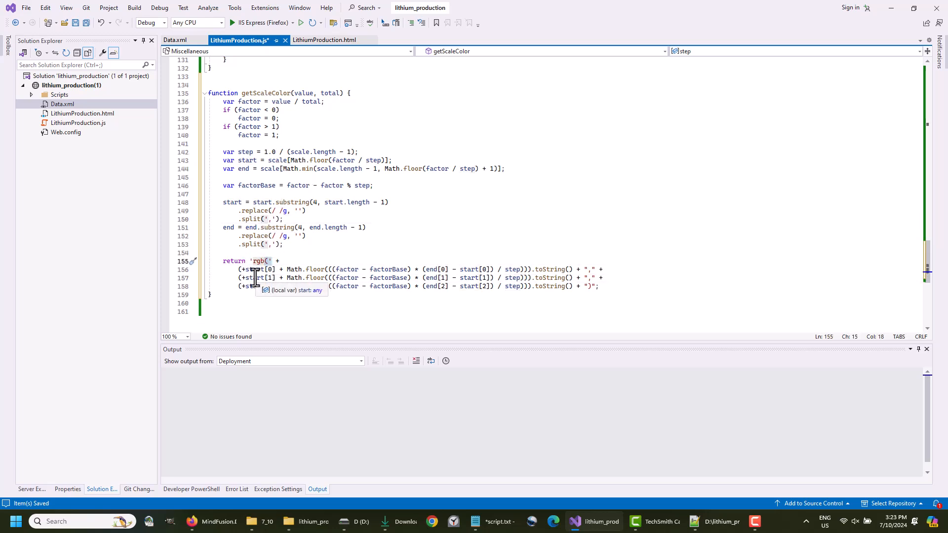
mouse_move(234, 383)
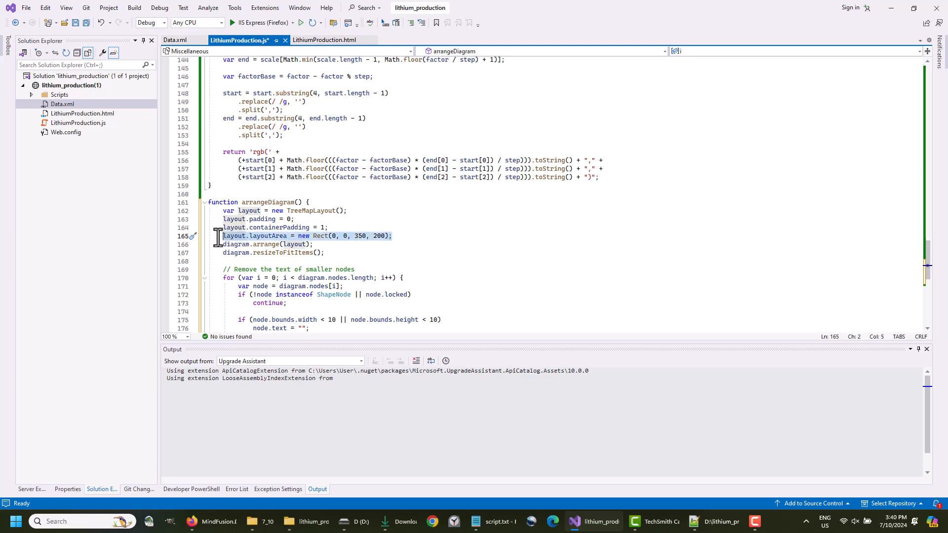
mouse_move(193, 522)
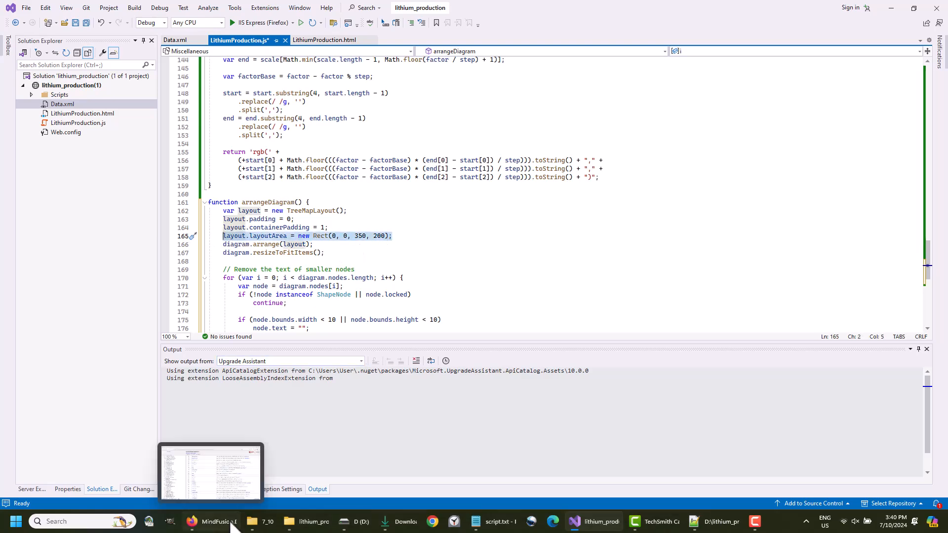
Switch to the MindFusion online help in Firefox to check TreeMapLayout members.
left_click(191, 521)
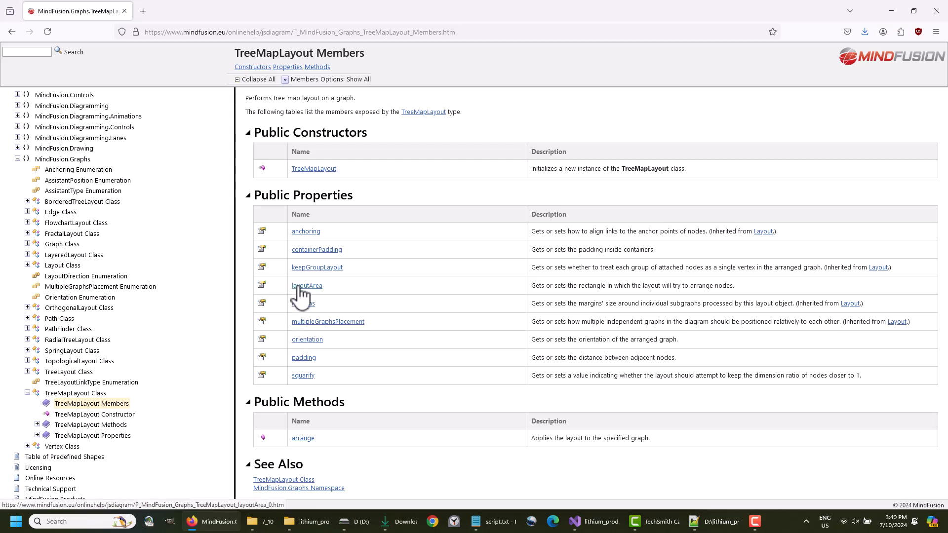
mouse_move(72, 90)
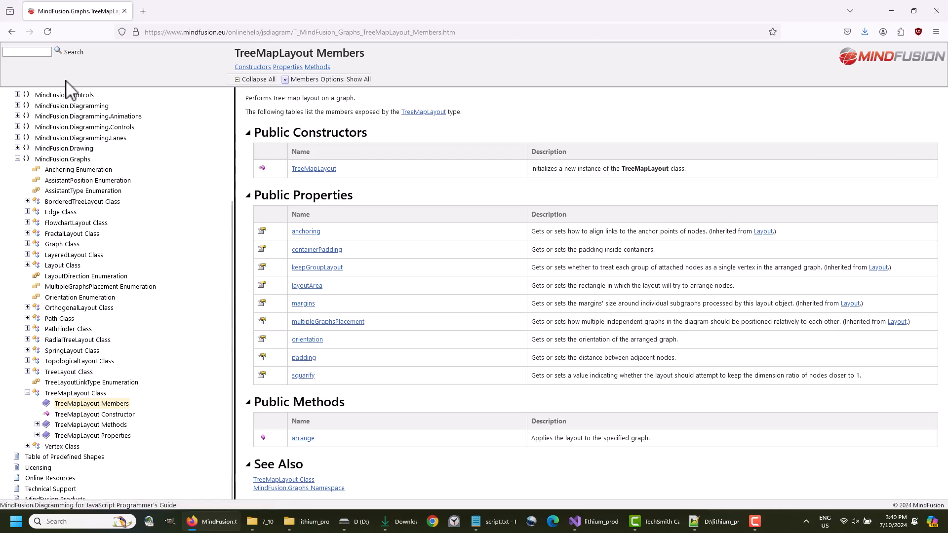
Search the help for Diagram, browse the Diagram Members properties, and return to Visual Studio.
type("Diagram")
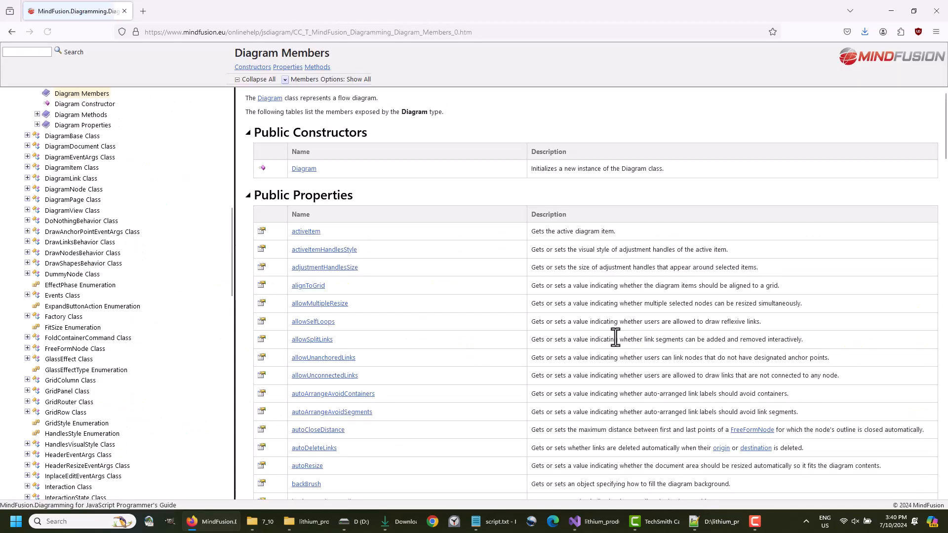
scroll("down", 3)
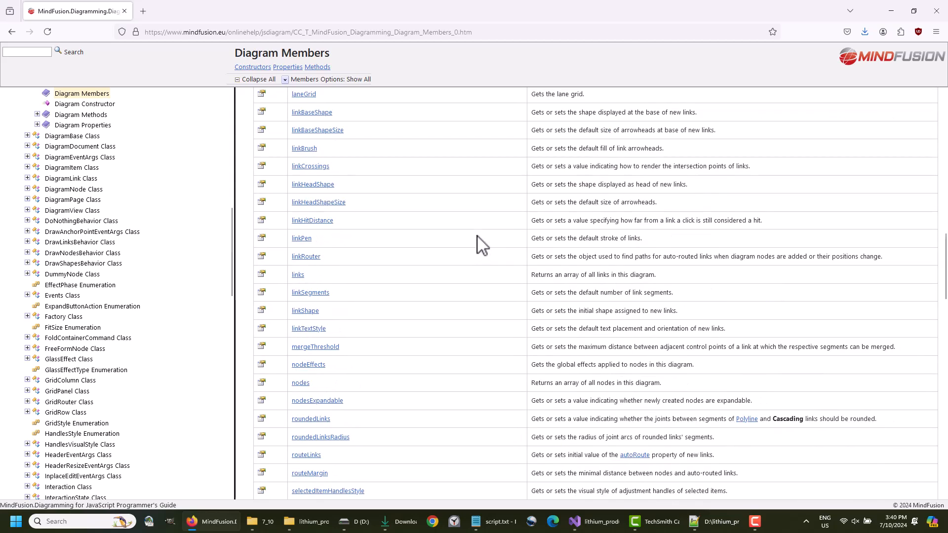
scroll("down", 3)
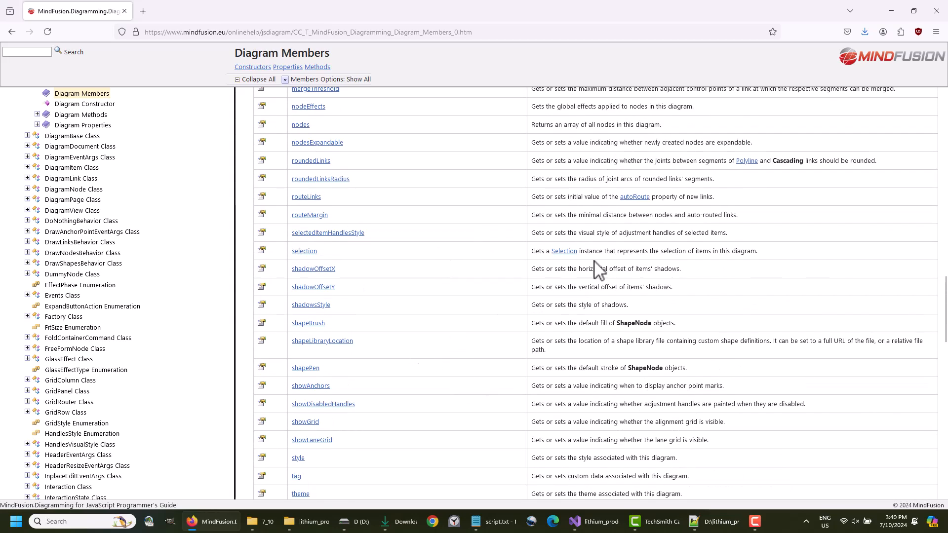
left_click(601, 521)
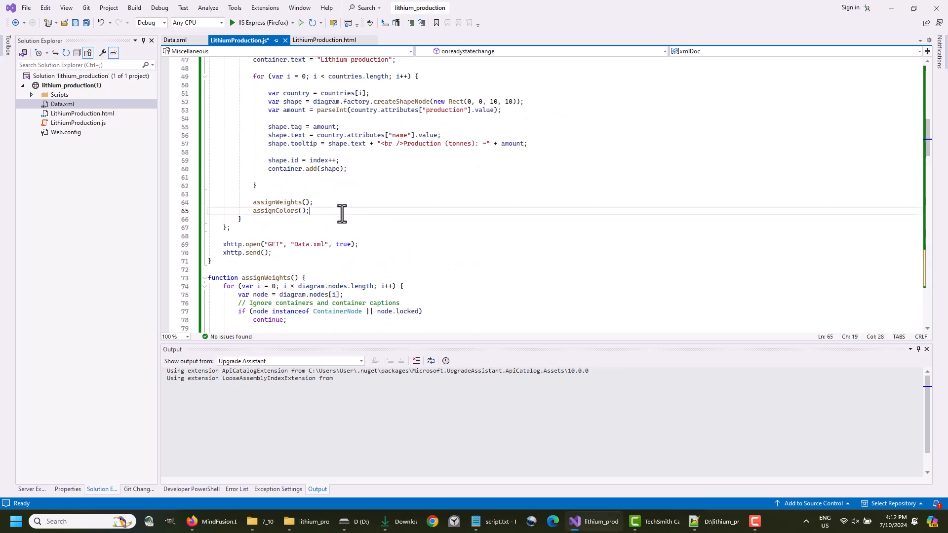
Add an arrangeDiagram() call after assignColors() and move to the ctrlWidth line of zoom().
type("arrangeD")
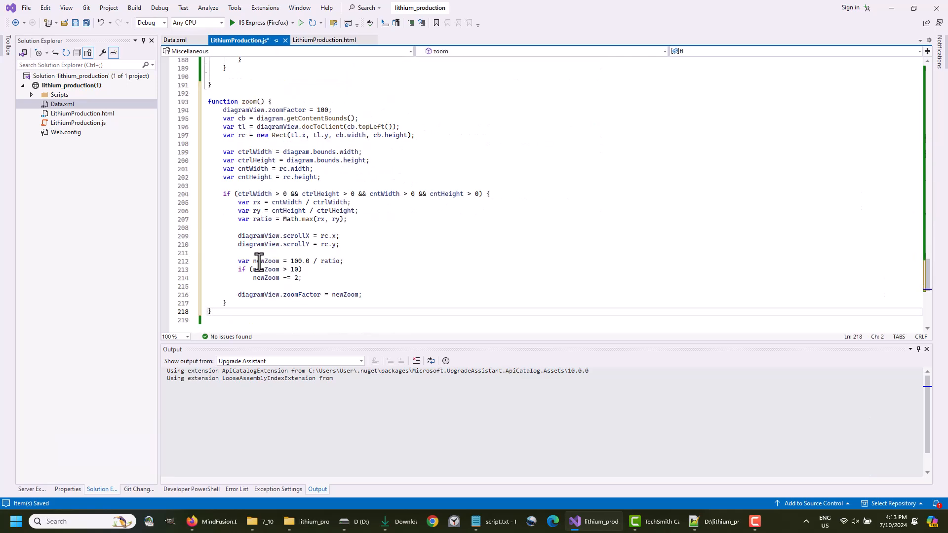
left_click(362, 152)
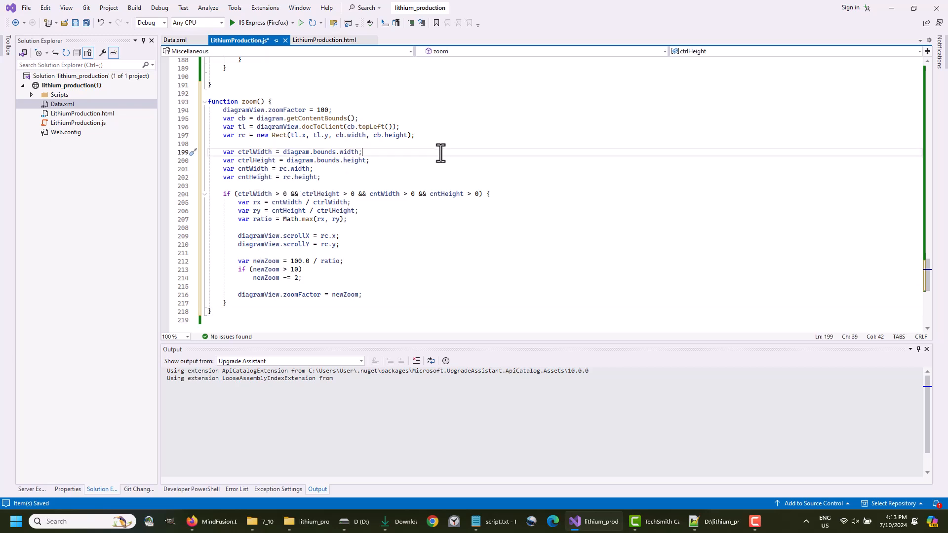
mouse_move(323, 256)
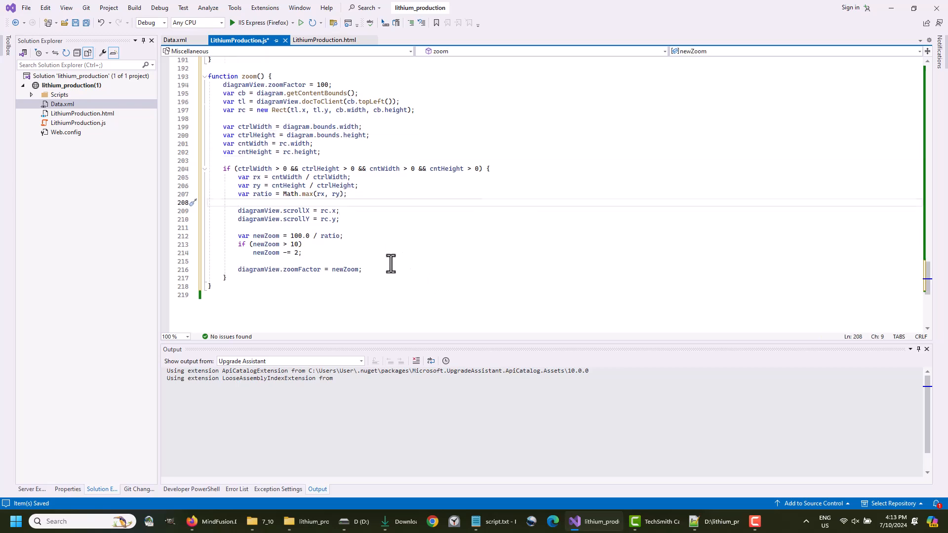
mouse_move(308, 194)
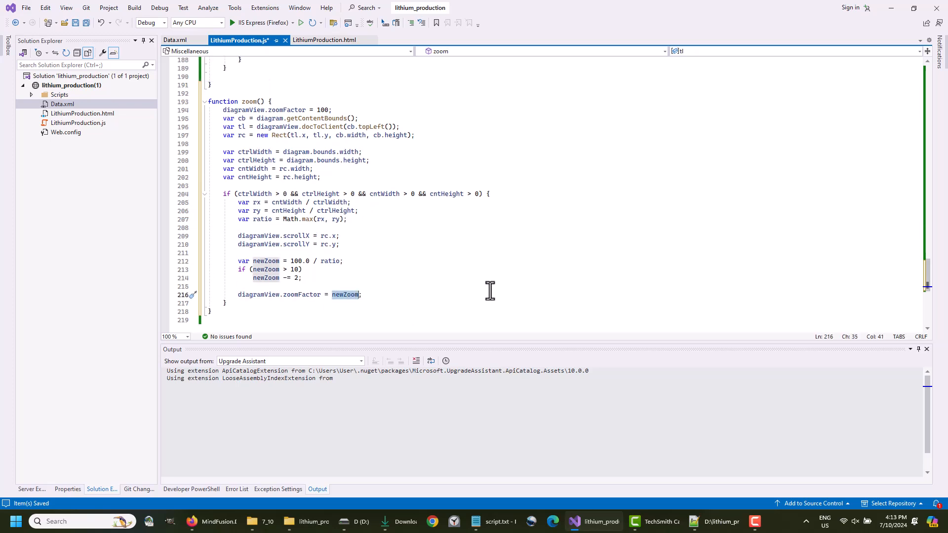
mouse_move(360, 228)
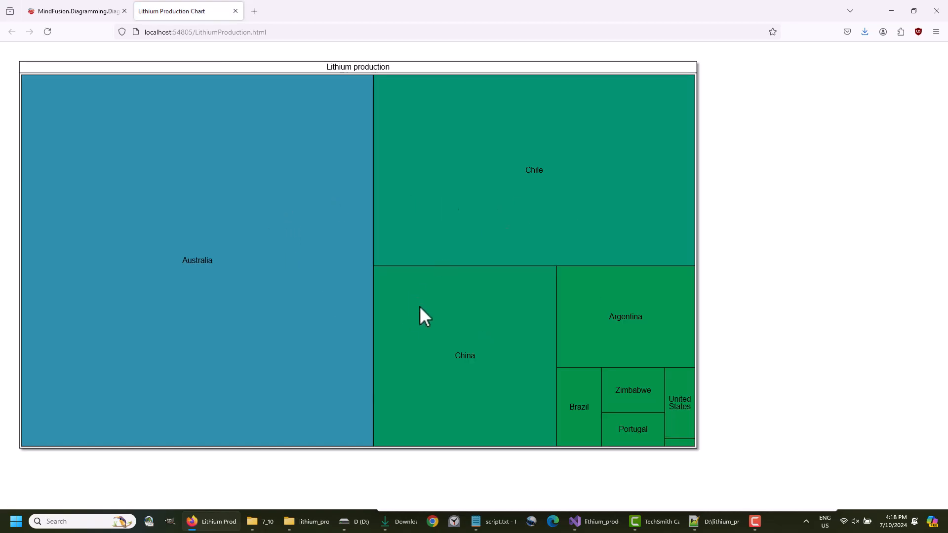
mouse_move(399, 350)
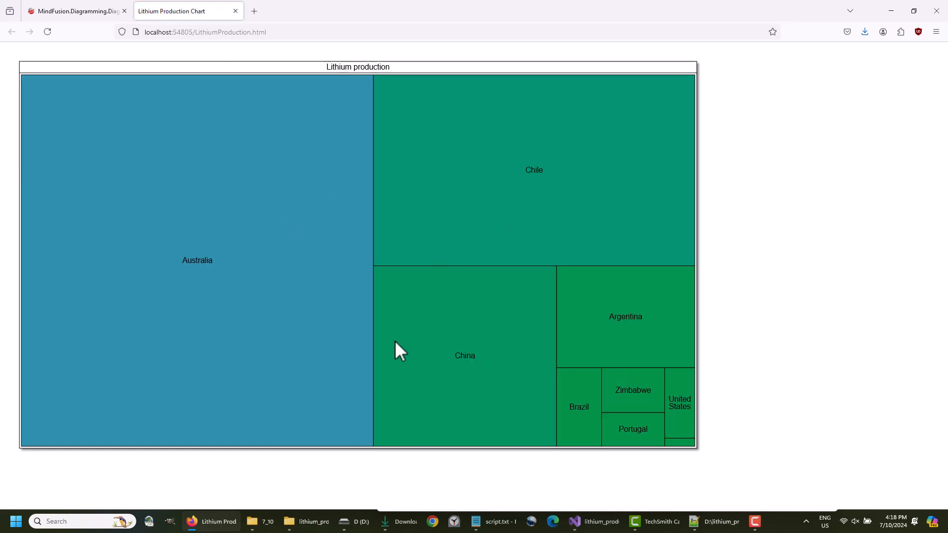
mouse_move(187, 283)
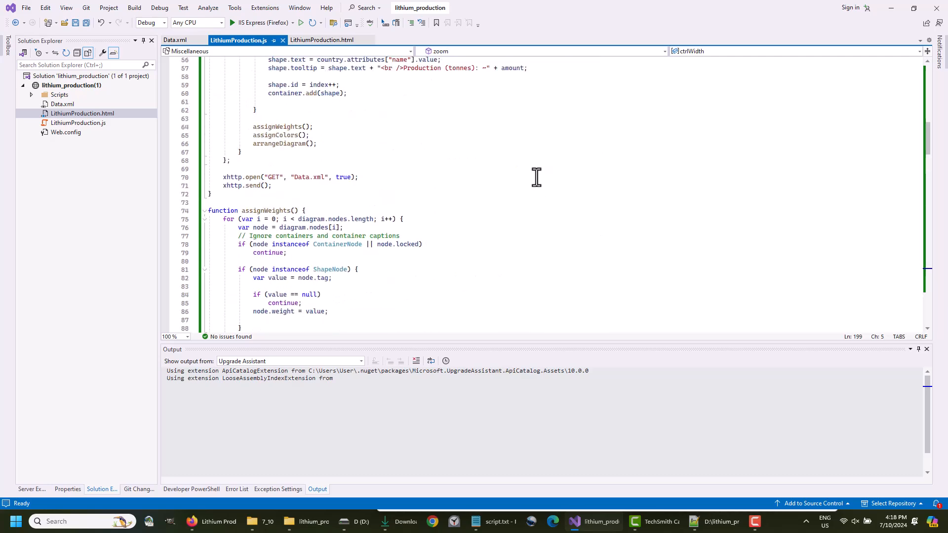
Set each shape's textColor and the container's textColor to 'rgb(225, 225, 225)'.
scroll("up", 3)
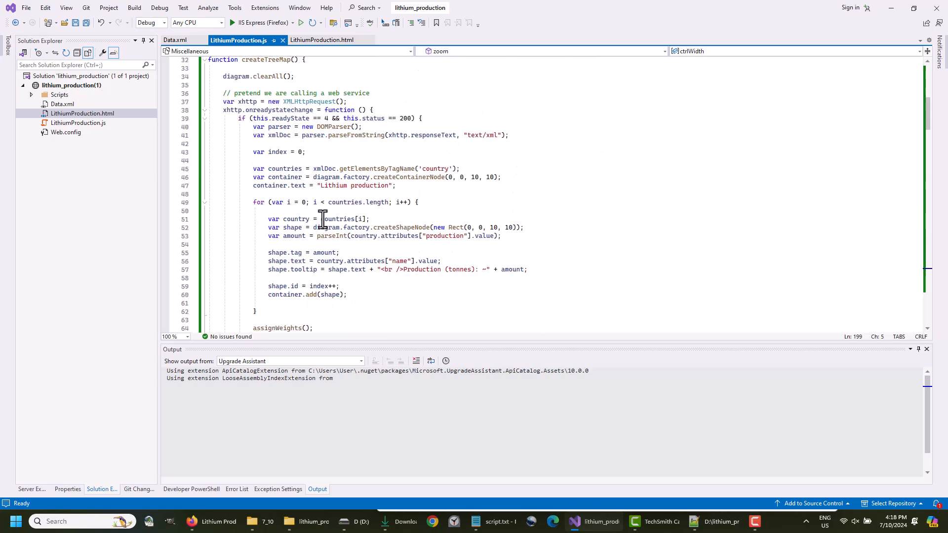
type("sha")
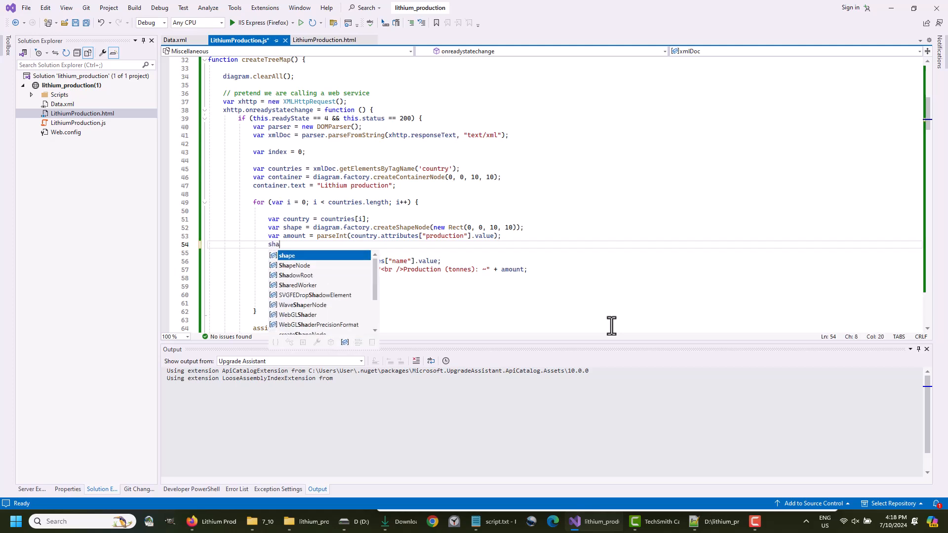
type("pe.textColo")
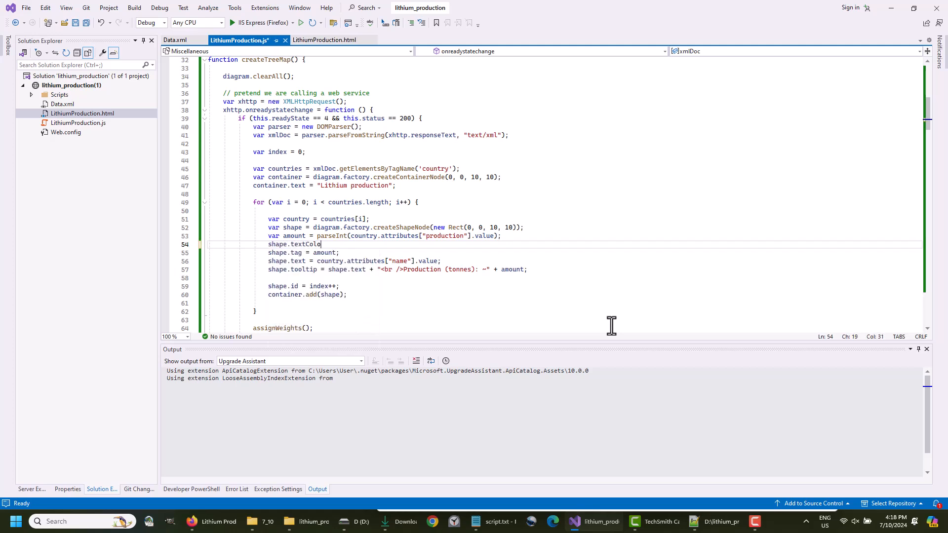
type("= shape.textColor = 'rgb(225, 225, 225)';")
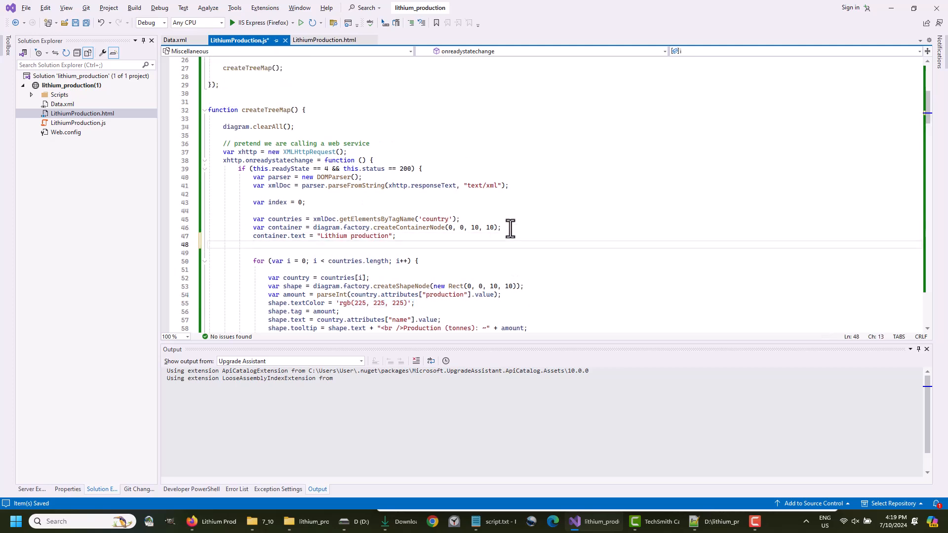
type("container.text")
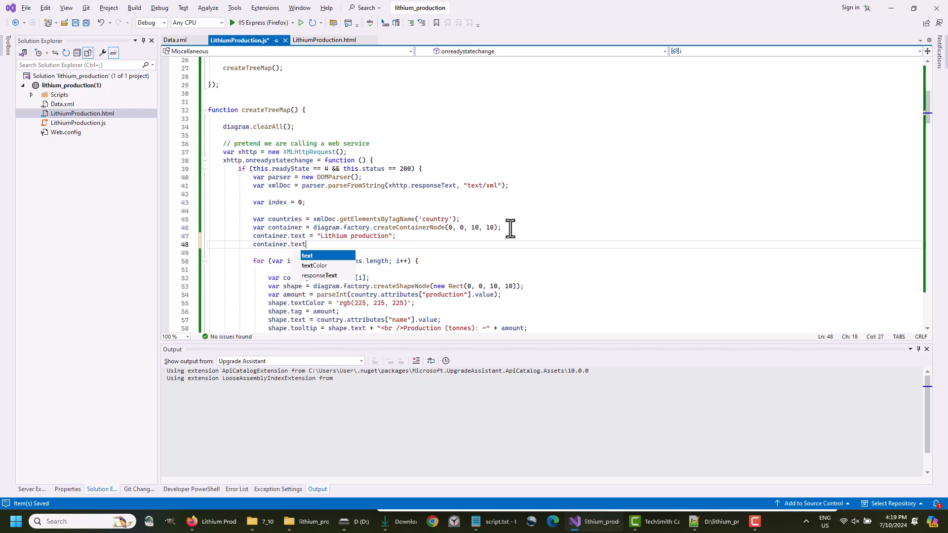
type("Color = 'rgb(225, 225, 225)';")
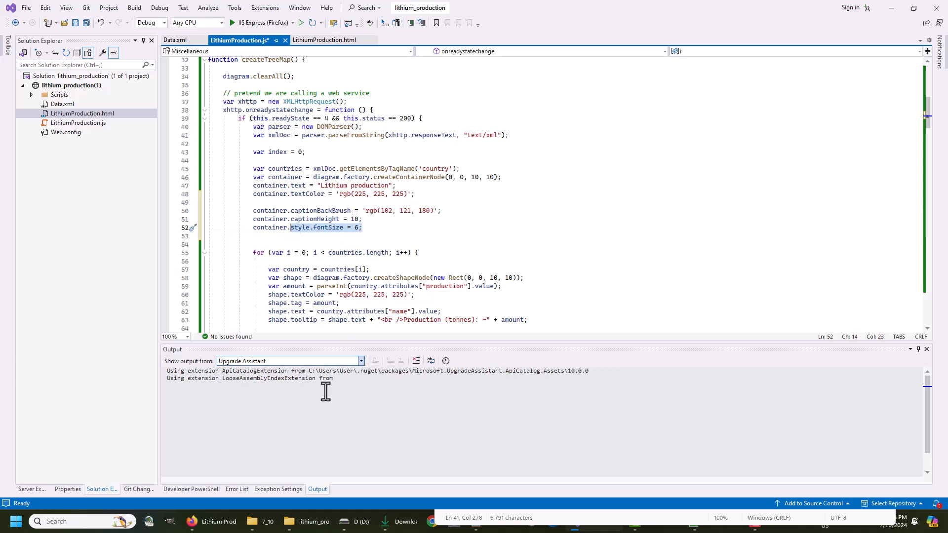
Give every country shape a label font size of 6 with shape.style.fontSize = 6;.
type("sh")
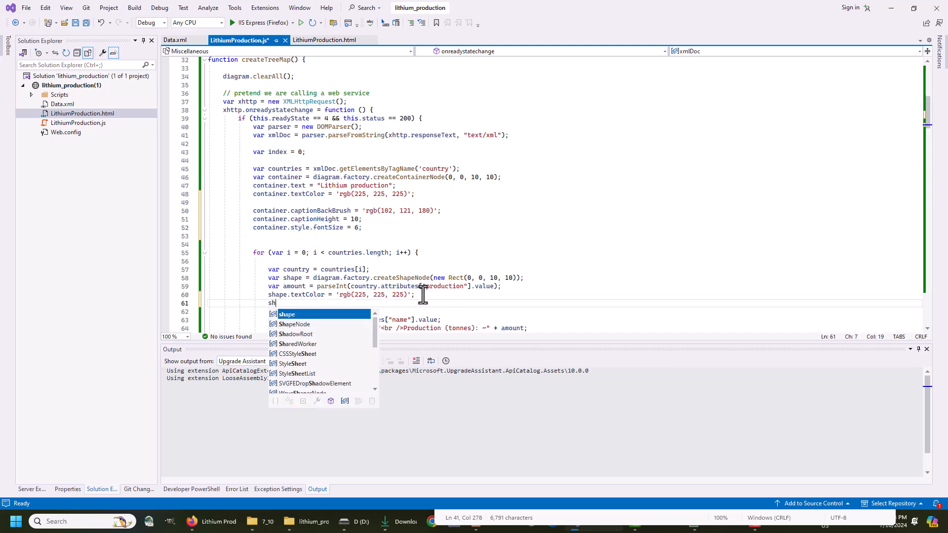
type("ape.style.fontSize = 6;")
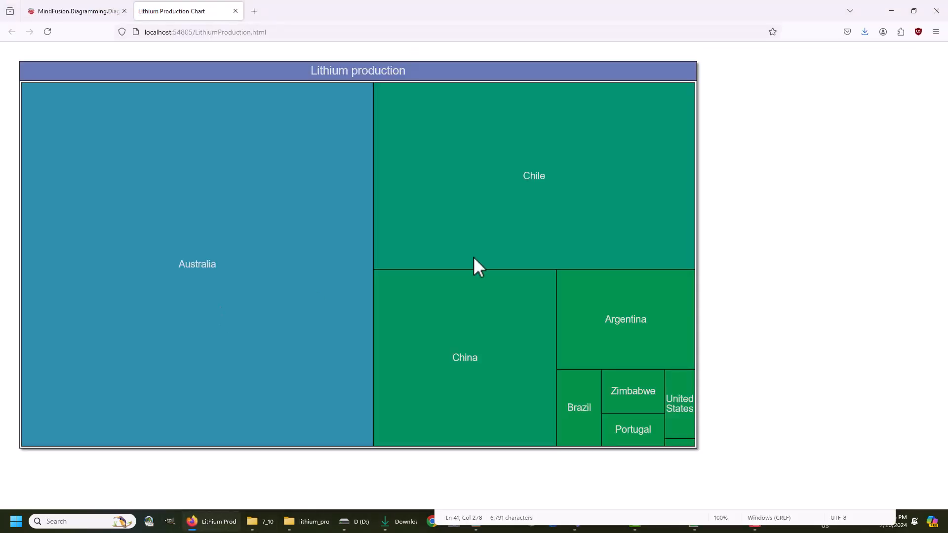
mouse_move(235, 402)
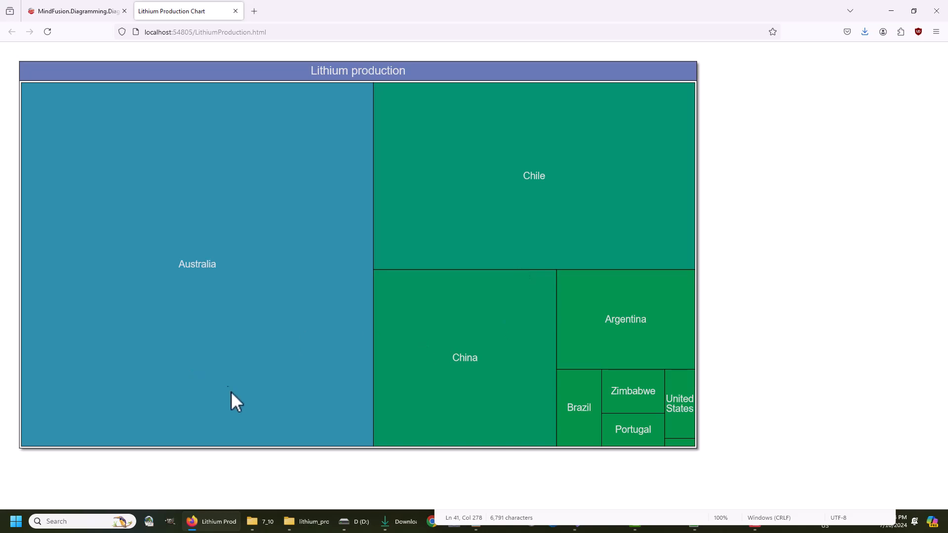
mouse_move(500, 171)
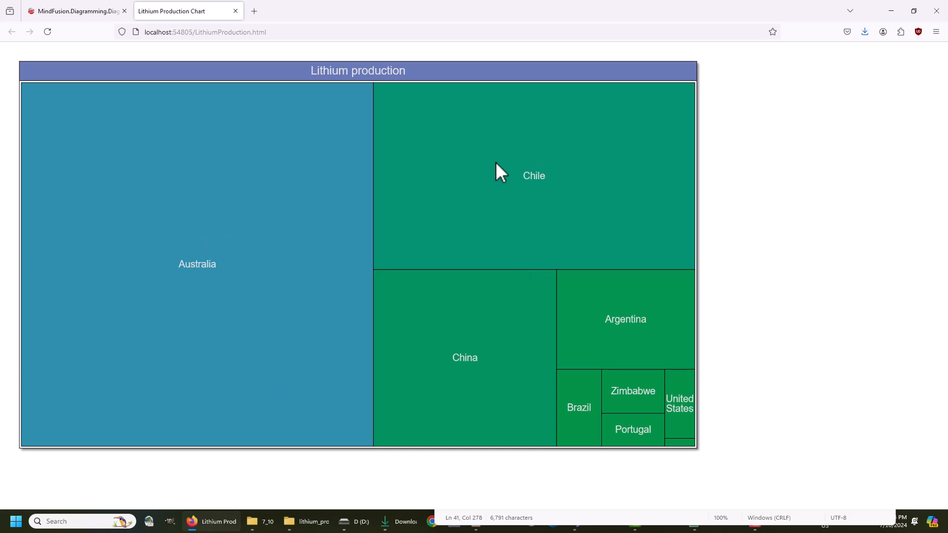
mouse_move(416, 336)
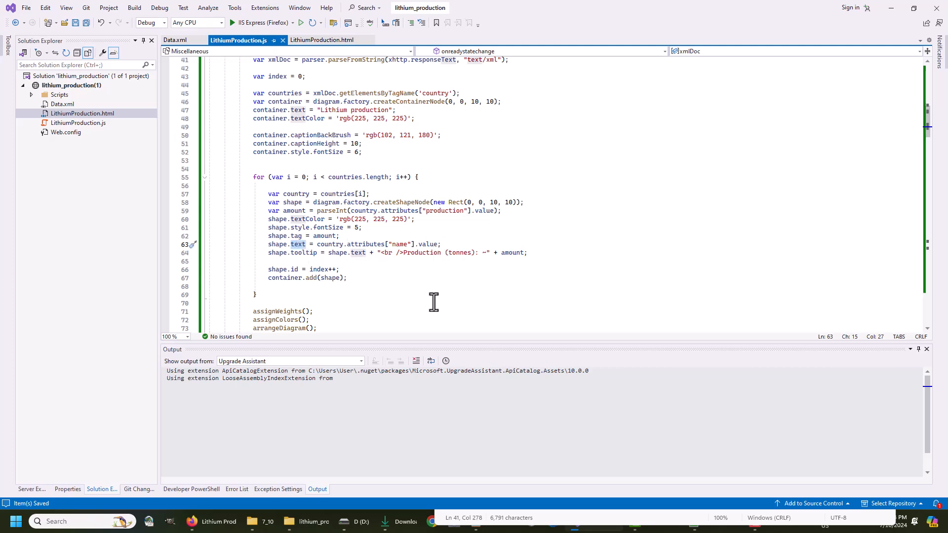
mouse_move(423, 293)
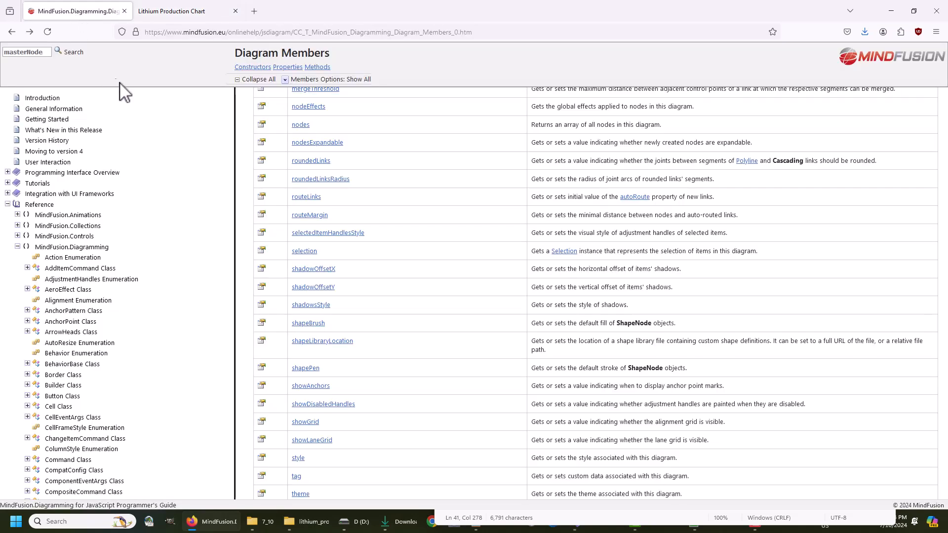
Search the MindFusion help for shapeNode and browse the SvgNode Members reference.
type("s")
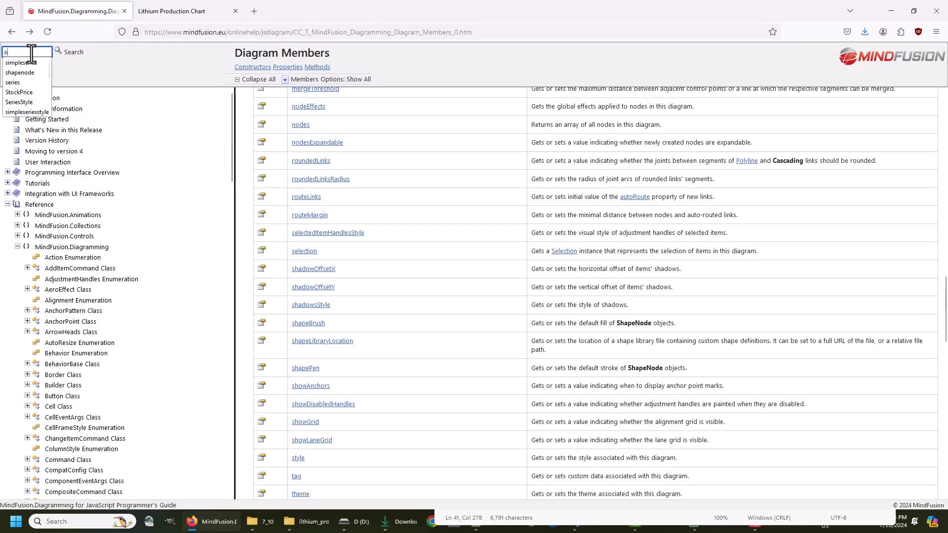
key("enter")
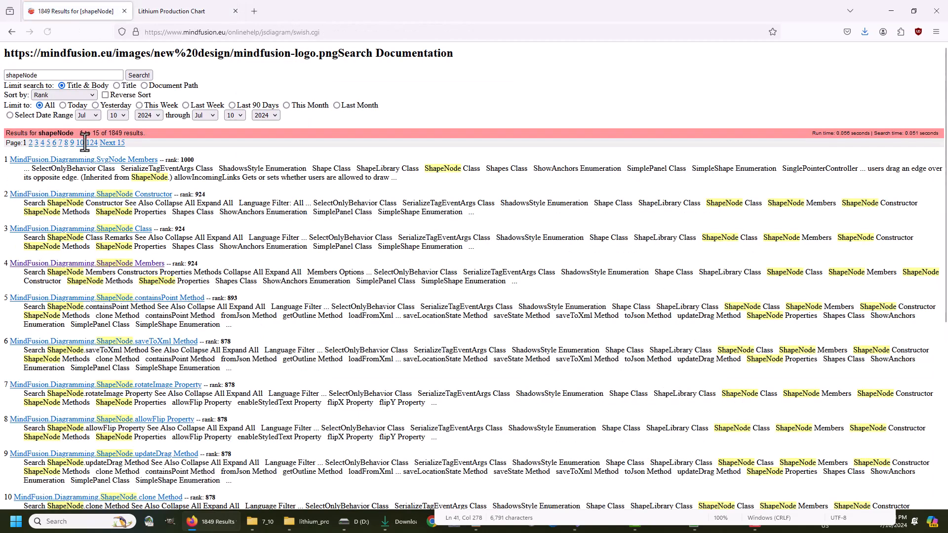
left_click(83, 159)
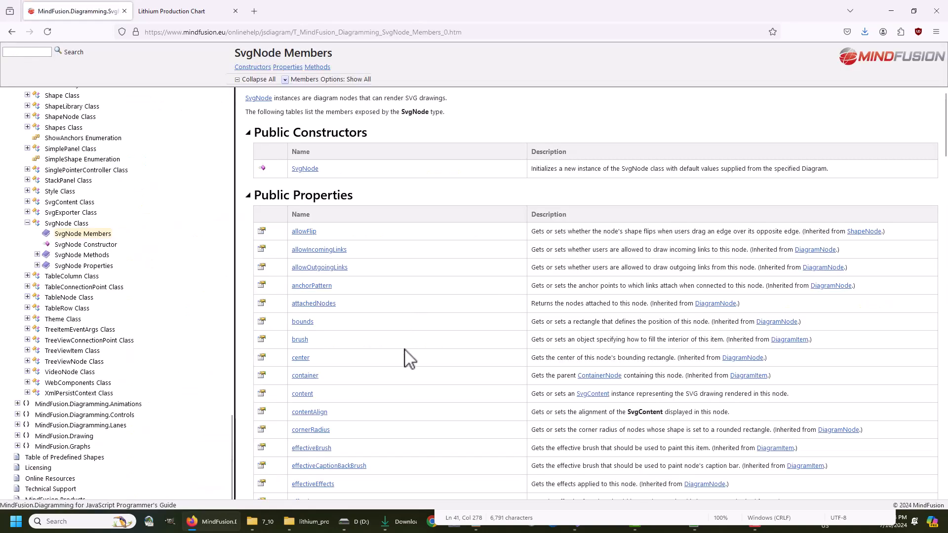
scroll("down", 3)
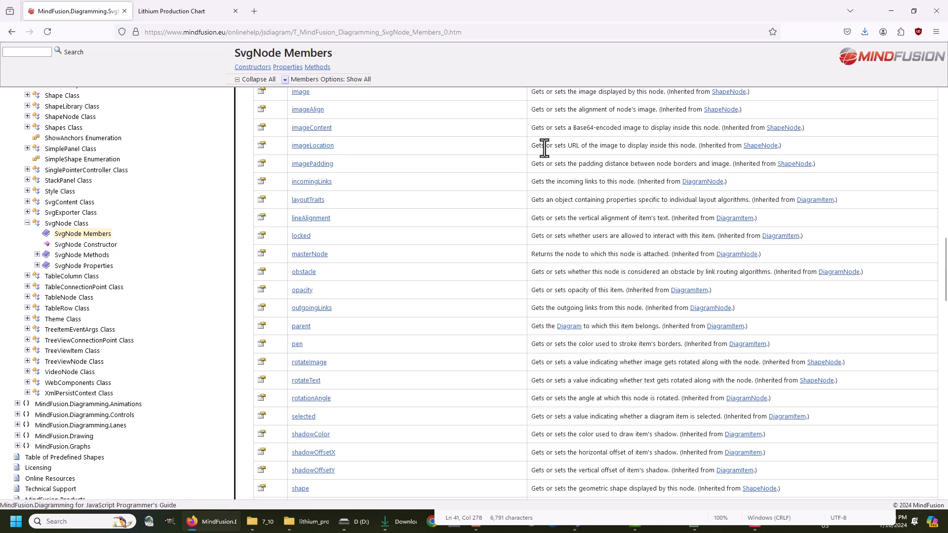
mouse_move(445, 280)
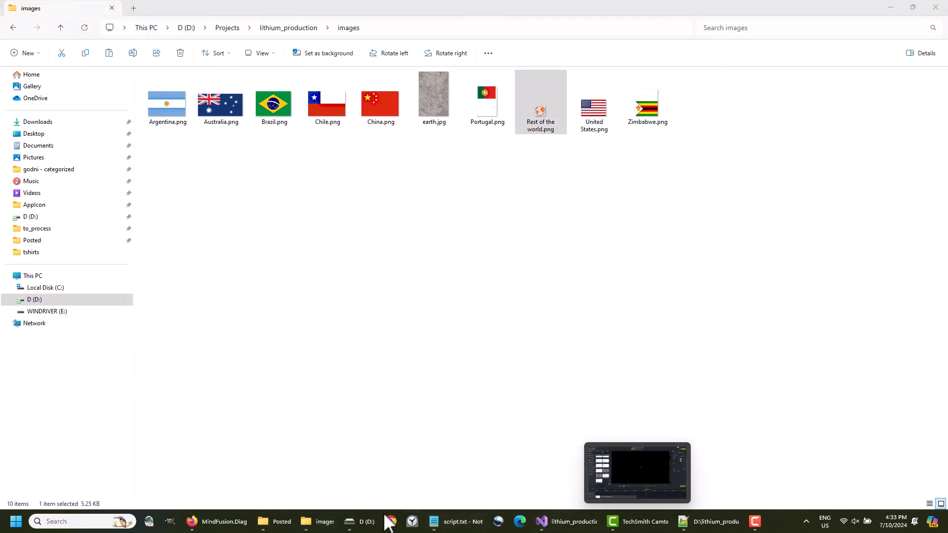
Pick out the imageLocation property name and switch back to the code editor.
left_click(192, 521)
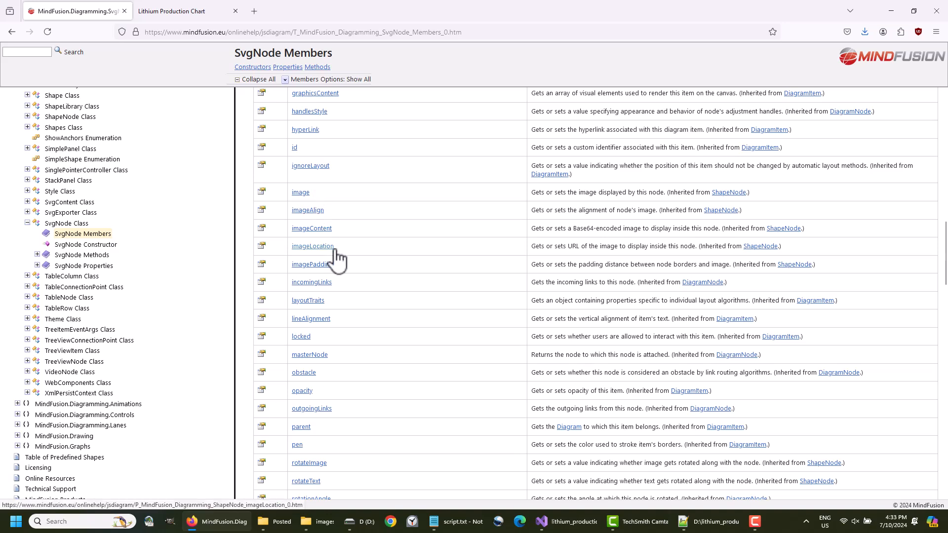
double_click(313, 246)
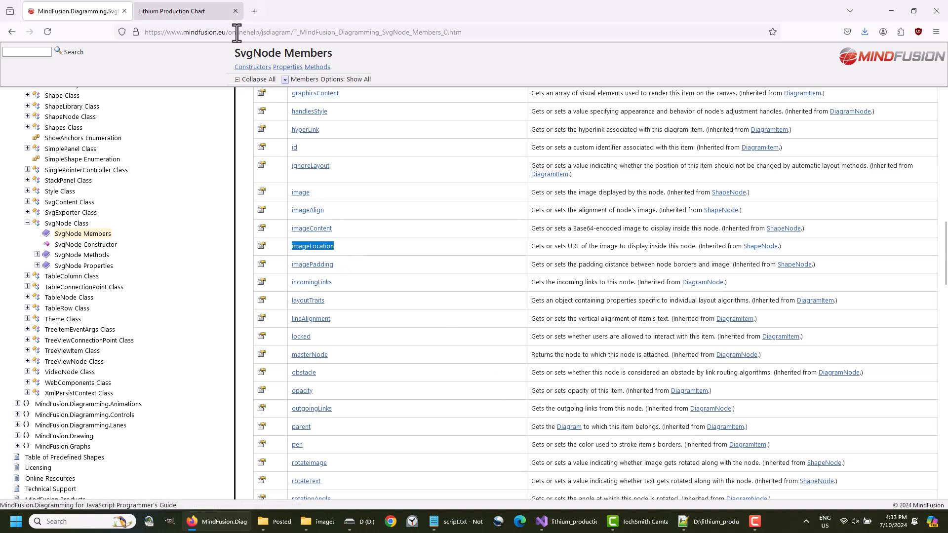
mouse_move(565, 522)
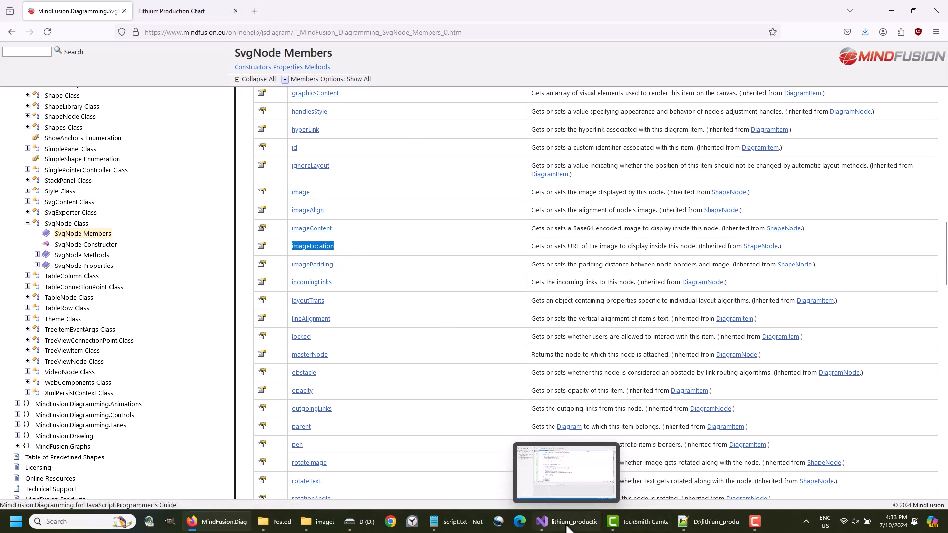
left_click(565, 521)
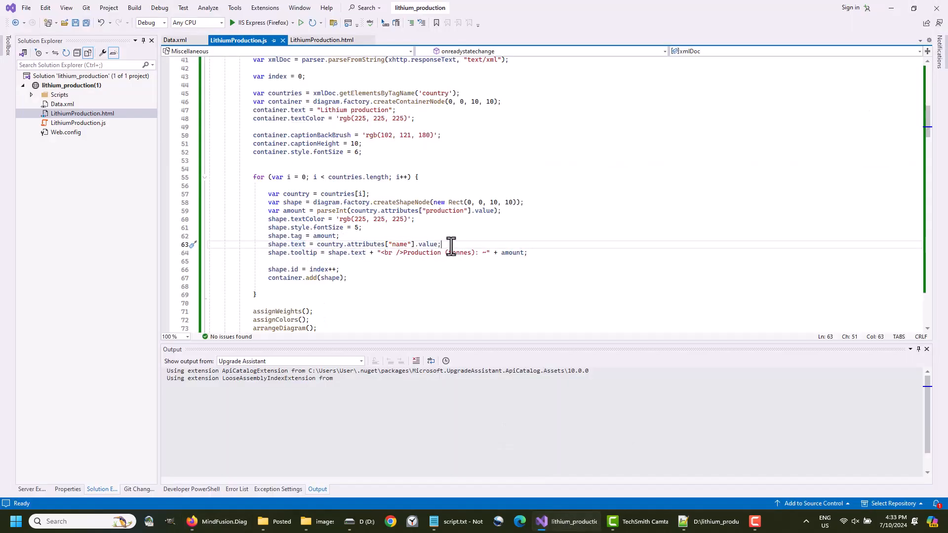
Set shape.imageLocation = "images\\" + shape.text + ".png" for each country shape.
type("shape")
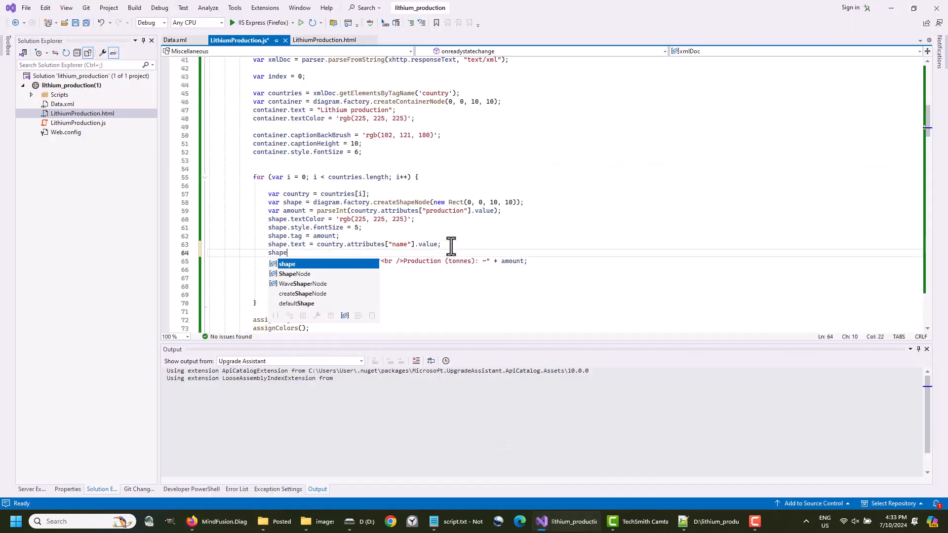
type(".imageLocation = \"\"")
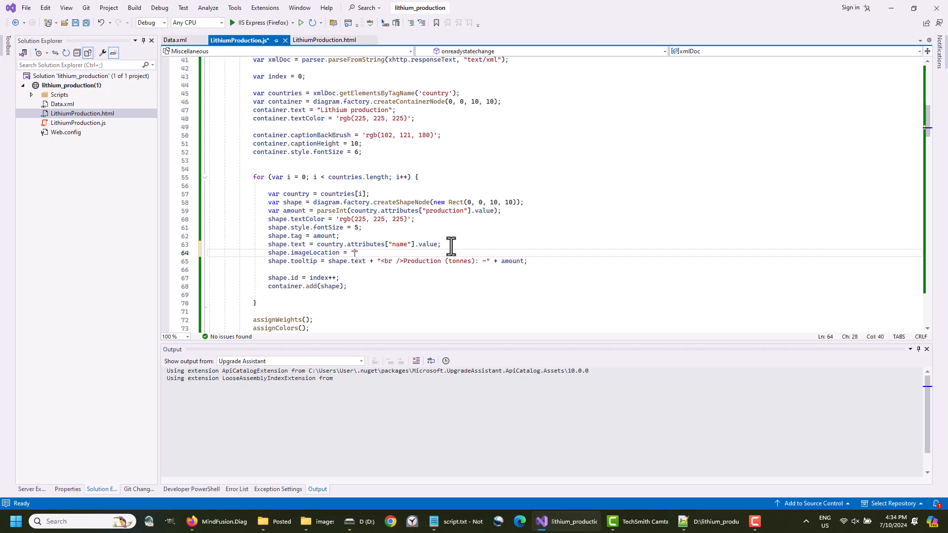
type("images\\\\\" +")
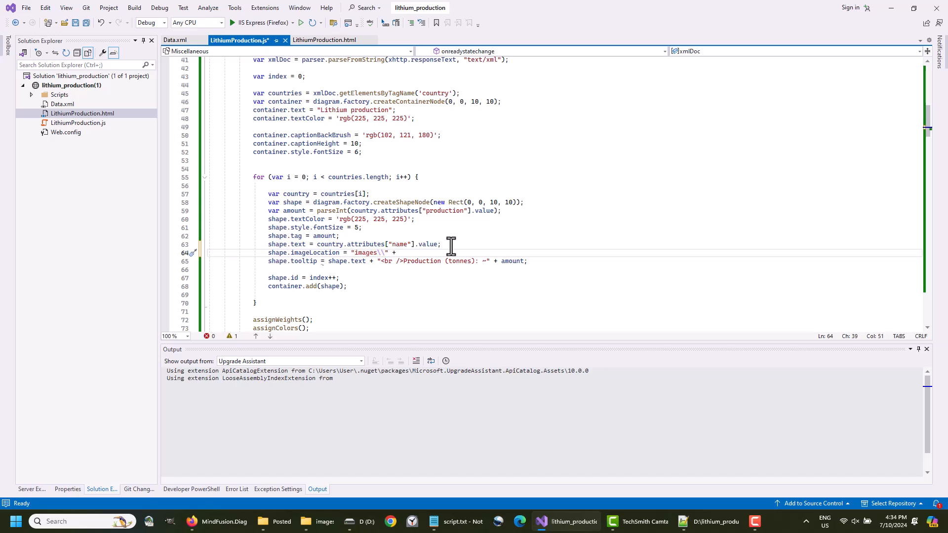
type("shape.text +")
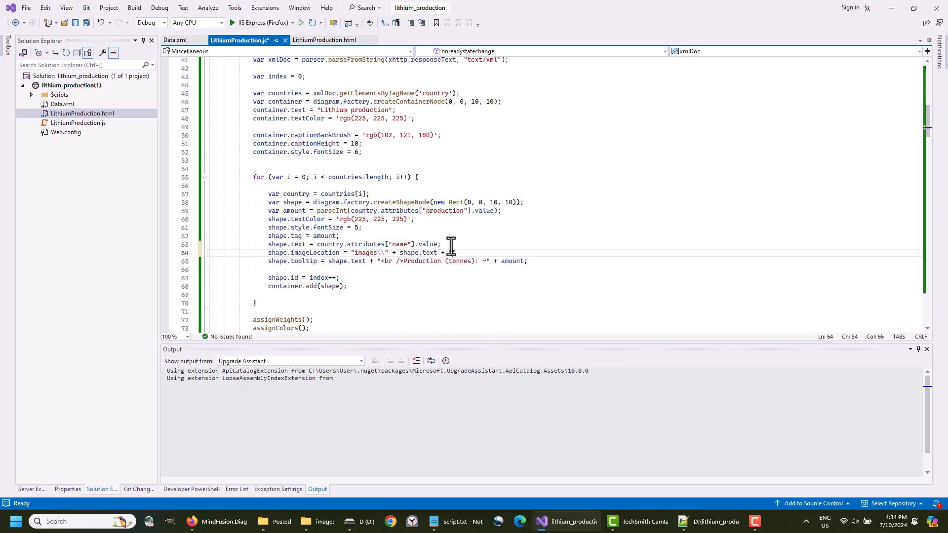
type(".png\";")
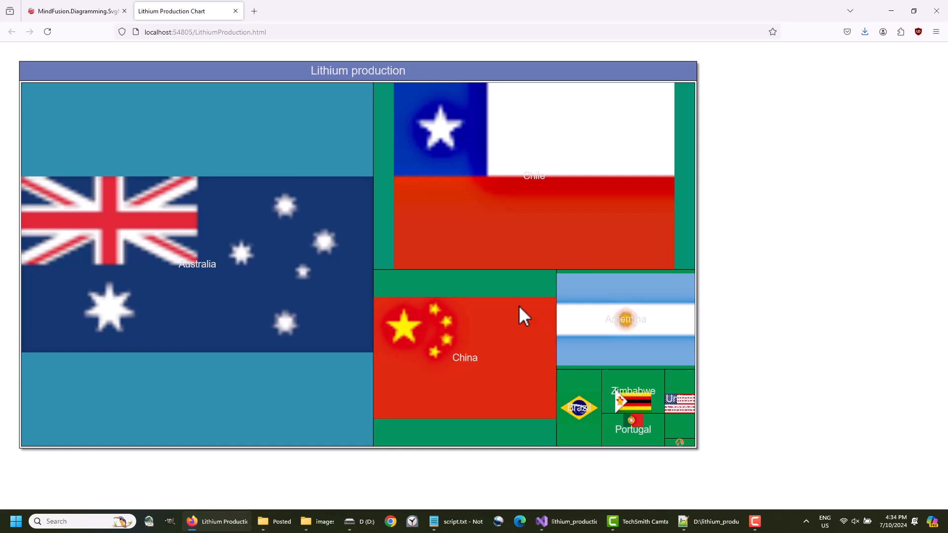
Back in the code editor, begin the shape.imageAlign = ImageAlign. assignment for each flag shape.
left_click(564, 521)
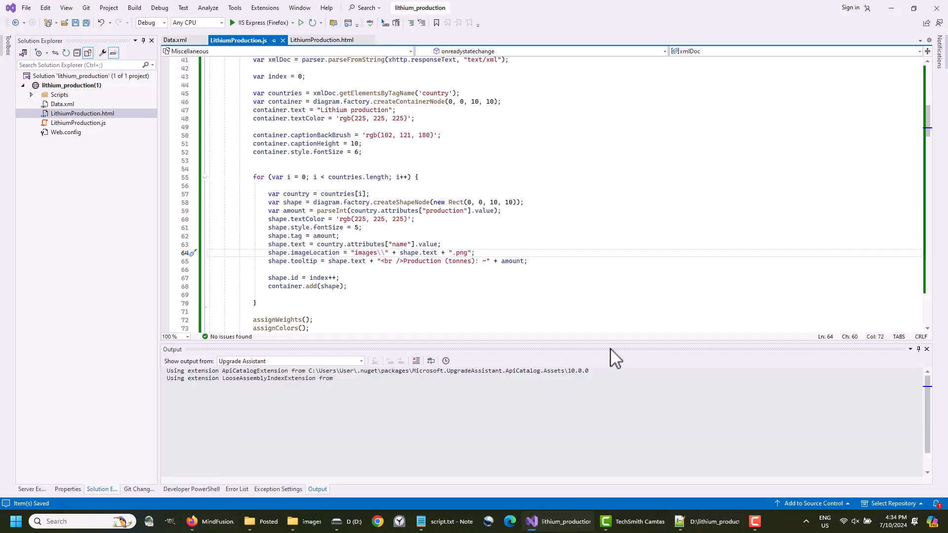
type("shape.i")
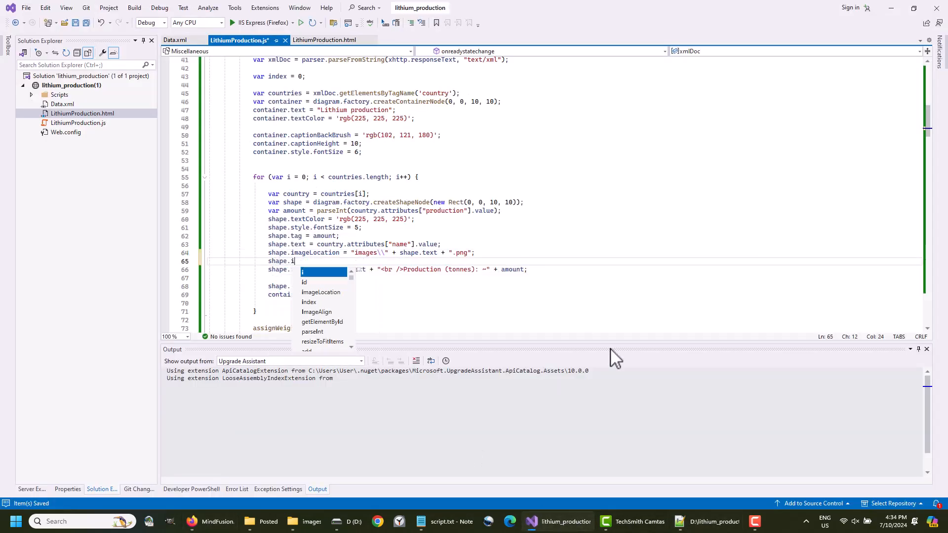
type("mageAlign =")
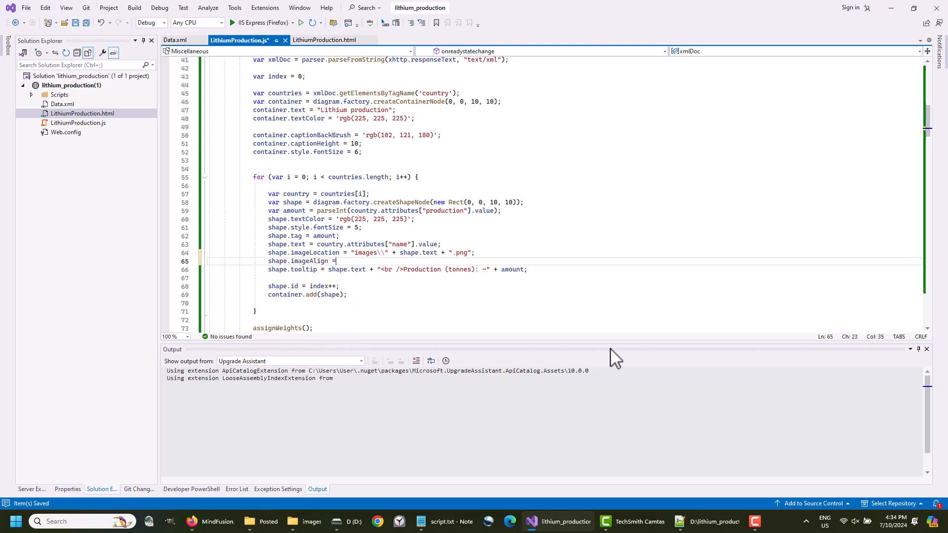
type("ImageAlign.")
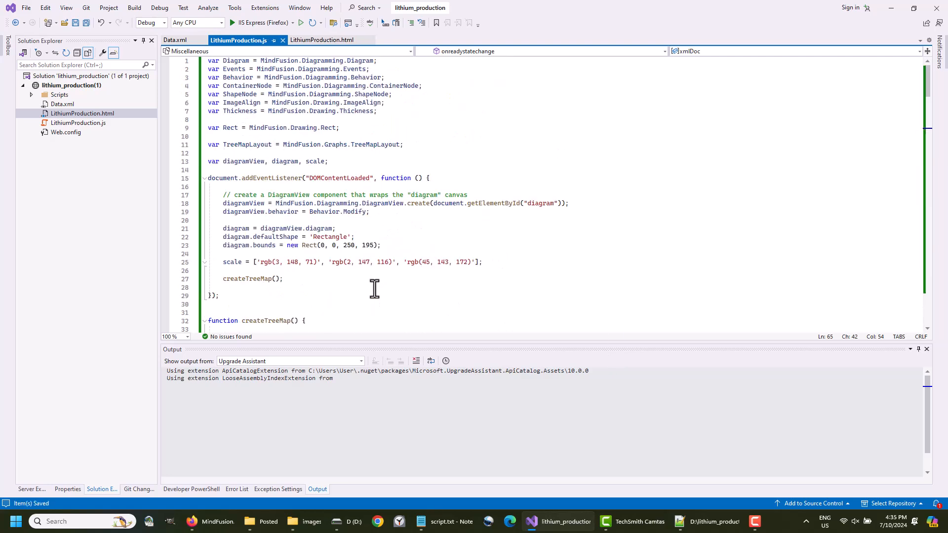
Scroll the SvgNode Members reference to the imageAlign and imagePadding entries.
scroll("down", 3)
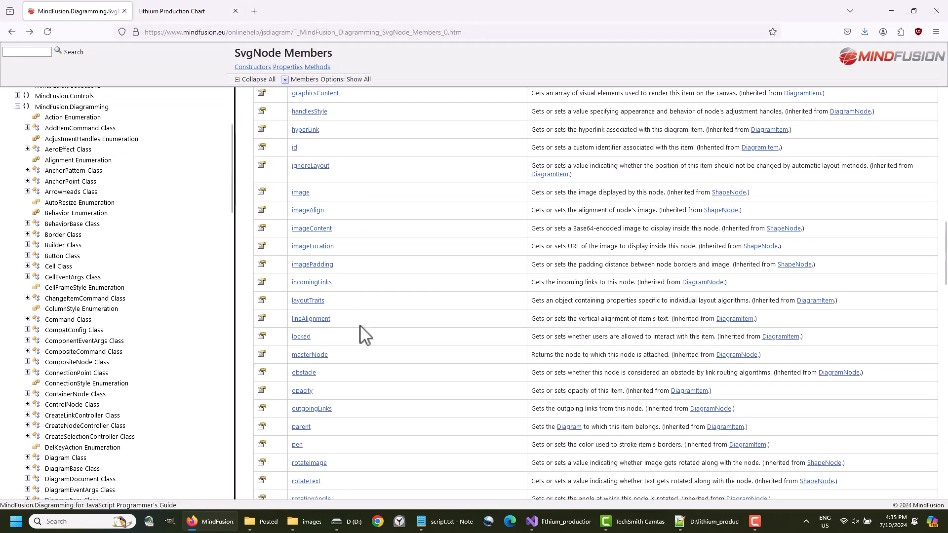
mouse_move(312, 265)
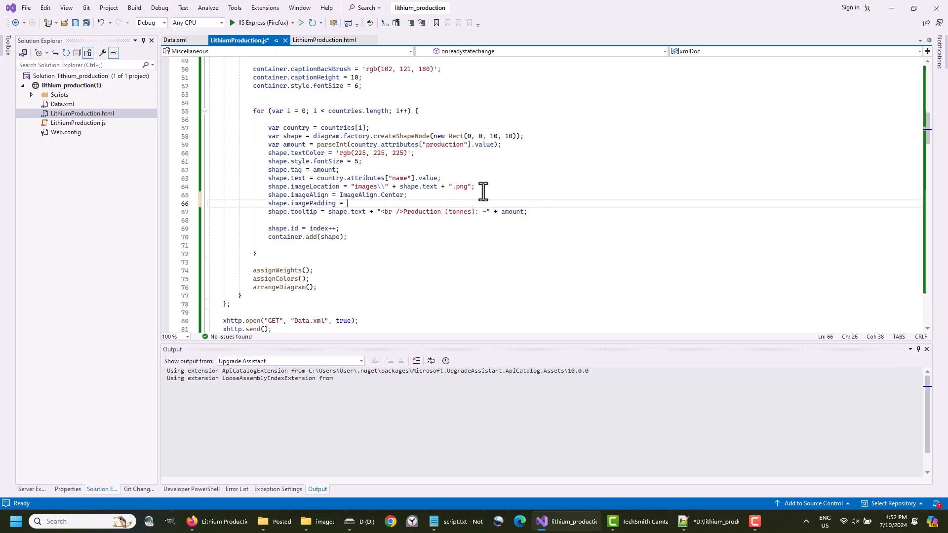
Set shape.imagePadding to new Thickness with bottom value 20 and run the page to view the centred flags.
type("new Thickness")
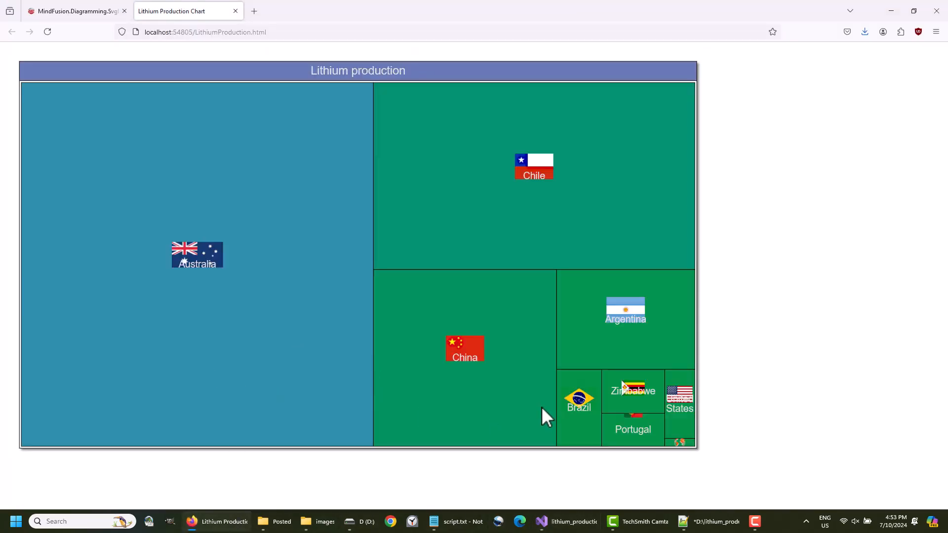
left_click(565, 522)
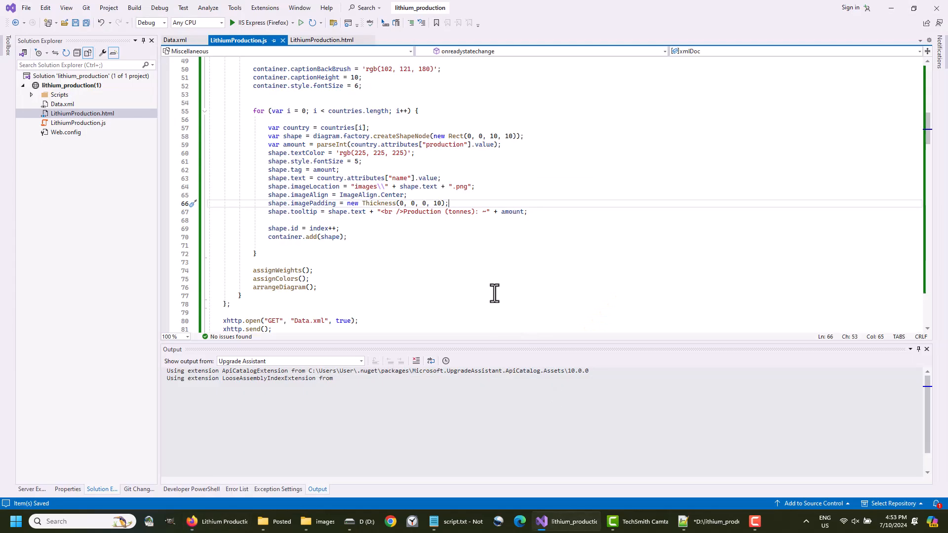
type("20")
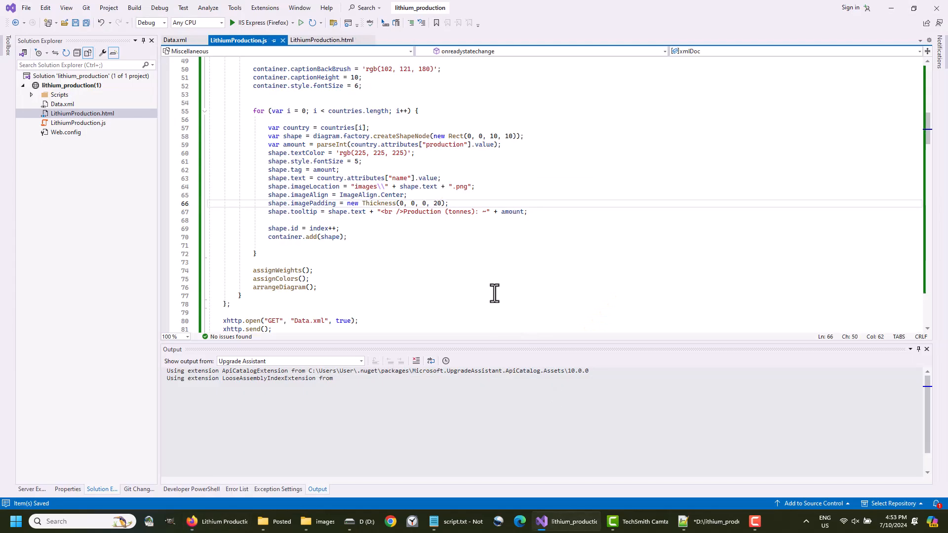
left_click(300, 23)
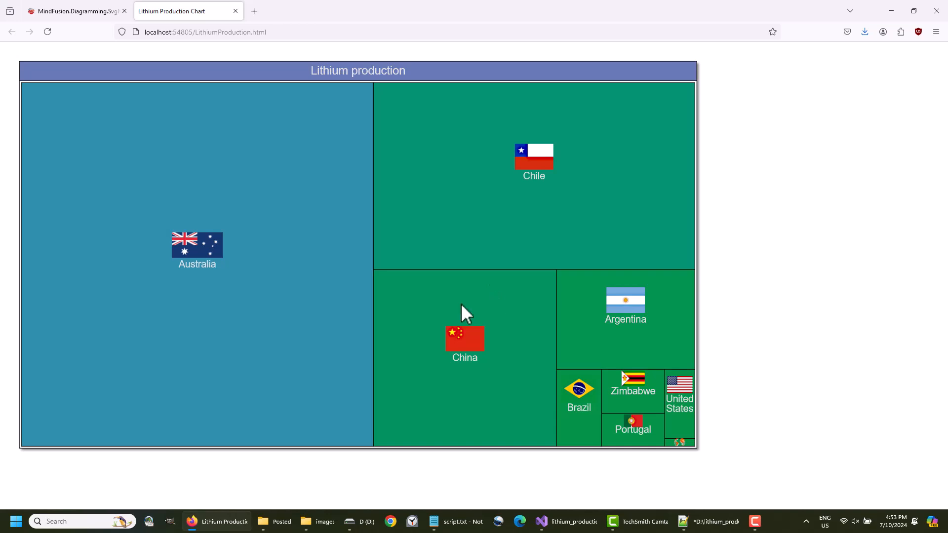
mouse_move(402, 125)
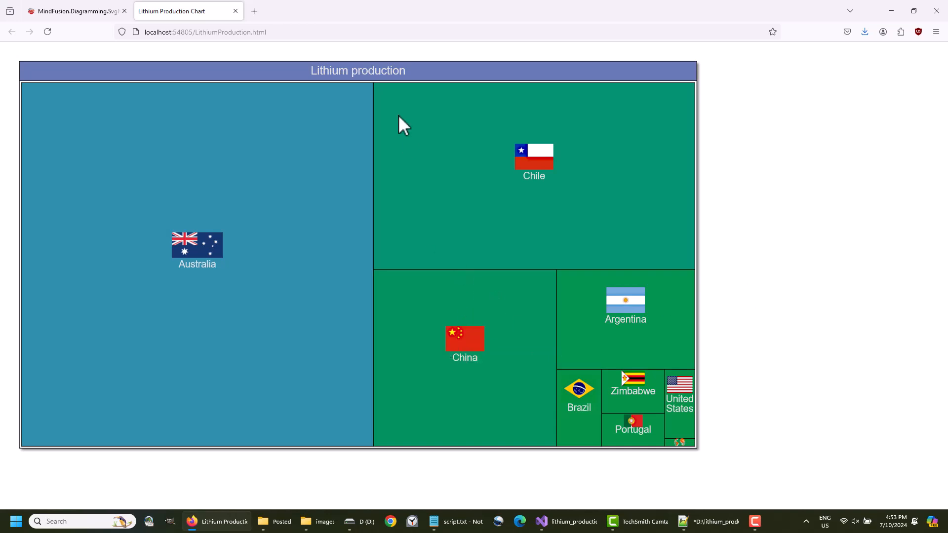
mouse_move(529, 265)
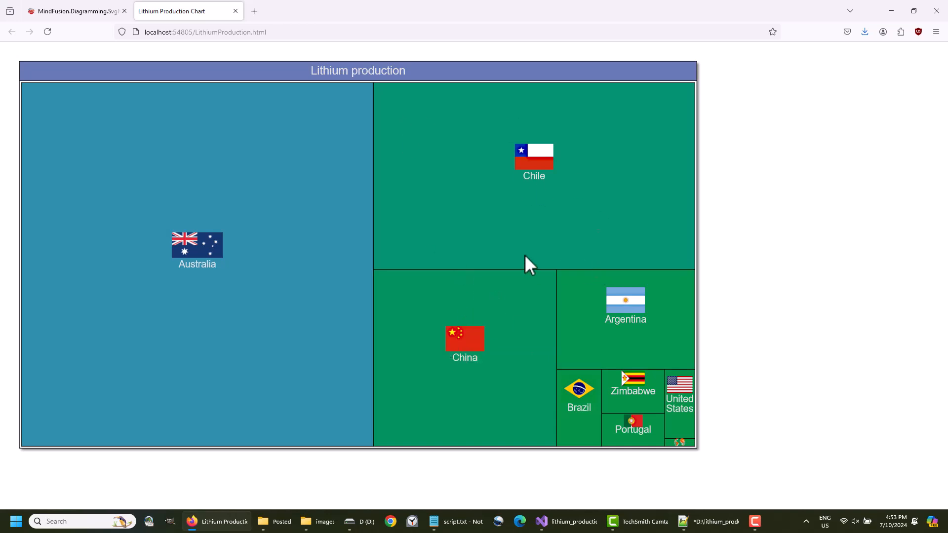
mouse_move(572, 515)
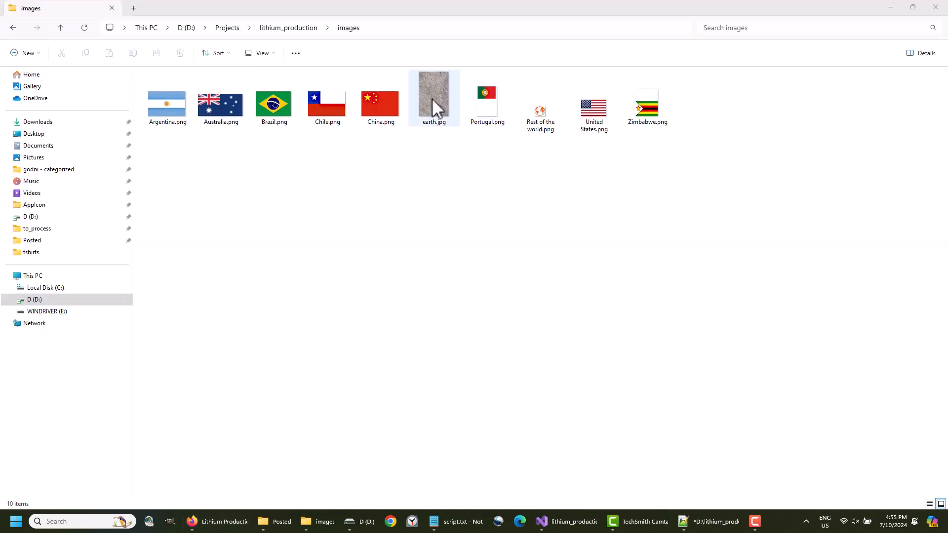
Confirm the earth.jpg file name, find backgroundImageUrl in the Diagram Members reference, and return to the code.
left_click(433, 97)
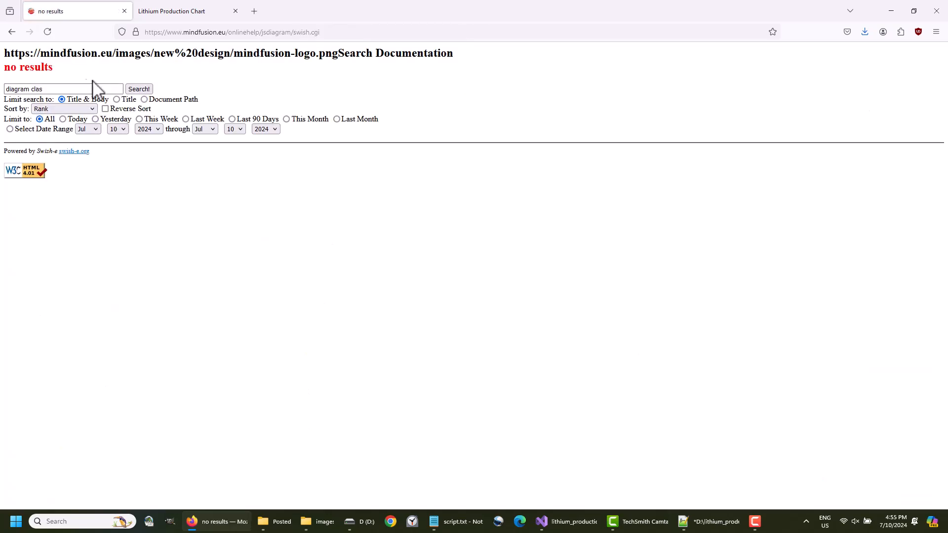
left_click(139, 89)
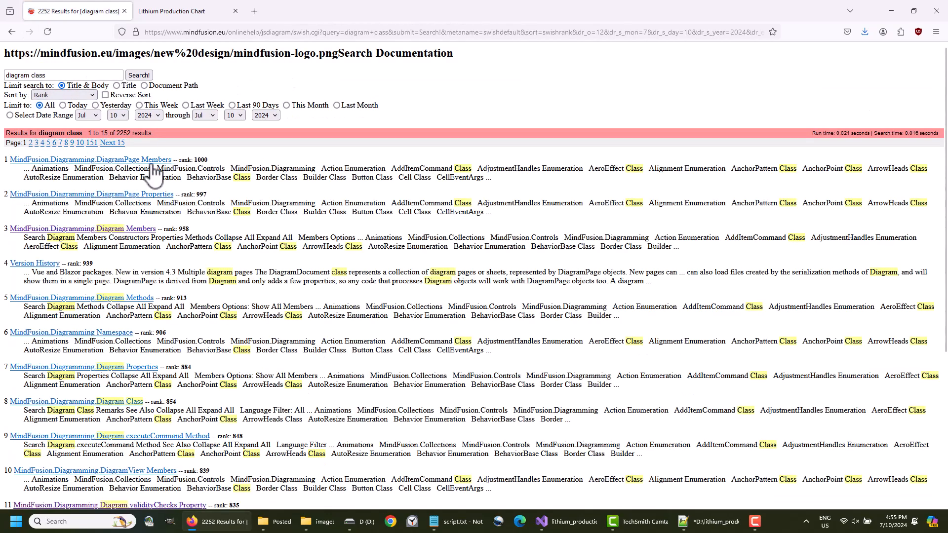
left_click(89, 159)
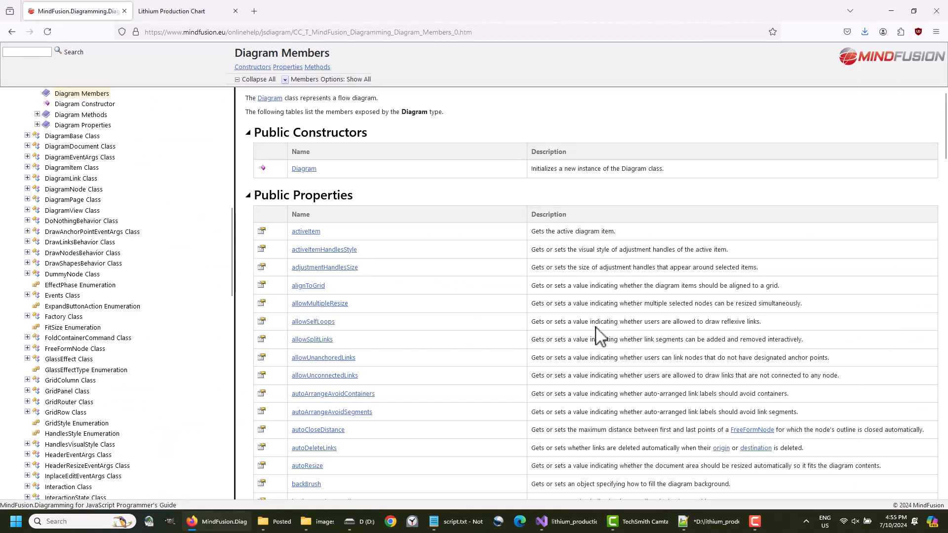
scroll("down", 3)
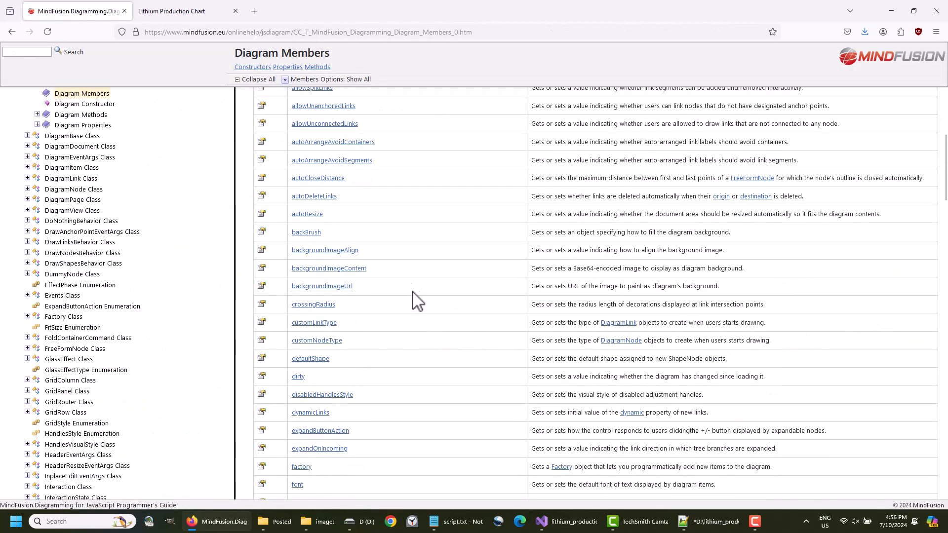
mouse_move(369, 296)
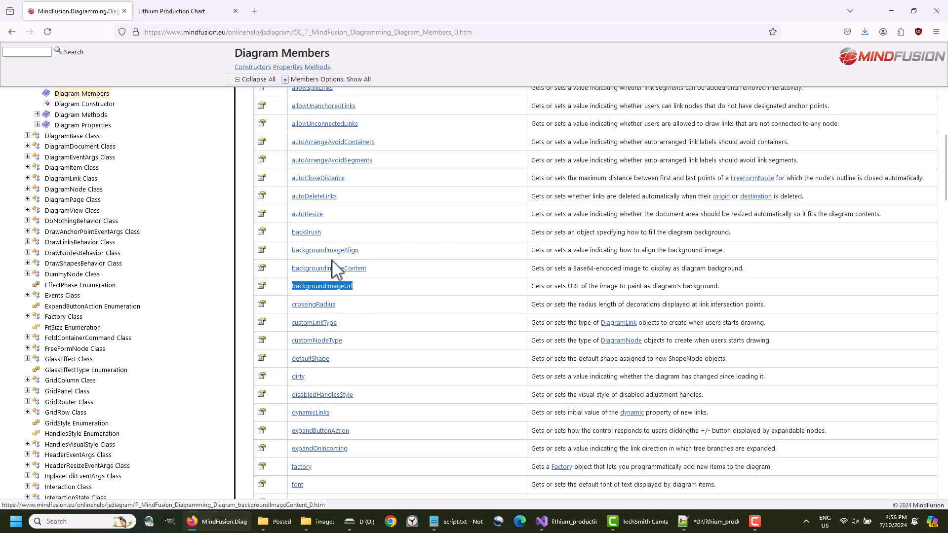
mouse_move(590, 510)
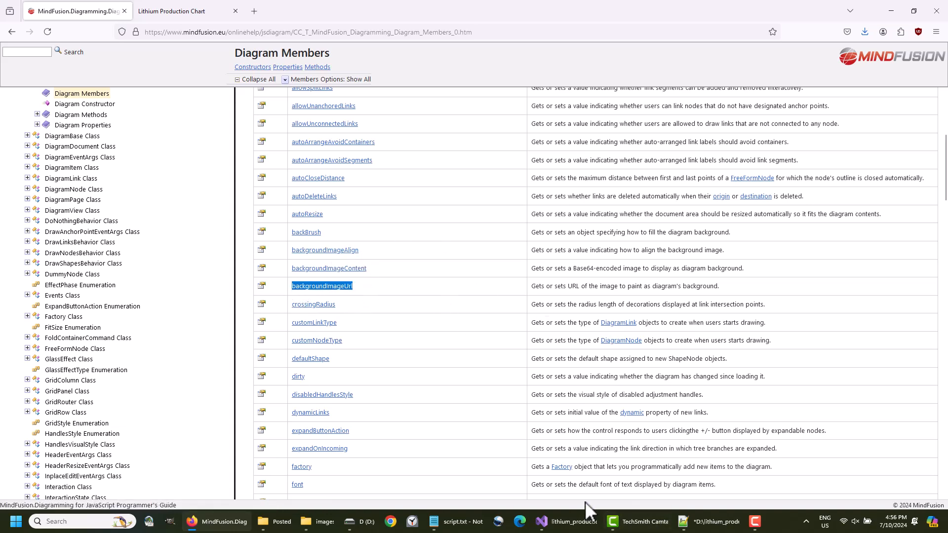
left_click(317, 522)
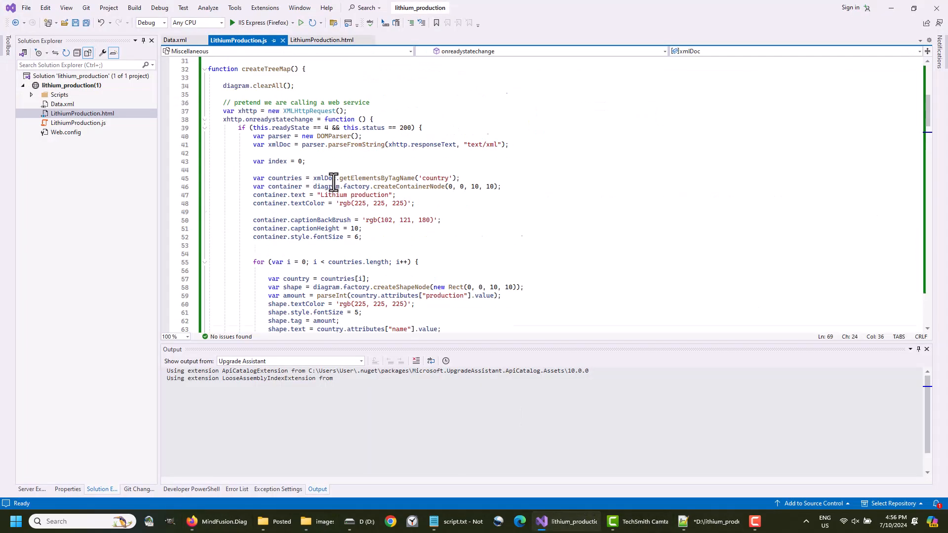
Add diagram.backgroundImageUrl = "images\\earth.jpg"; after diagram.bounds.
scroll("up", 3)
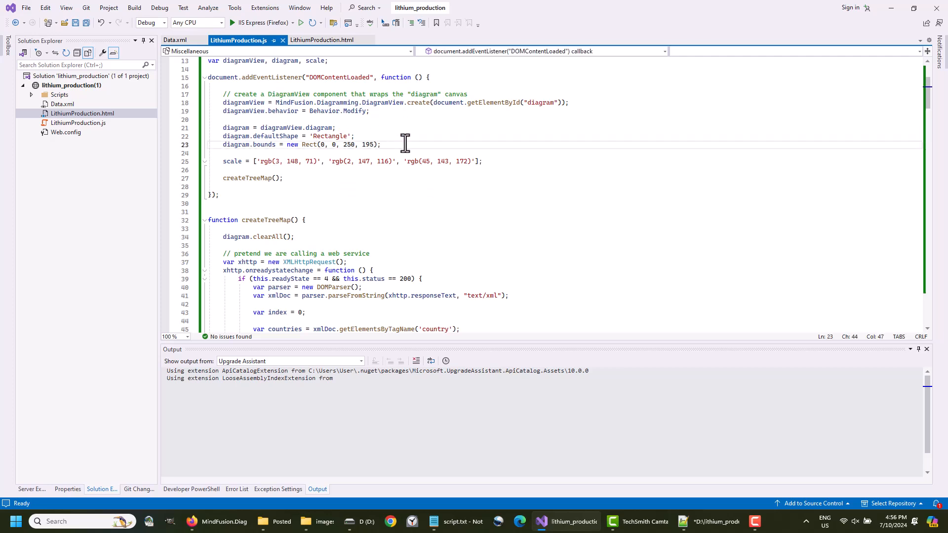
type("diagram.")
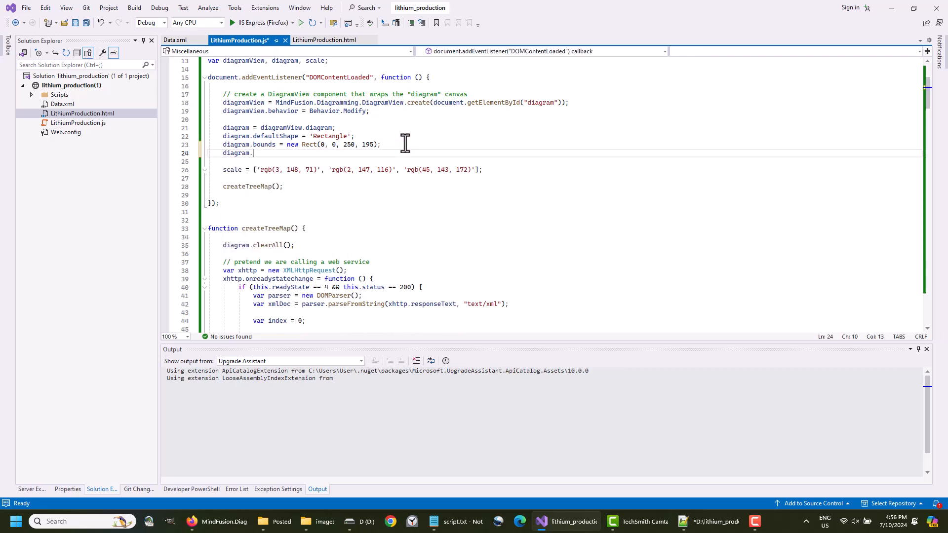
type("backgroundImageUrl =")
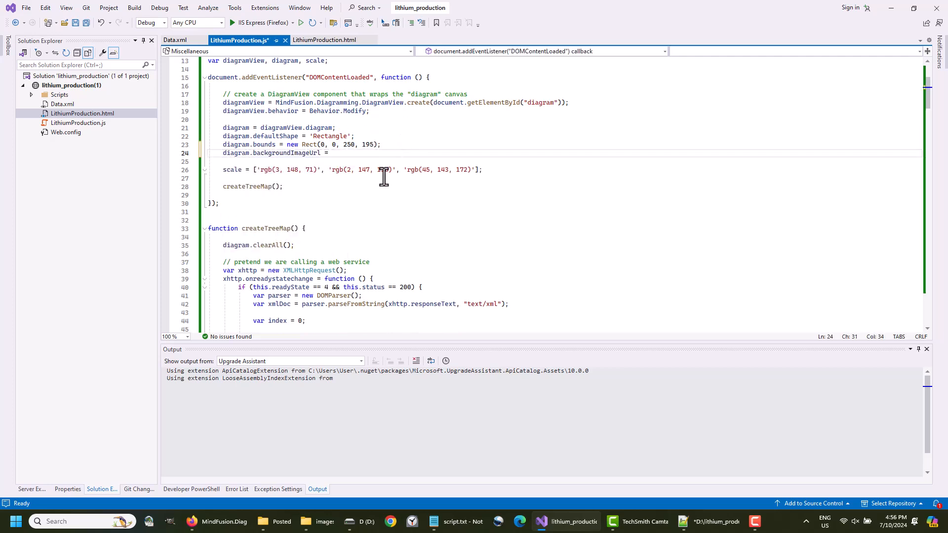
scroll("down", 3)
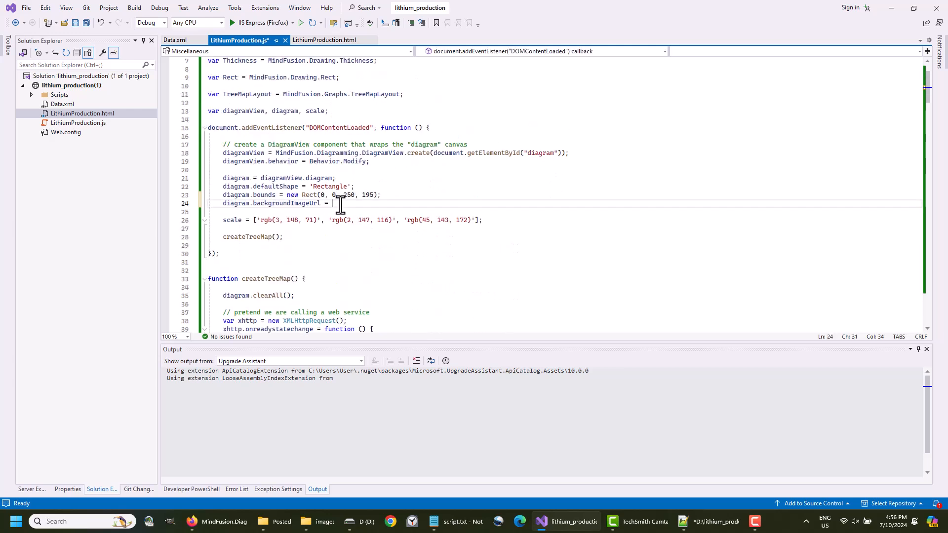
type("\"images\\\\\" + shape.text + \".png\";")
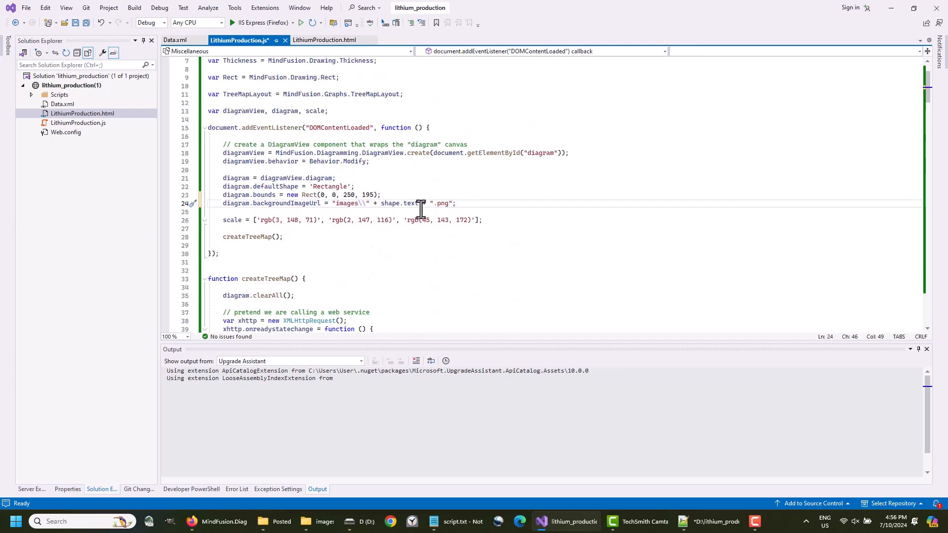
double_click(390, 204)
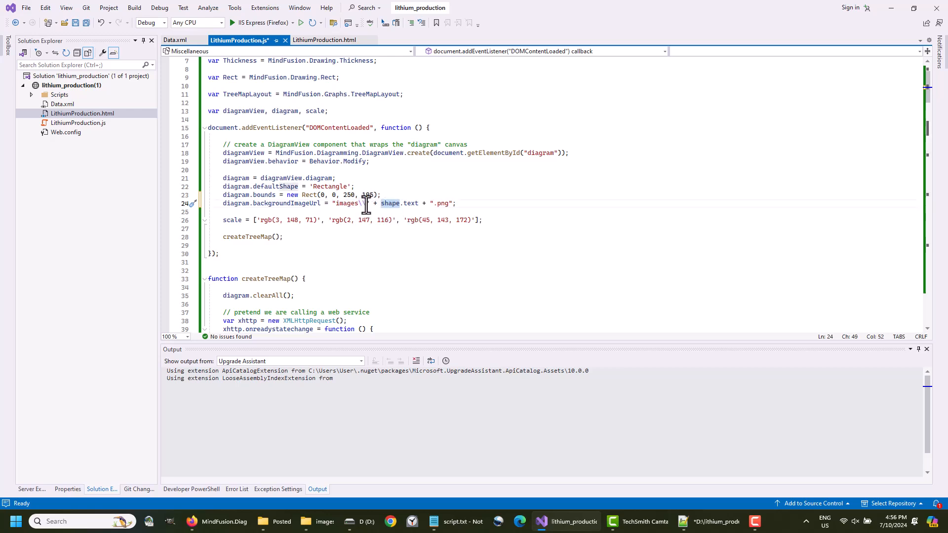
type("earth.")
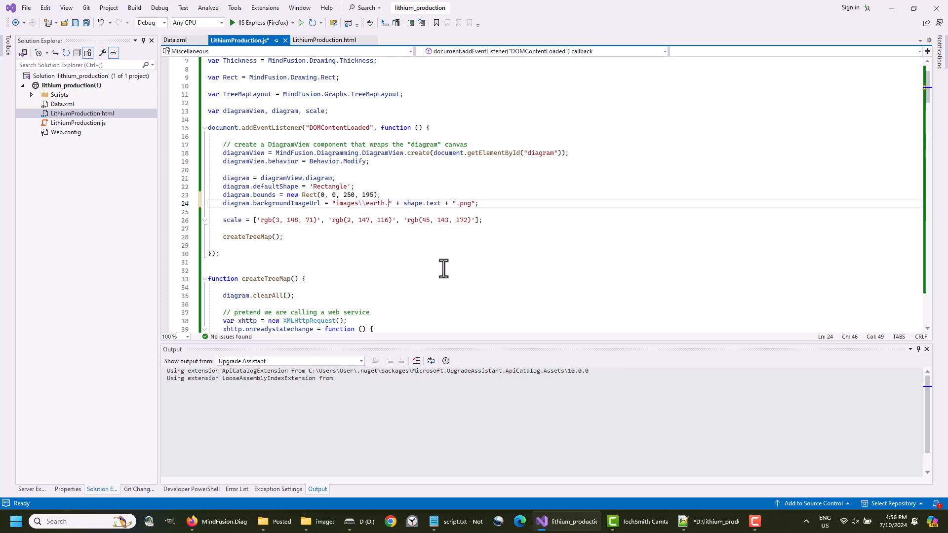
type("jpg")
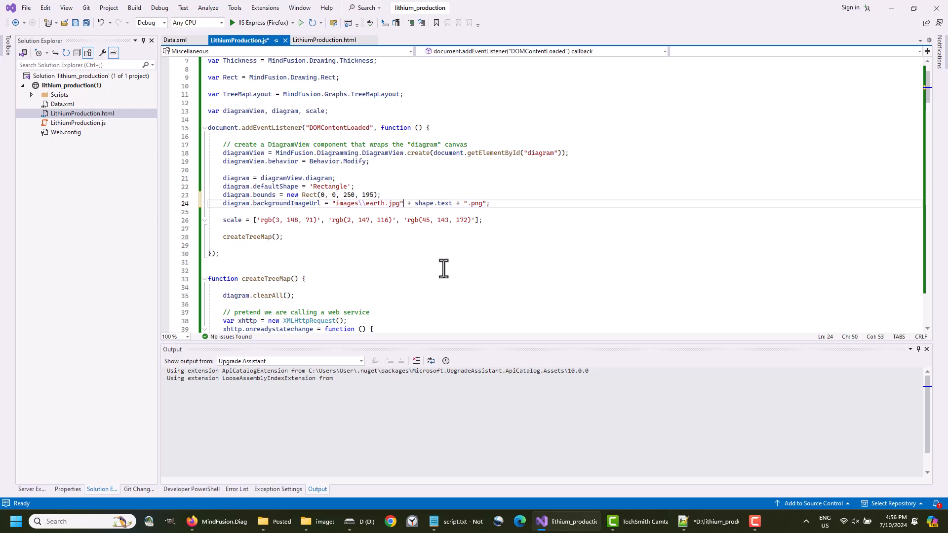
key("Delete")
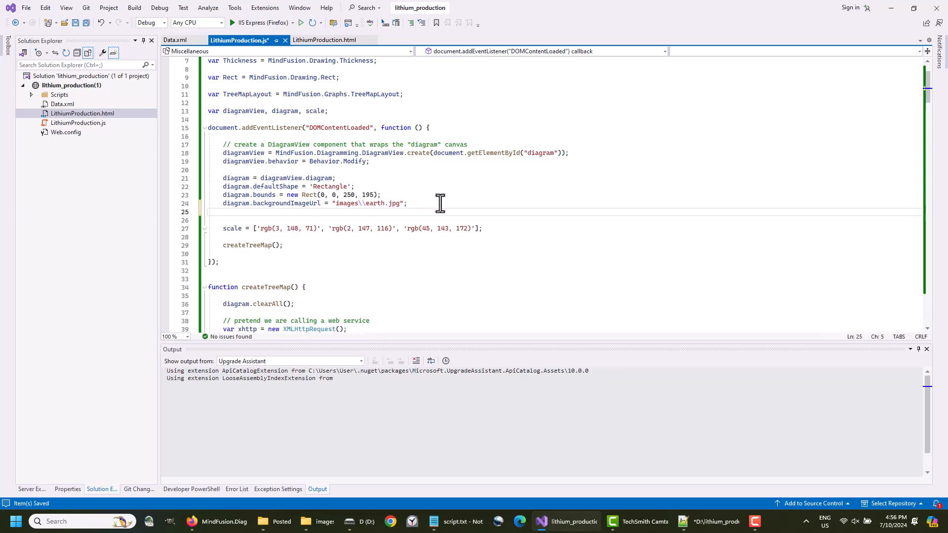
Add diagram.backgroundImageAlign, reusing ImageAlign.Center from the flags and changing it to Tile.
type("diagram.backgroundImageAlign")
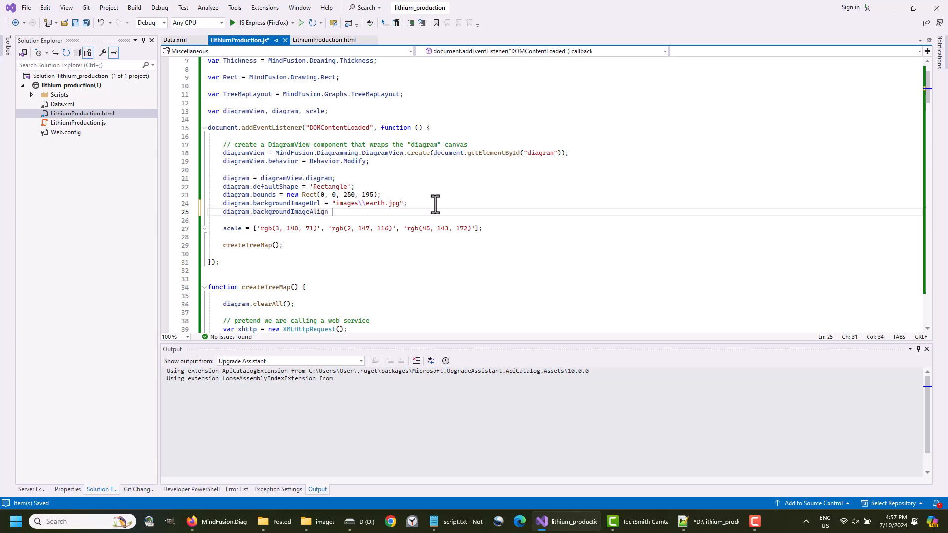
scroll("down", 3)
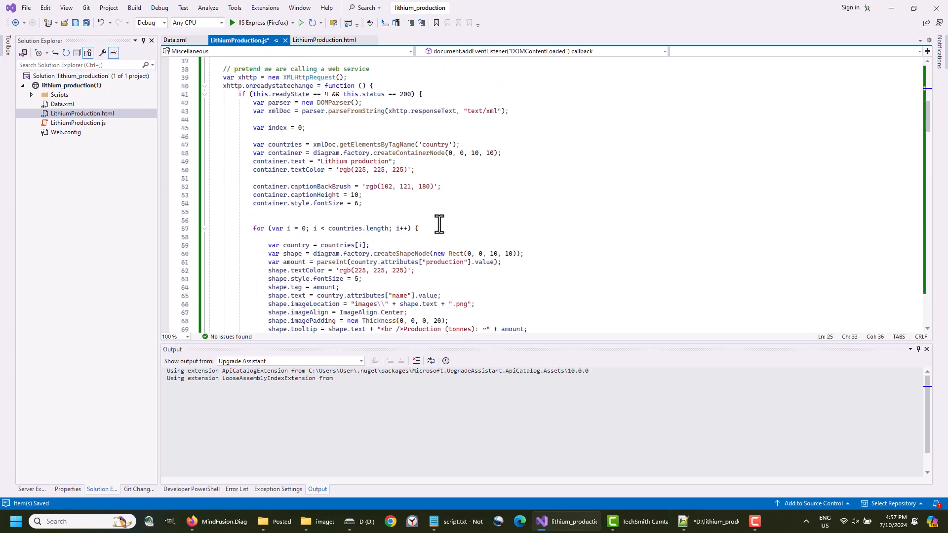
scroll("down", 3)
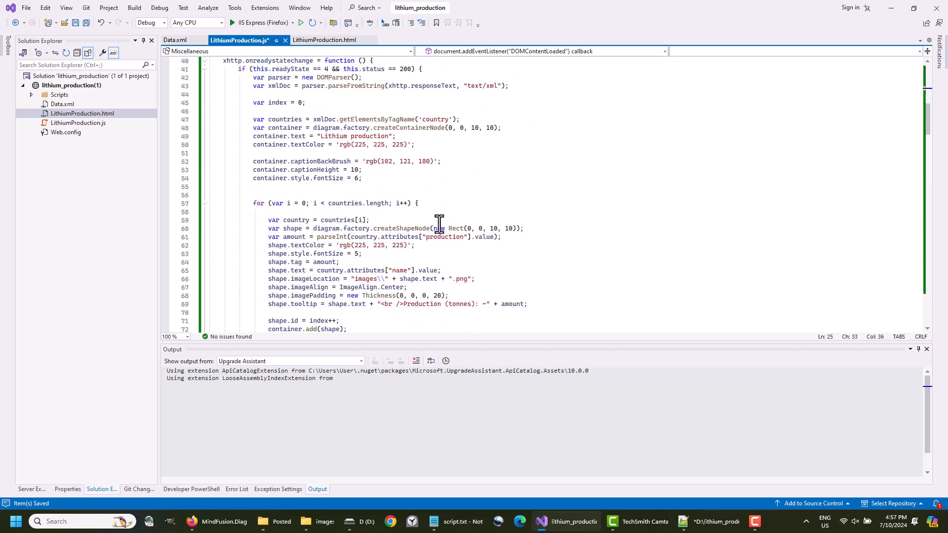
double_click(372, 286)
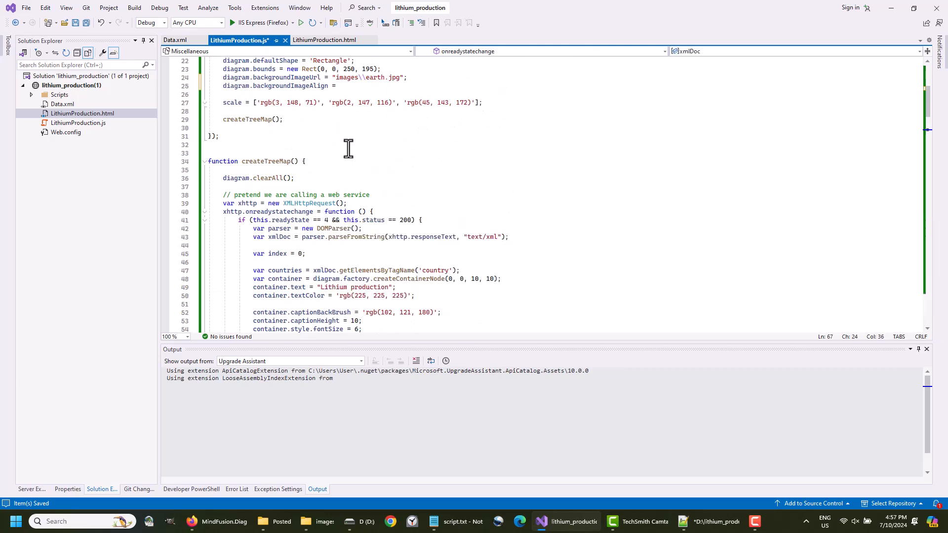
type("ImageAlign.Center;")
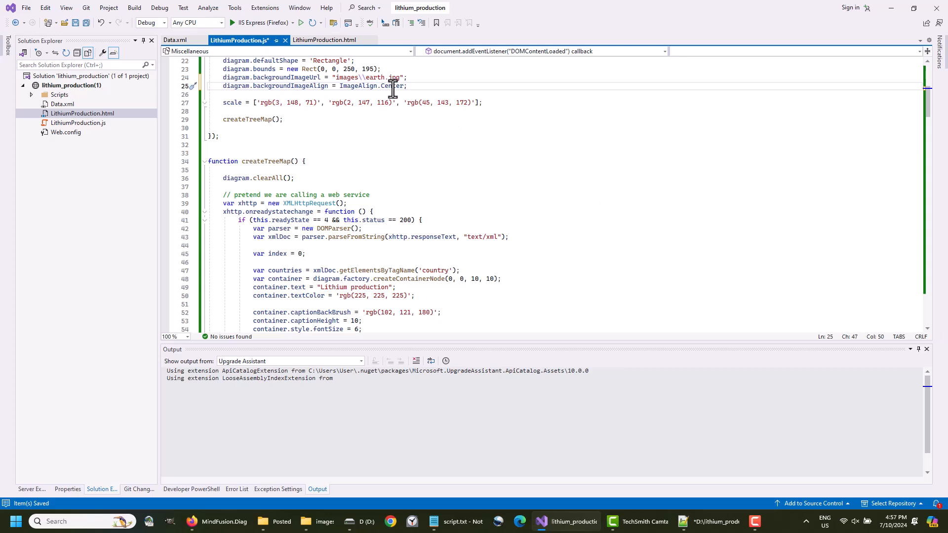
type("Tile")
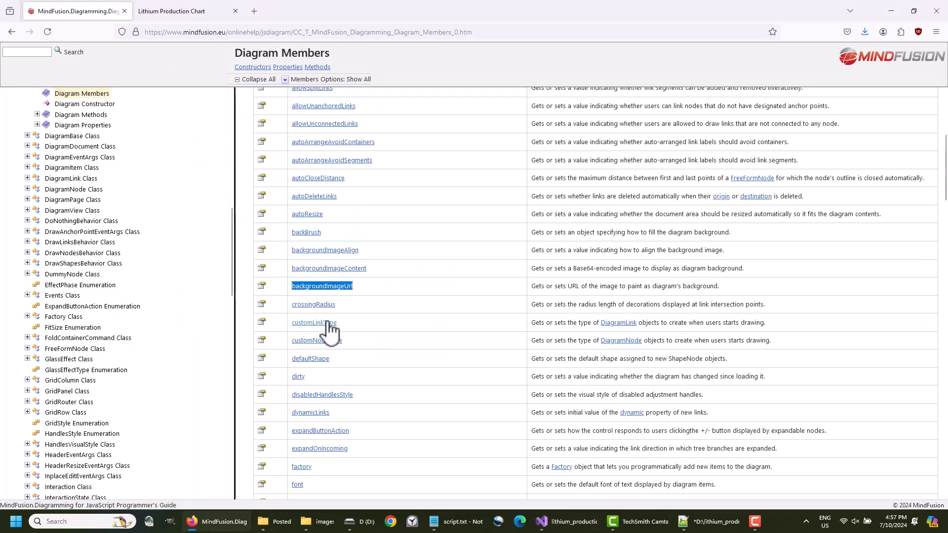
Switch to the Lithium Production Chart tab showing the treemap over the earth texture.
left_click(172, 11)
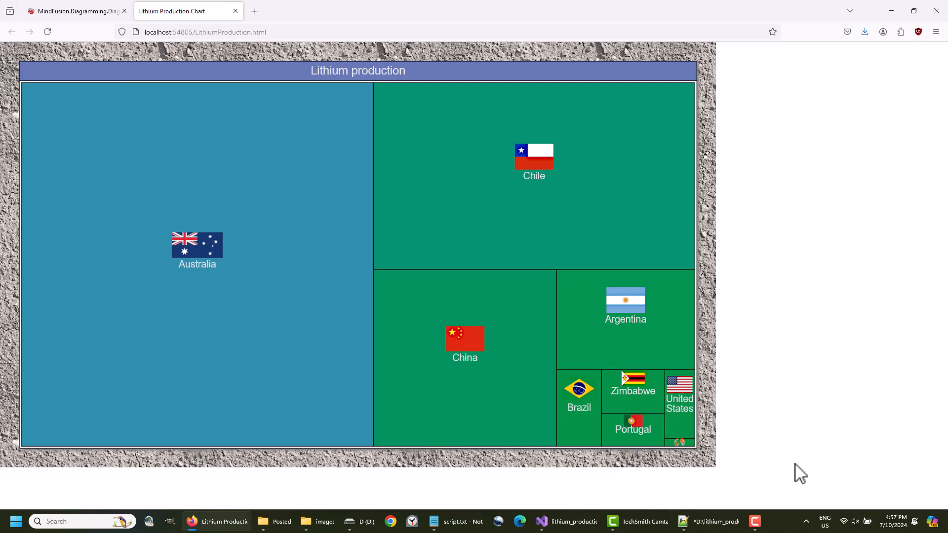
mouse_move(214, 247)
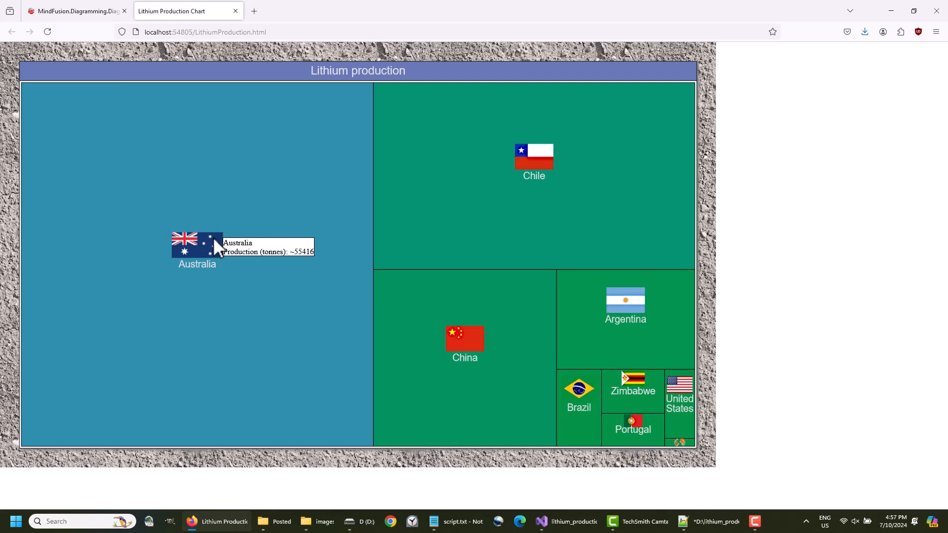